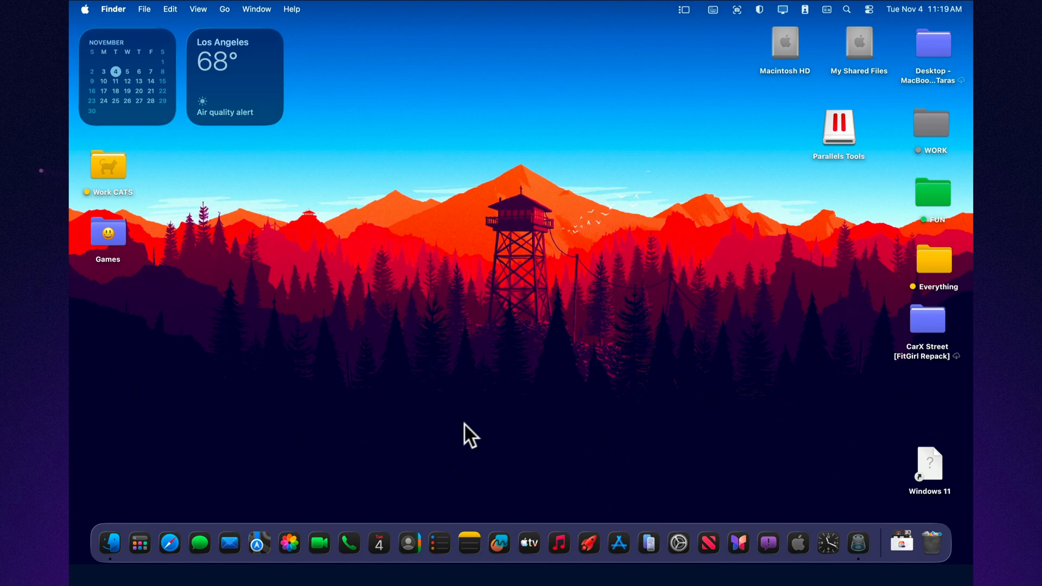
{"action": "mouse_move", "coordinate": [219, 462]}
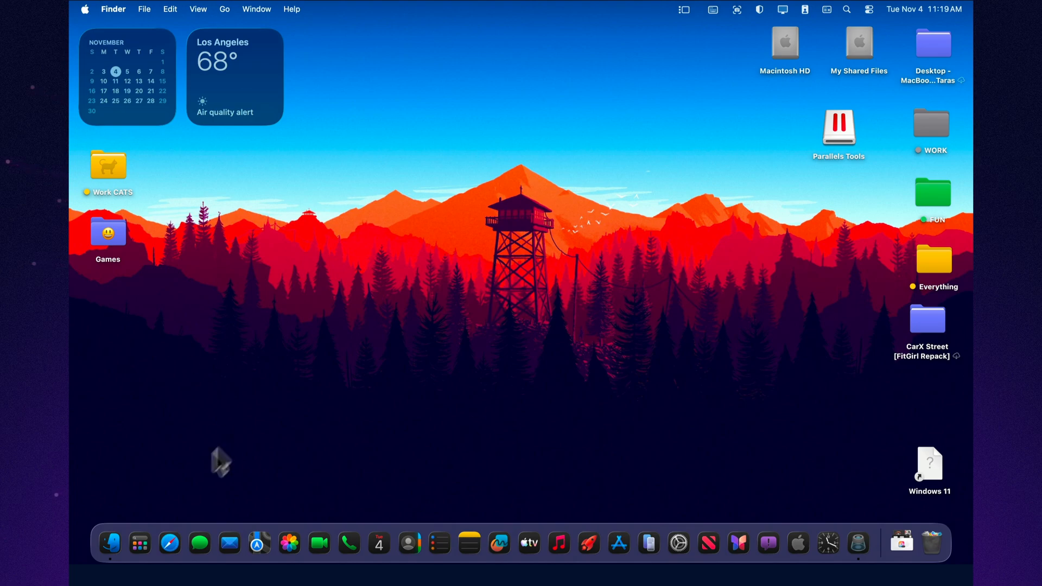
{"action": "mouse_move", "coordinate": [677, 544]}
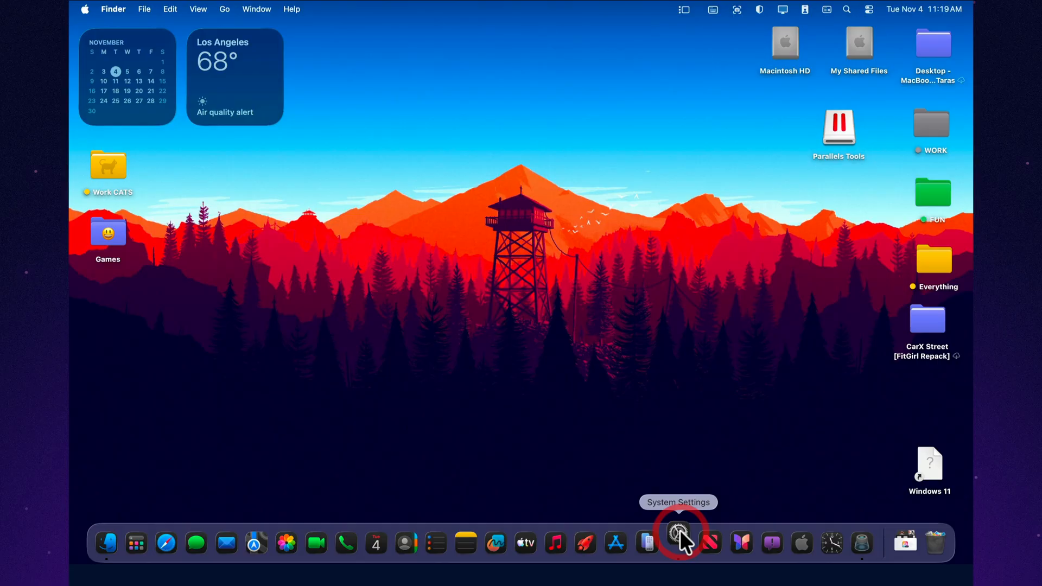
- Start the macOS Tahoe 26.1 update from Software Update, agreeing to the license and confirming the password
{"action": "left_click", "coordinate": [678, 543]}
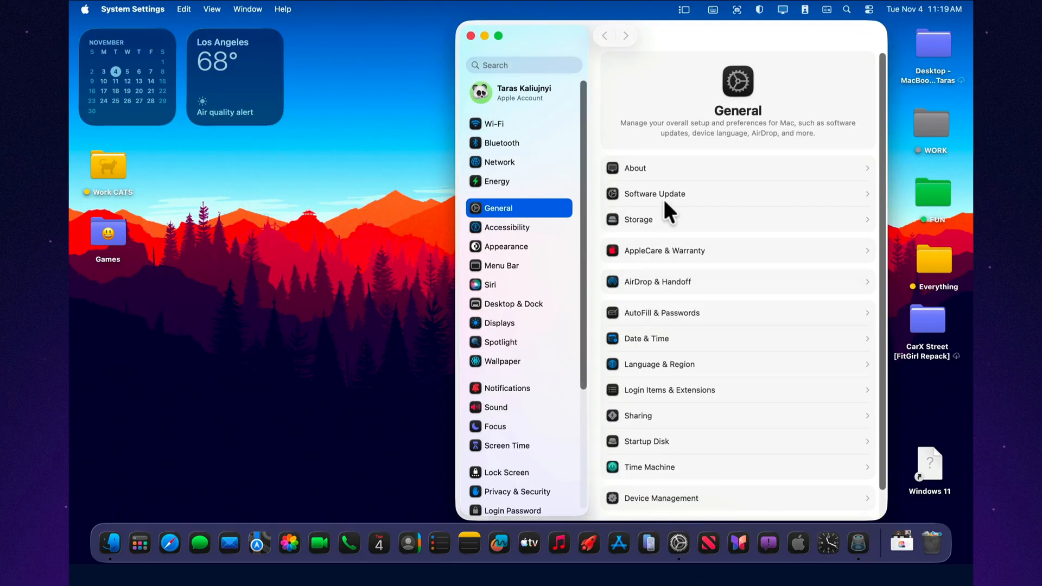
{"action": "left_click", "coordinate": [653, 193]}
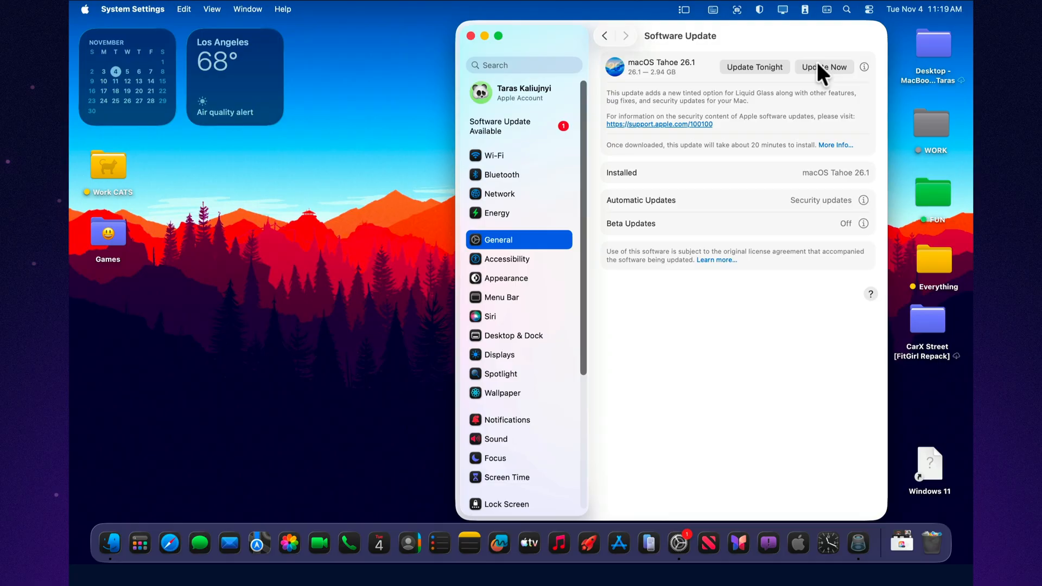
{"action": "left_click", "coordinate": [824, 66]}
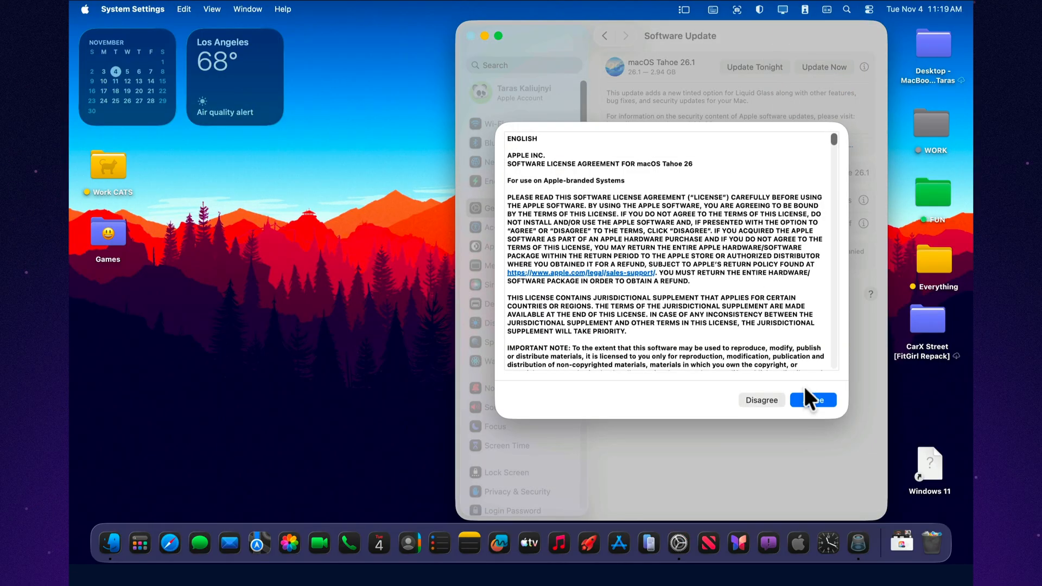
{"action": "left_click", "coordinate": [812, 400]}
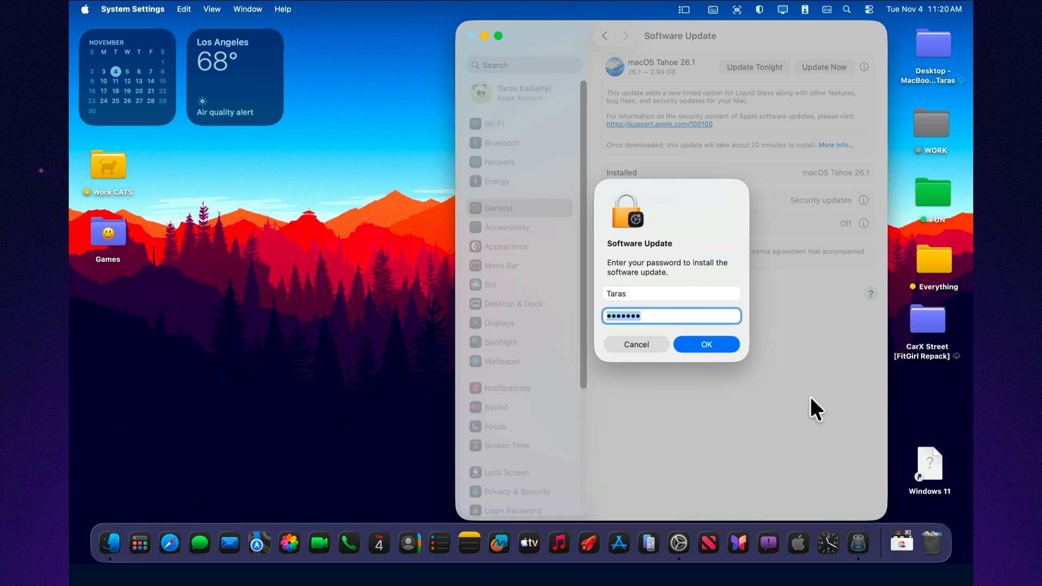
{"action": "left_click", "coordinate": [706, 344]}
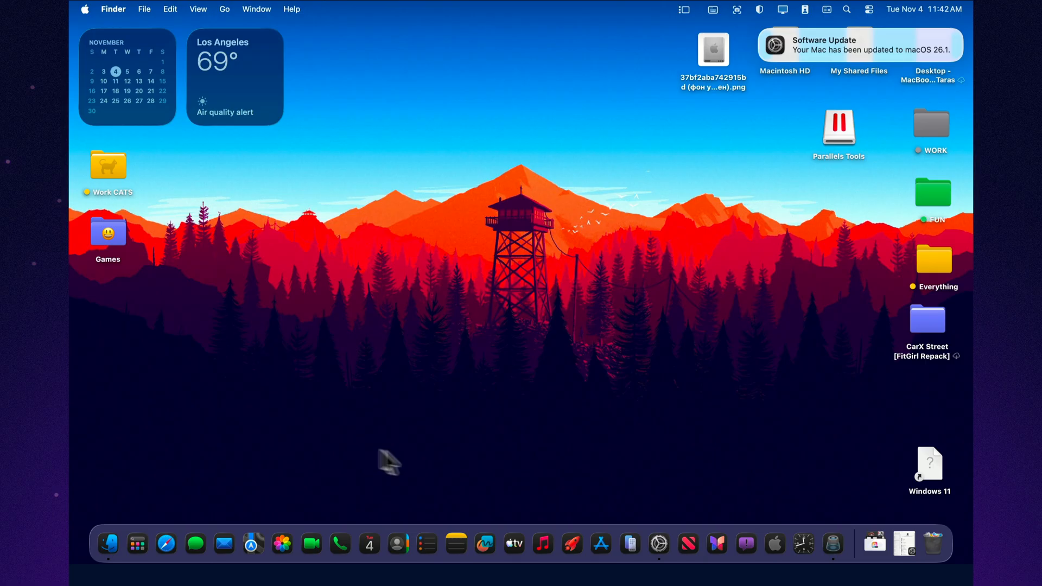
{"action": "mouse_move", "coordinate": [899, 65]}
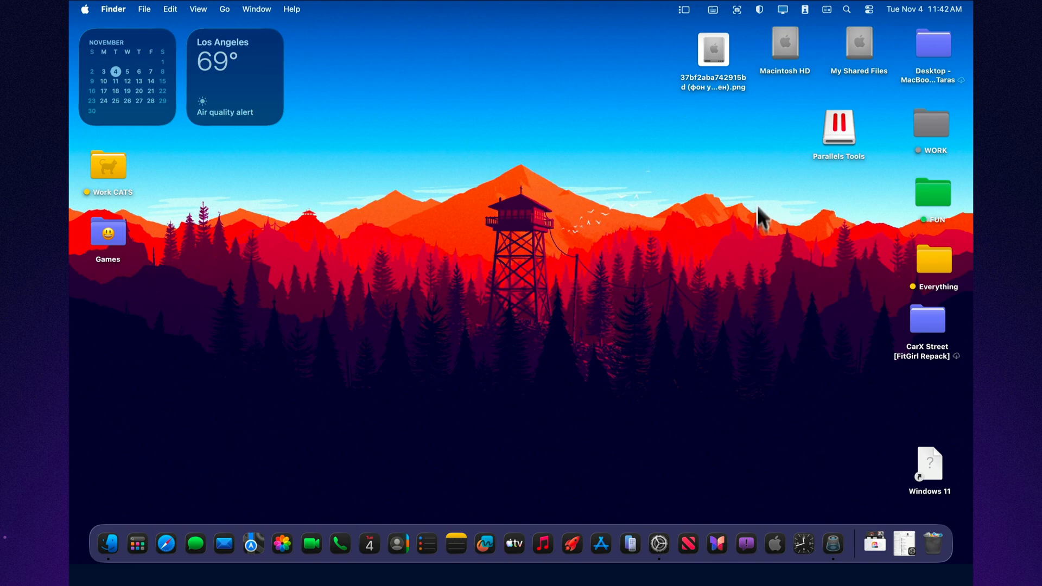
{"action": "mouse_move", "coordinate": [137, 543]}
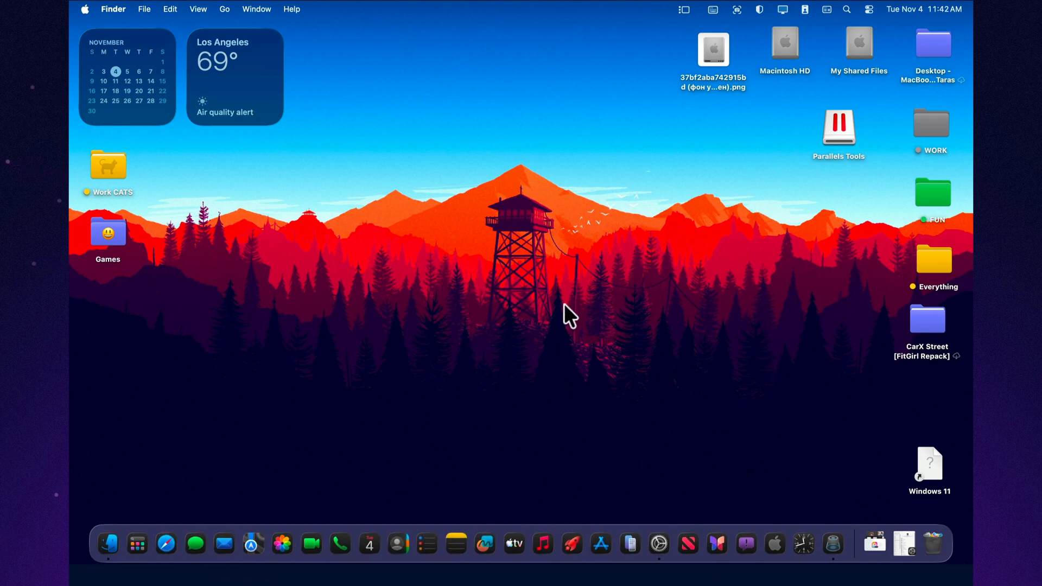
{"action": "mouse_move", "coordinate": [761, 94]}
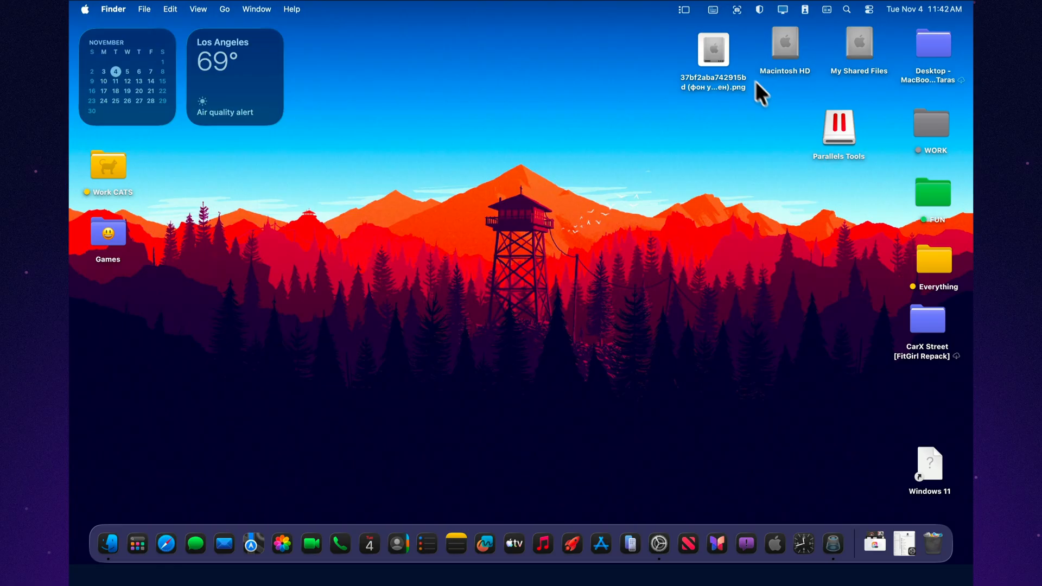
{"action": "left_click", "coordinate": [713, 49]}
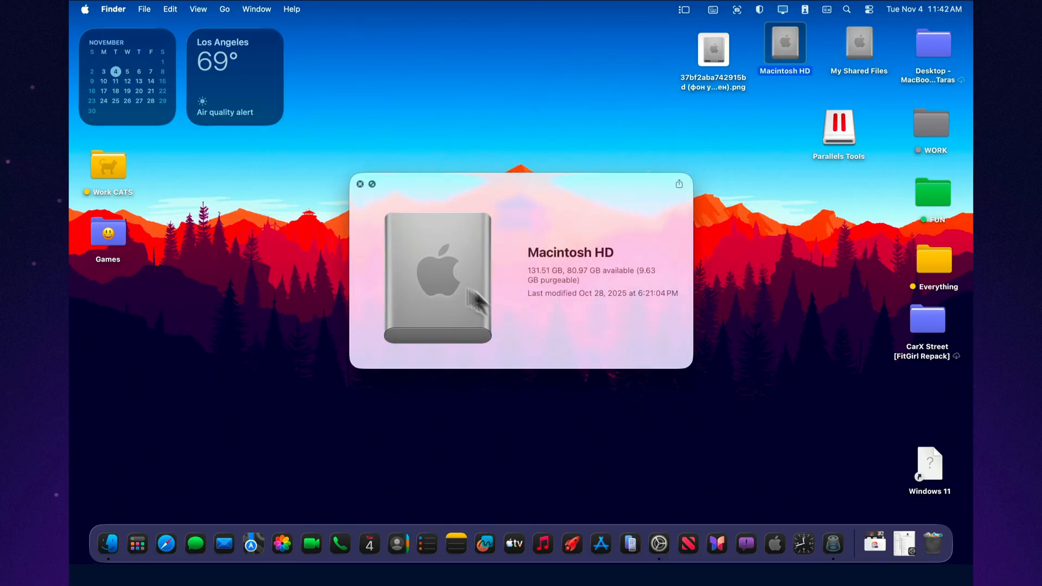
{"action": "mouse_move", "coordinate": [610, 350]}
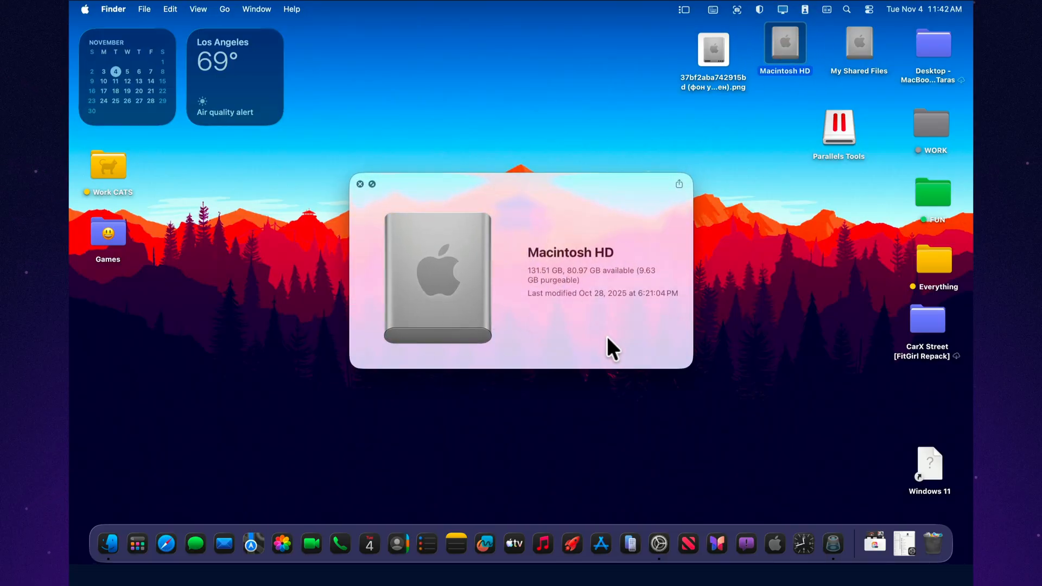
{"action": "left_click", "coordinate": [361, 185]}
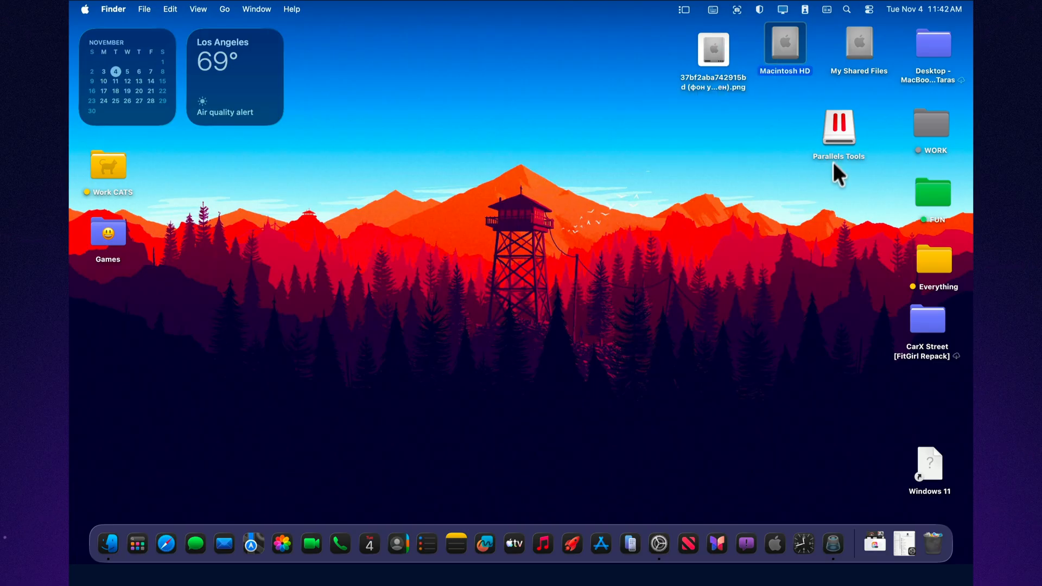
{"action": "mouse_move", "coordinate": [840, 150]}
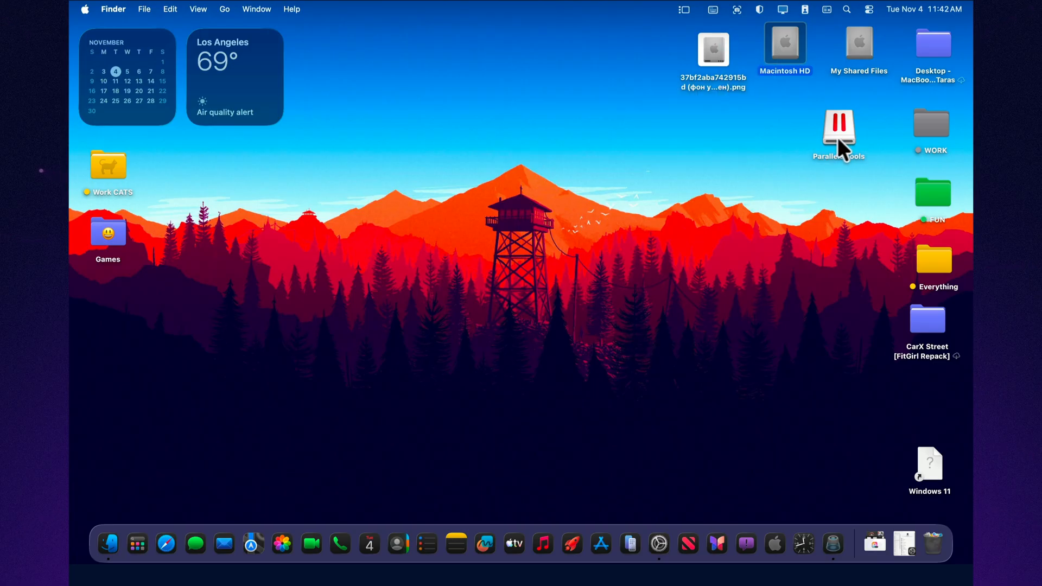
{"action": "mouse_move", "coordinate": [834, 150]}
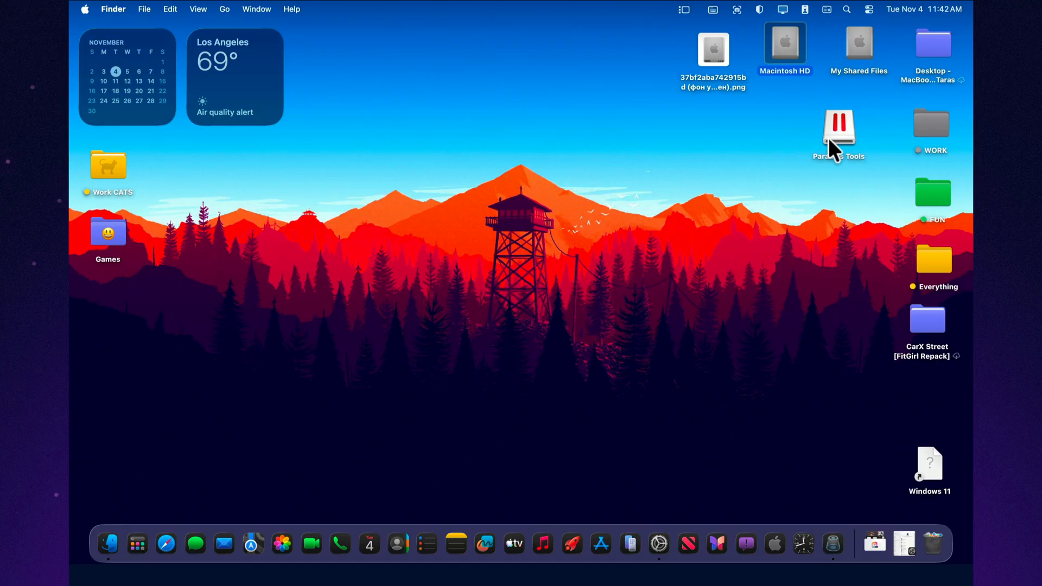
{"action": "mouse_move", "coordinate": [791, 159]}
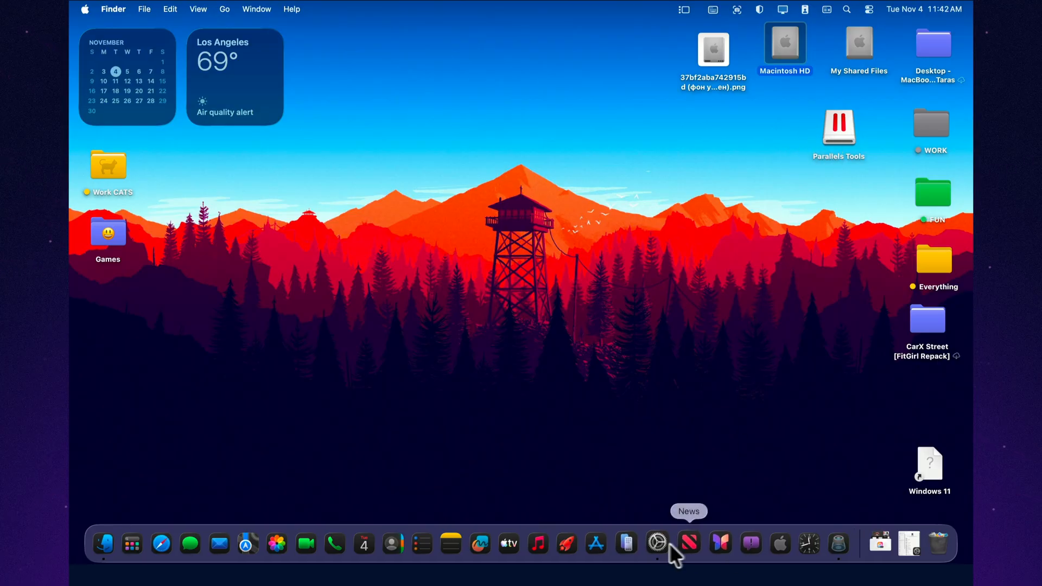
- Switch Liquid Glass to the Clear look in Appearance settings and bring up Music to compare
{"action": "left_click", "coordinate": [656, 544]}
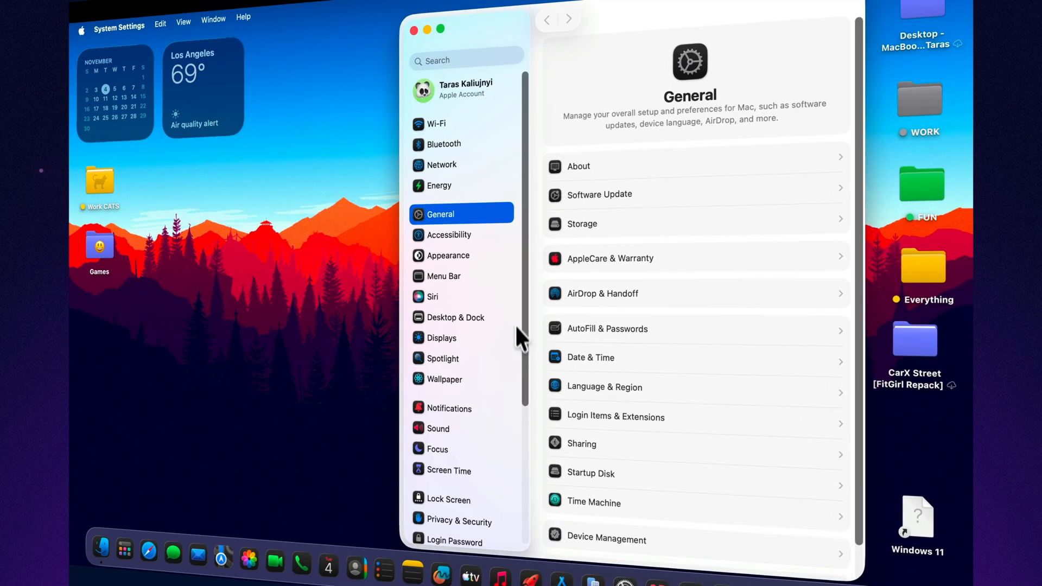
{"action": "mouse_move", "coordinate": [456, 291]}
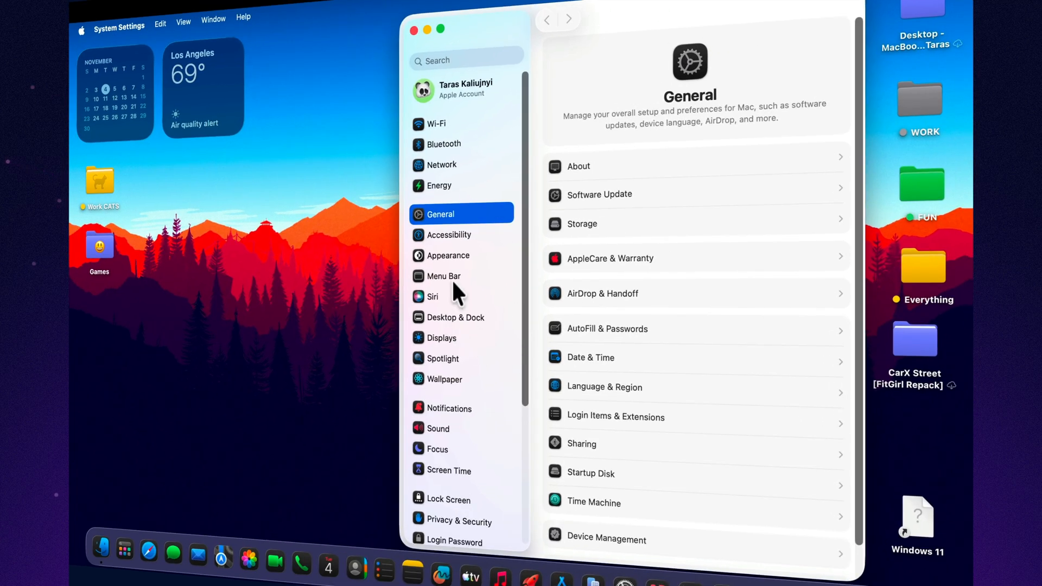
{"action": "mouse_move", "coordinate": [464, 249]}
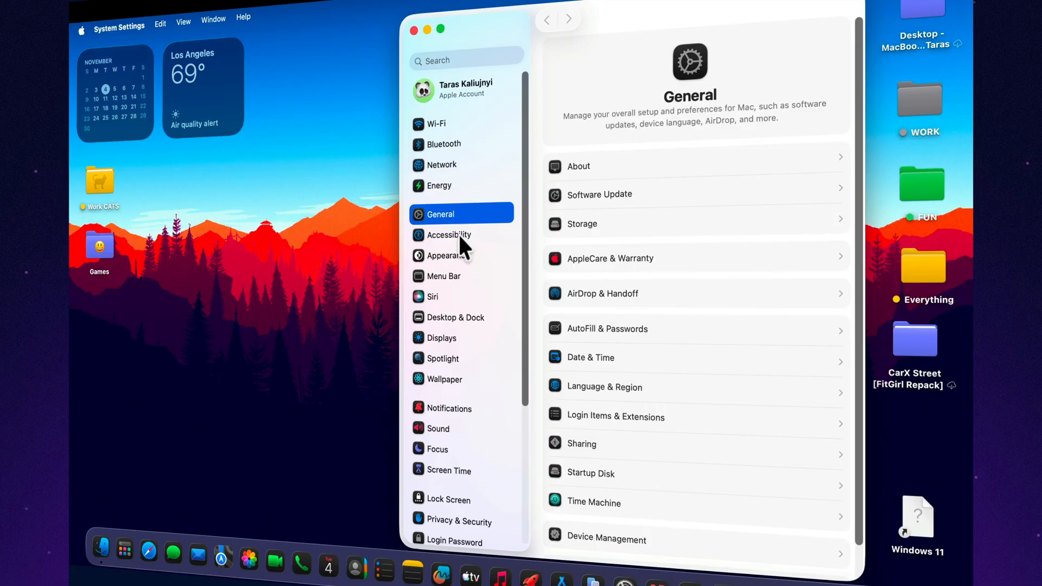
{"action": "mouse_move", "coordinate": [454, 266]}
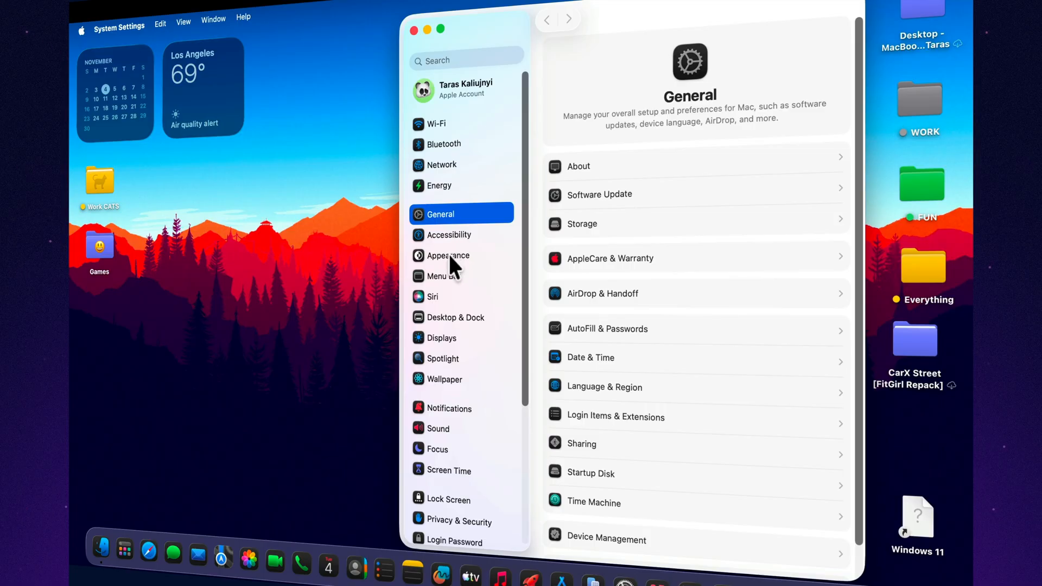
{"action": "left_click", "coordinate": [448, 255]}
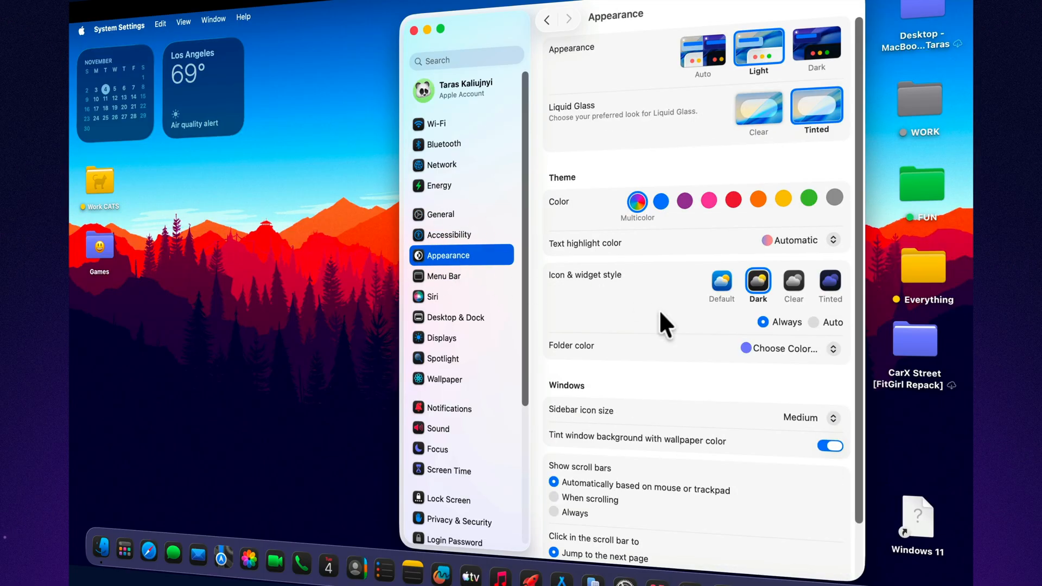
{"action": "left_click", "coordinate": [759, 110]}
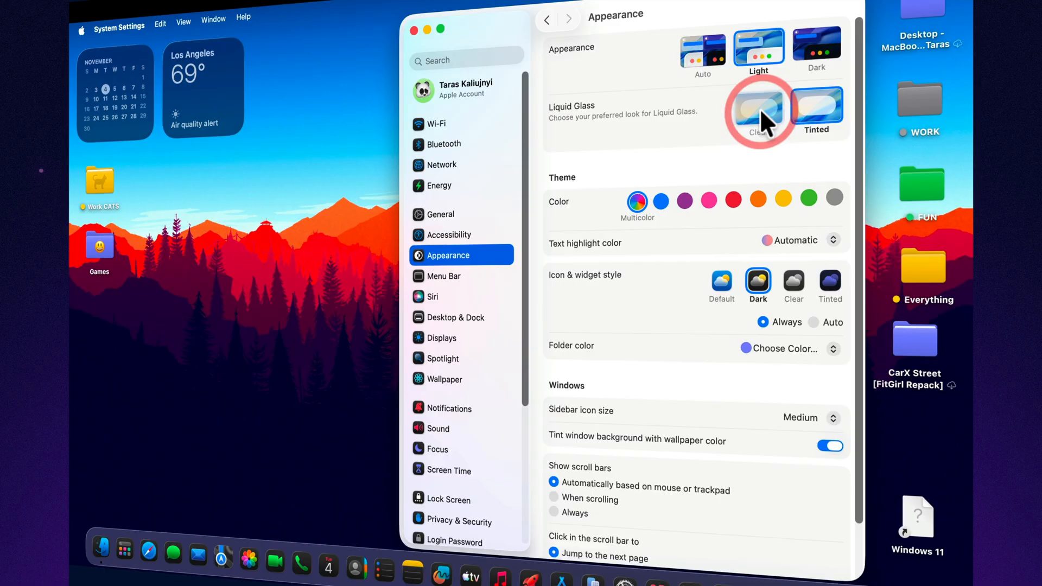
{"action": "mouse_move", "coordinate": [148, 548]}
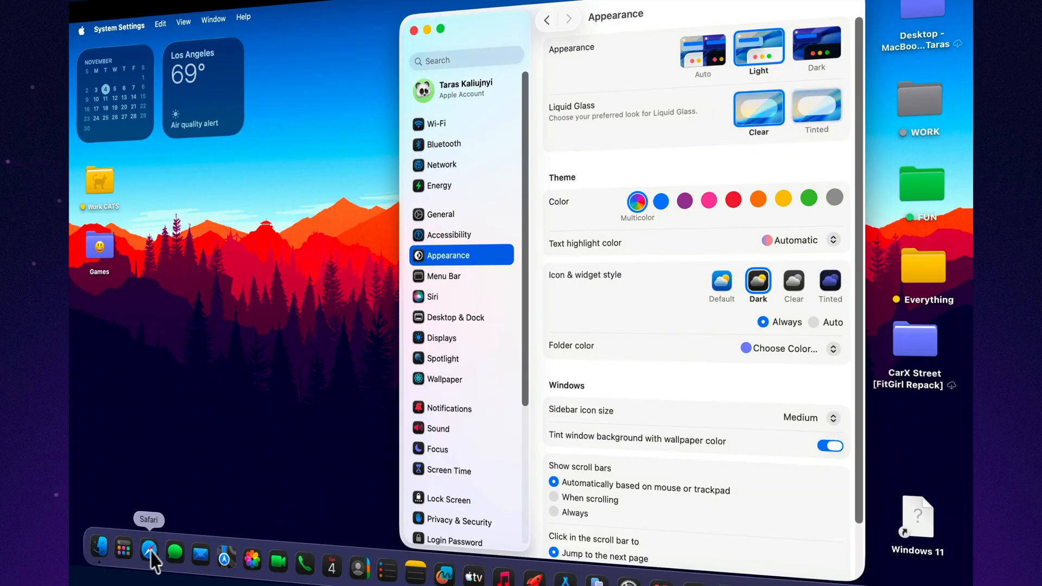
{"action": "mouse_move", "coordinate": [499, 575]}
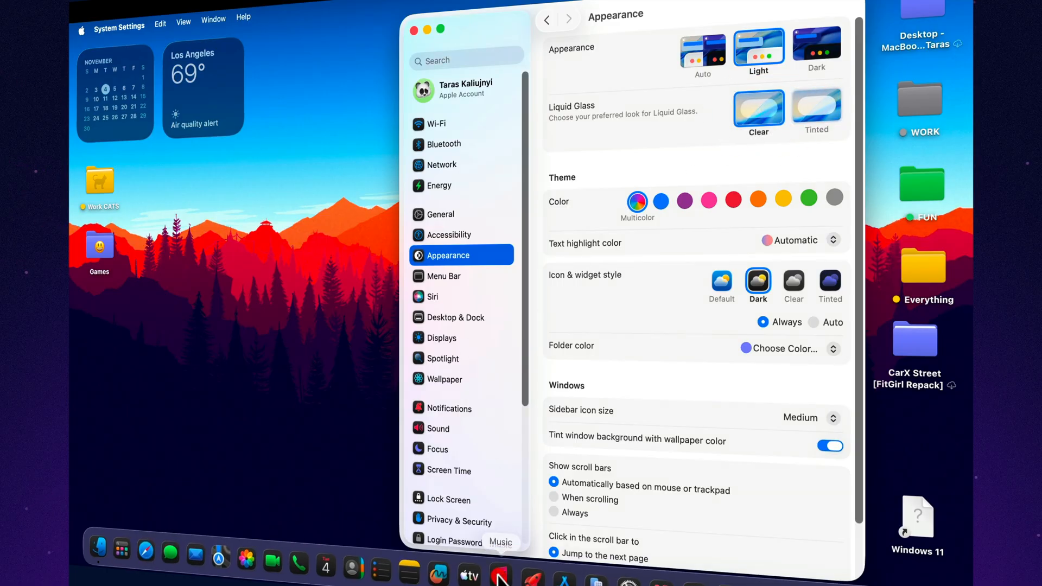
{"action": "left_click", "coordinate": [498, 573]}
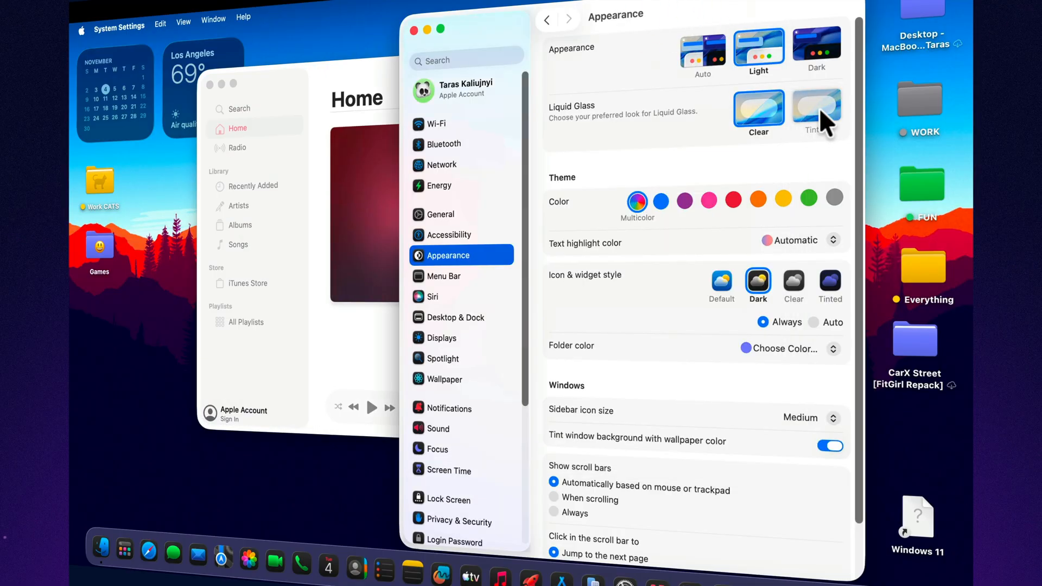
- Toggle Liquid Glass between Tinted and Clear, leave it on Tinted, and close the Music window
{"action": "left_click", "coordinate": [816, 109]}
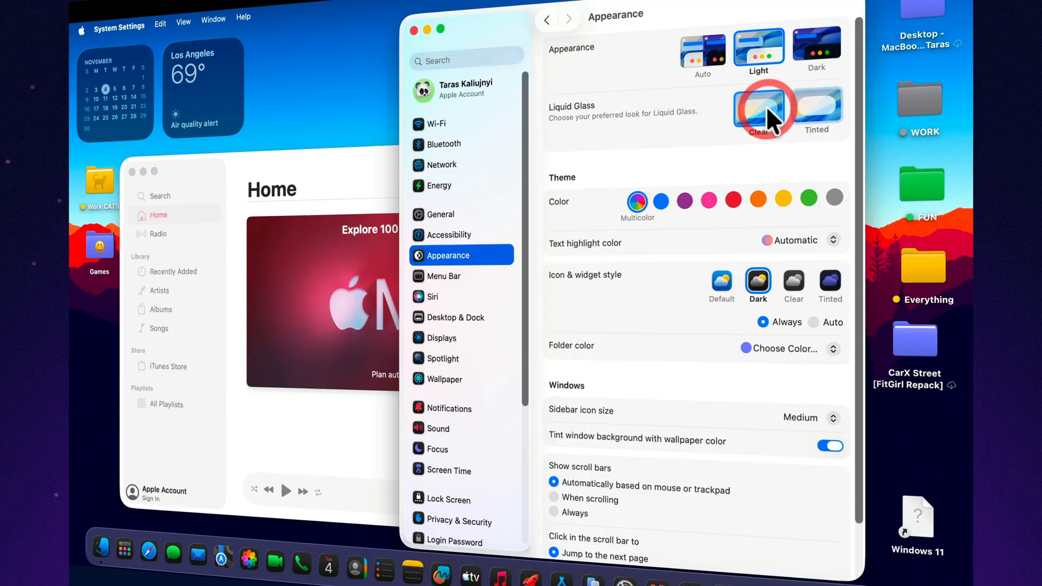
{"action": "left_click", "coordinate": [322, 300]}
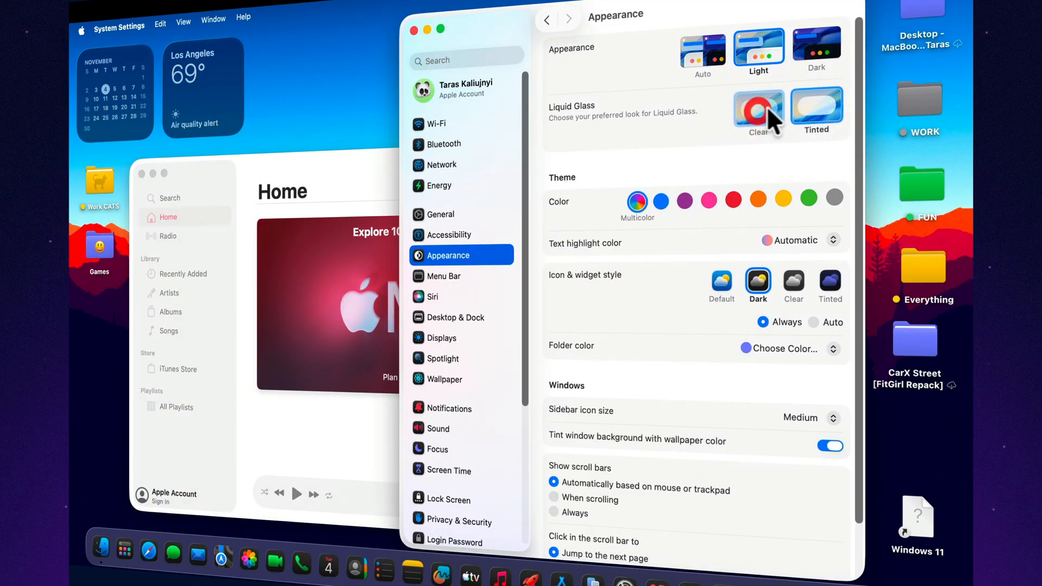
{"action": "left_click", "coordinate": [816, 106]}
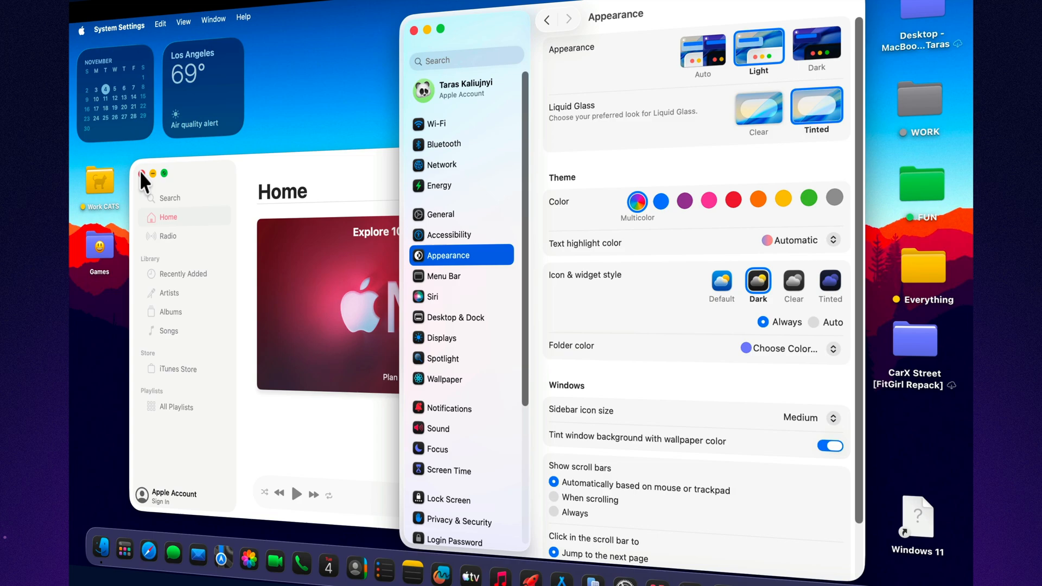
{"action": "left_click", "coordinate": [141, 174]}
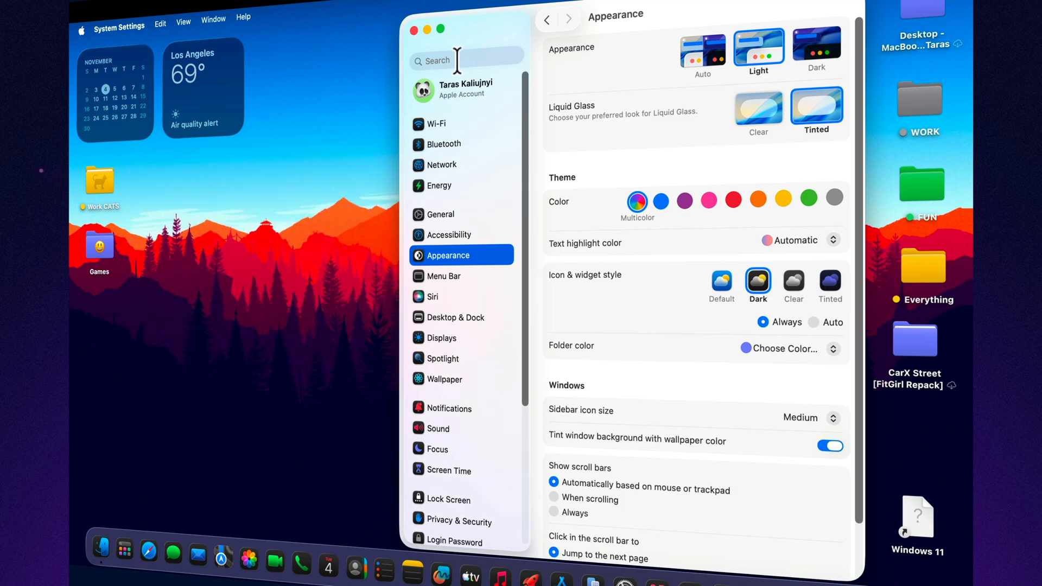
- Reach Background Security Improvements under Privacy & Security
{"action": "left_click", "coordinate": [466, 60]}
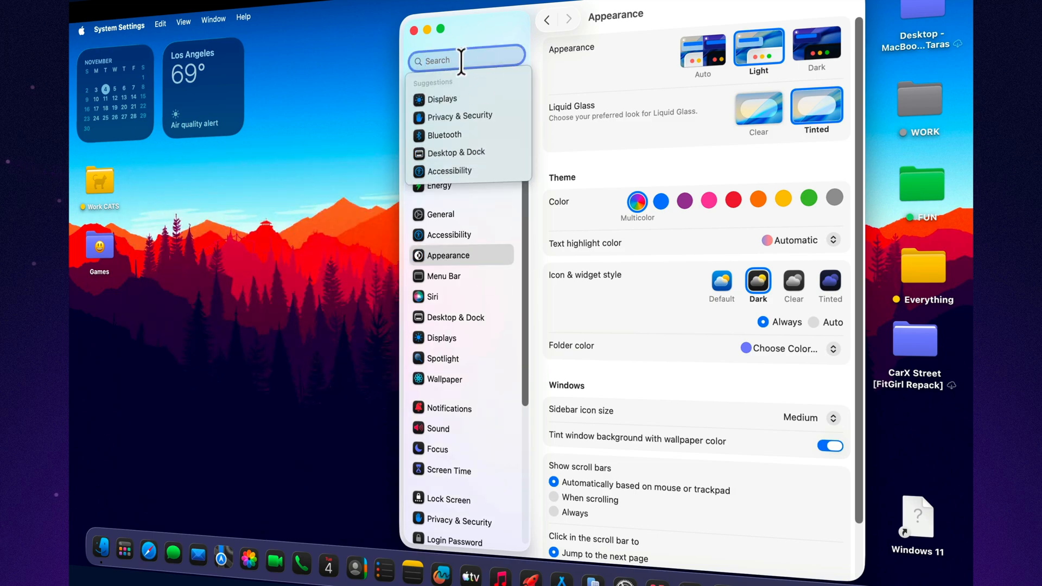
{"action": "left_click", "coordinate": [458, 116]}
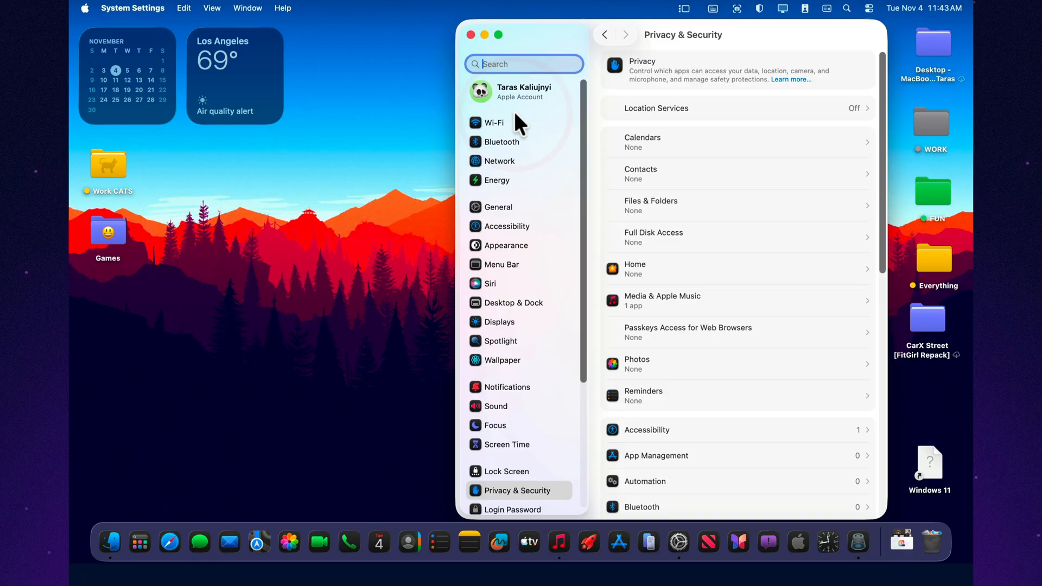
{"action": "scroll", "scroll_direction": "down", "scroll_amount": 3}
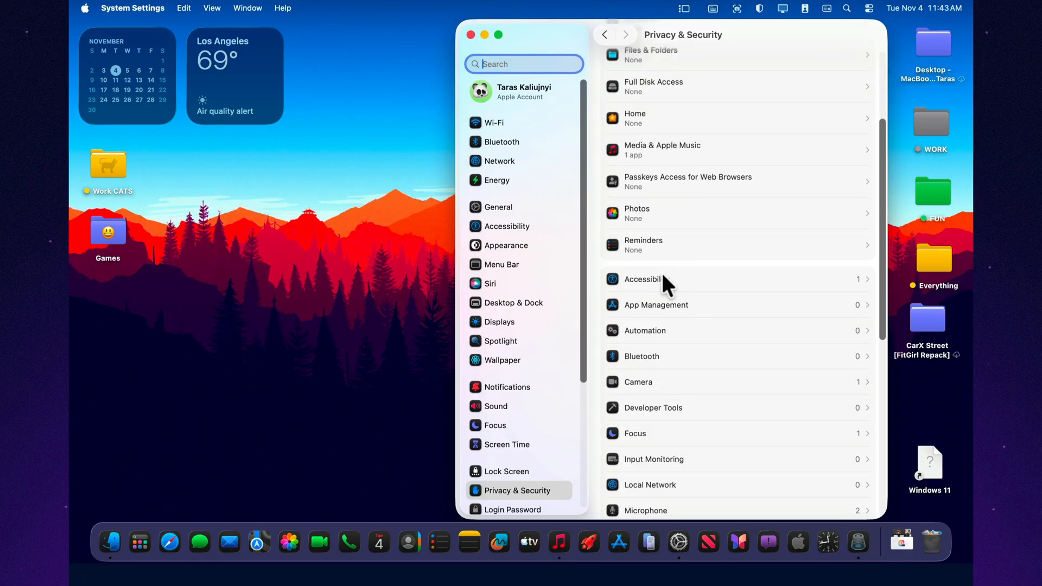
{"action": "scroll", "scroll_direction": "down", "scroll_amount": 3}
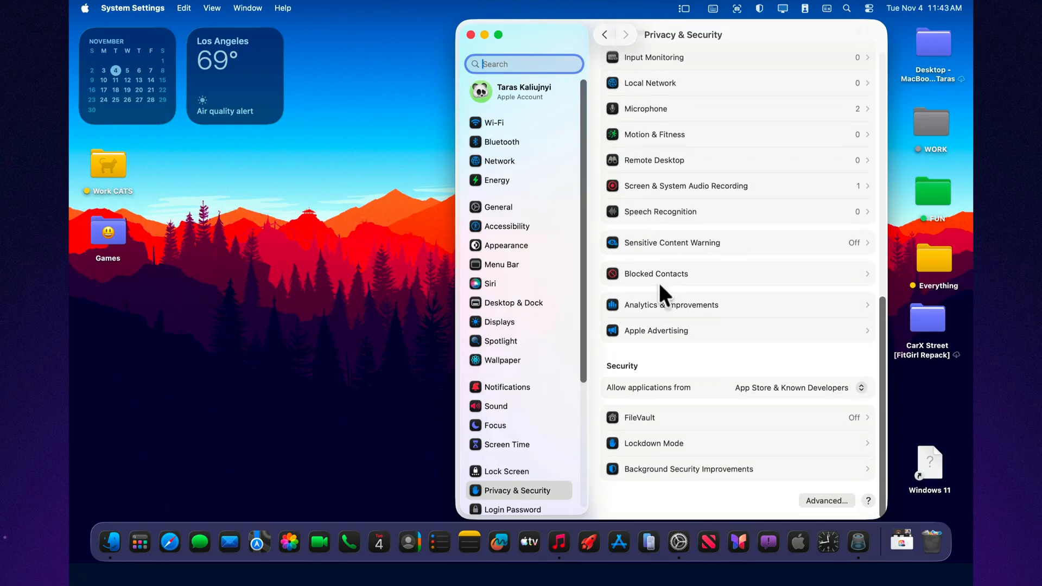
{"action": "left_click", "coordinate": [688, 469]}
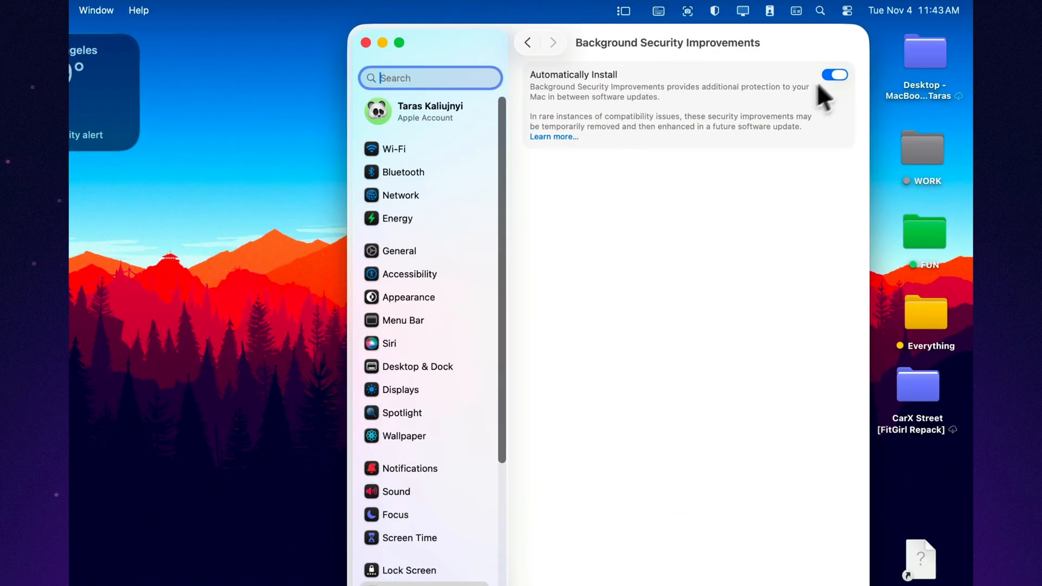
- Toggle Automatically Install off and back on, leaving it enabled, and close System Settings
{"action": "left_click", "coordinate": [834, 75]}
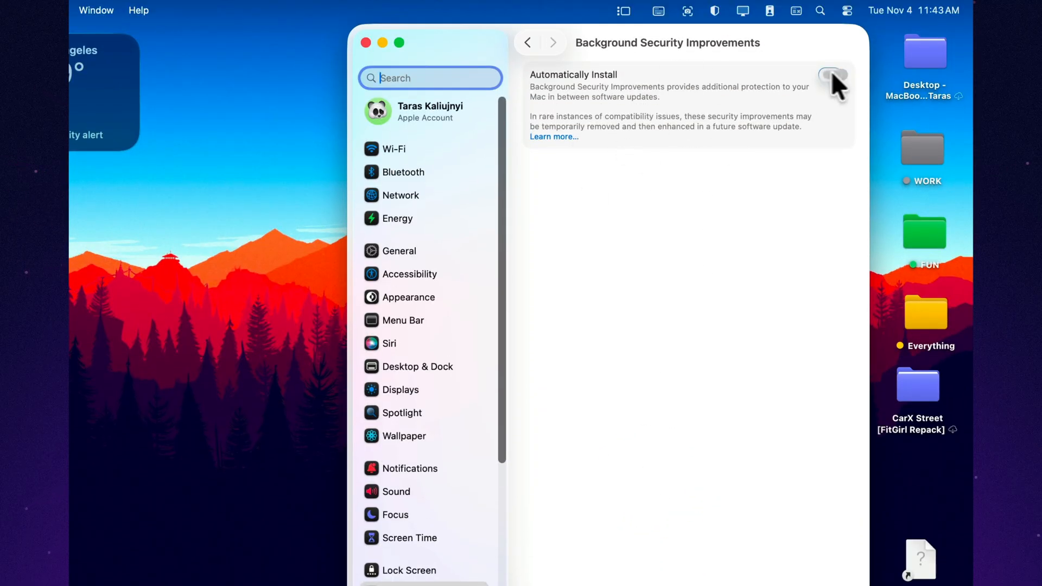
{"action": "left_click", "coordinate": [834, 75]}
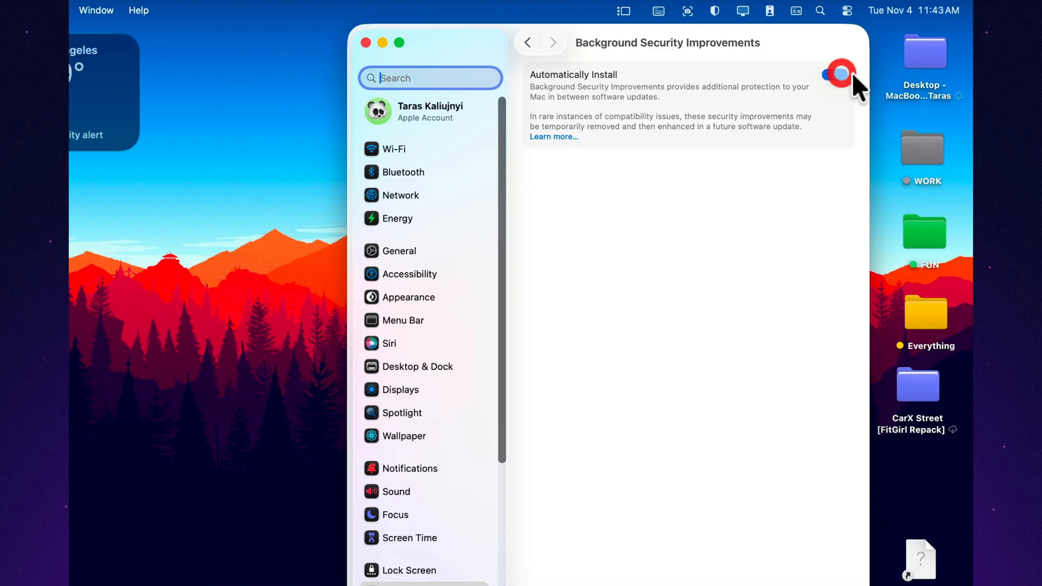
{"action": "left_click", "coordinate": [835, 75]}
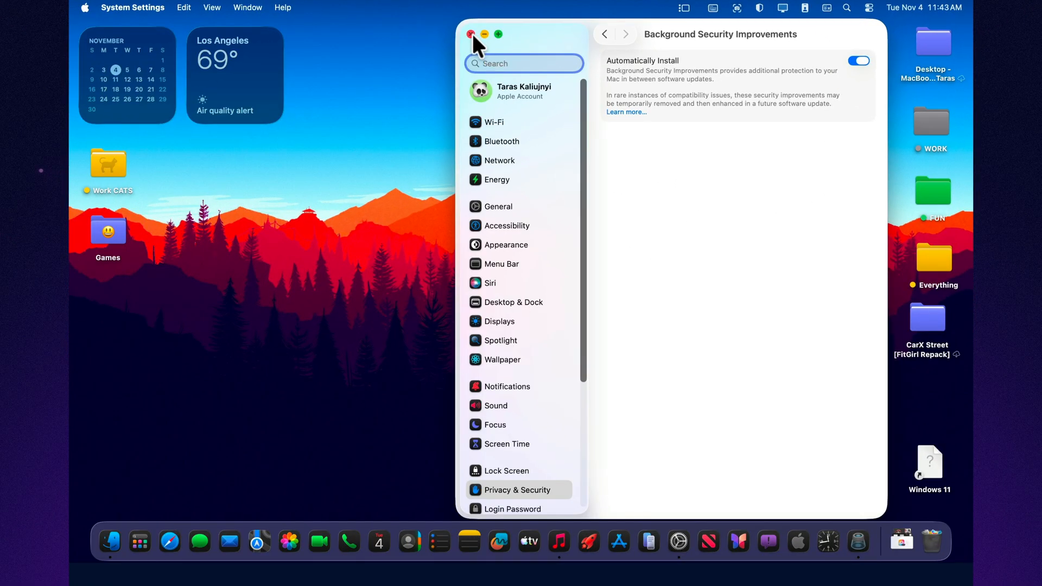
{"action": "left_click", "coordinate": [470, 34]}
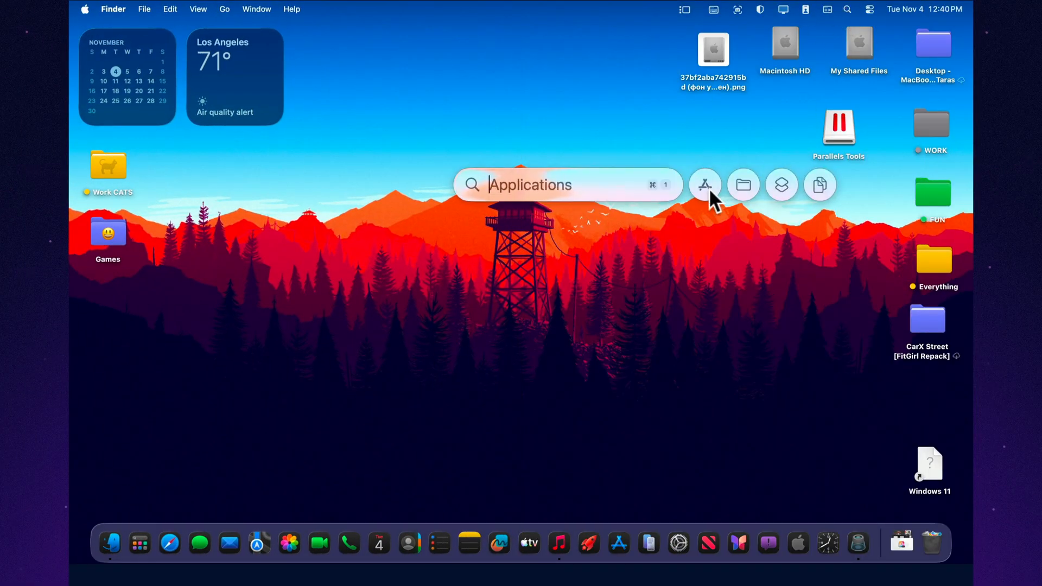
- Browse Spotlight's Applications list and launch the TV app
{"action": "left_click", "coordinate": [704, 184]}
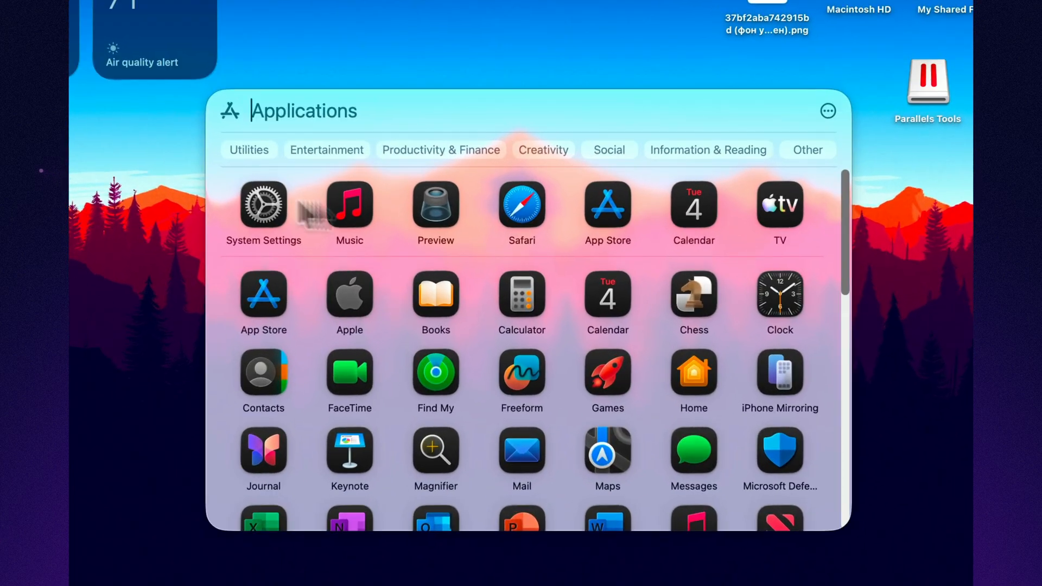
{"action": "scroll", "scroll_direction": "down", "scroll_amount": 3}
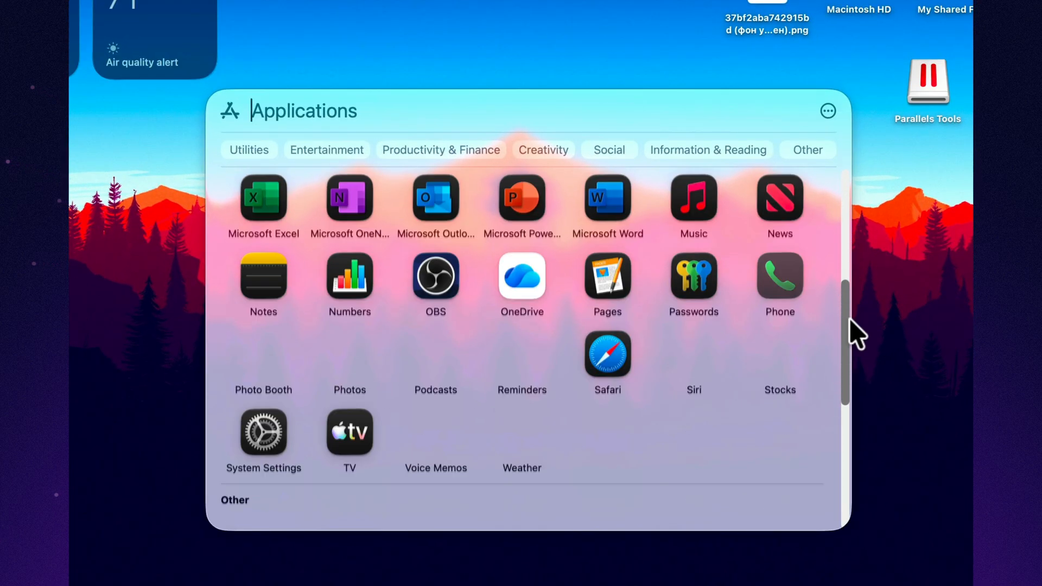
{"action": "scroll", "scroll_direction": "up", "scroll_amount": 3}
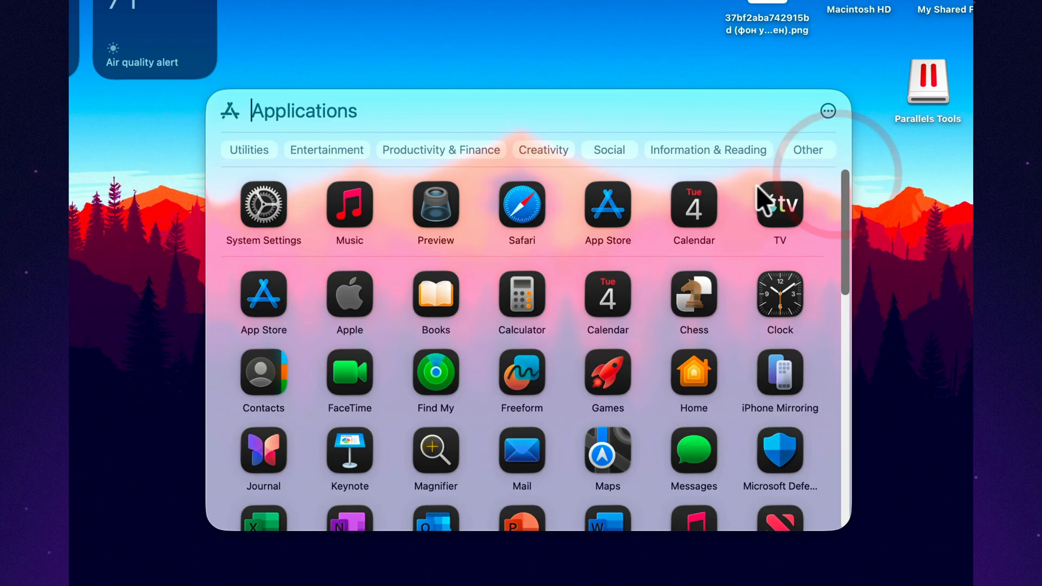
{"action": "left_click", "coordinate": [778, 203]}
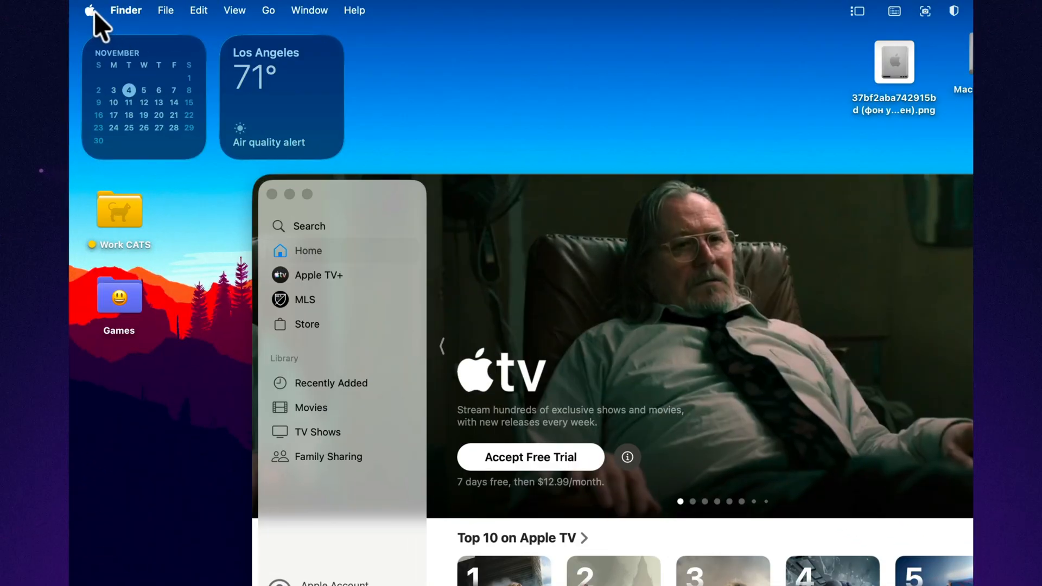
- Hide the TV app via its menu so the desktop shows
{"action": "left_click", "coordinate": [90, 11]}
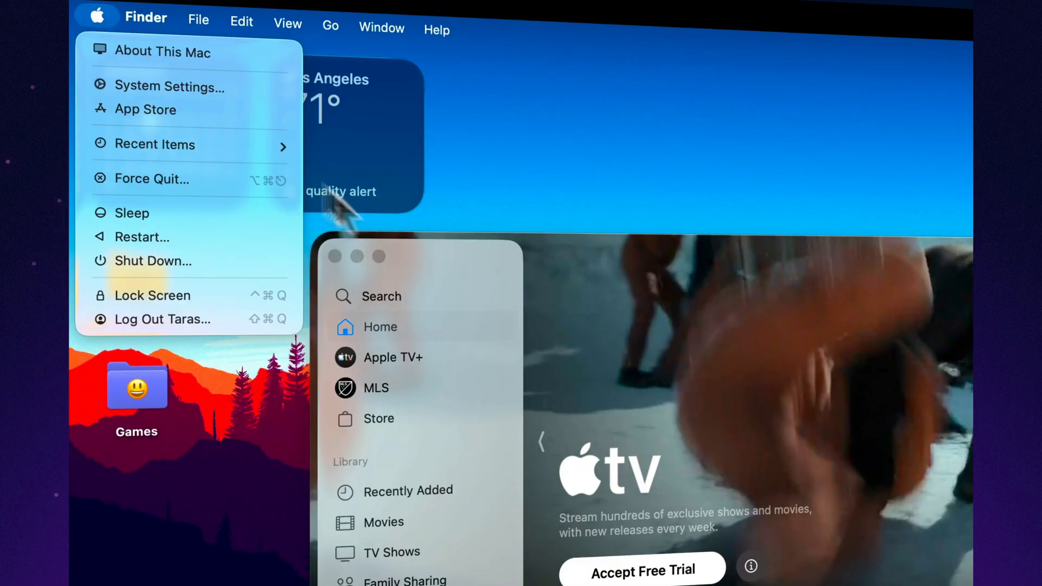
{"action": "left_click", "coordinate": [134, 18]}
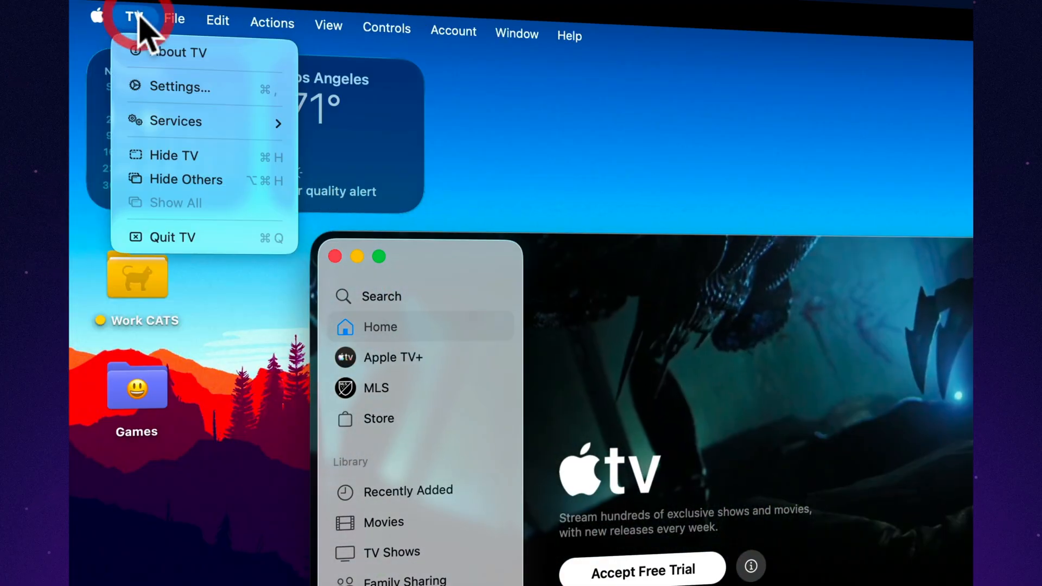
{"action": "mouse_move", "coordinate": [174, 155]}
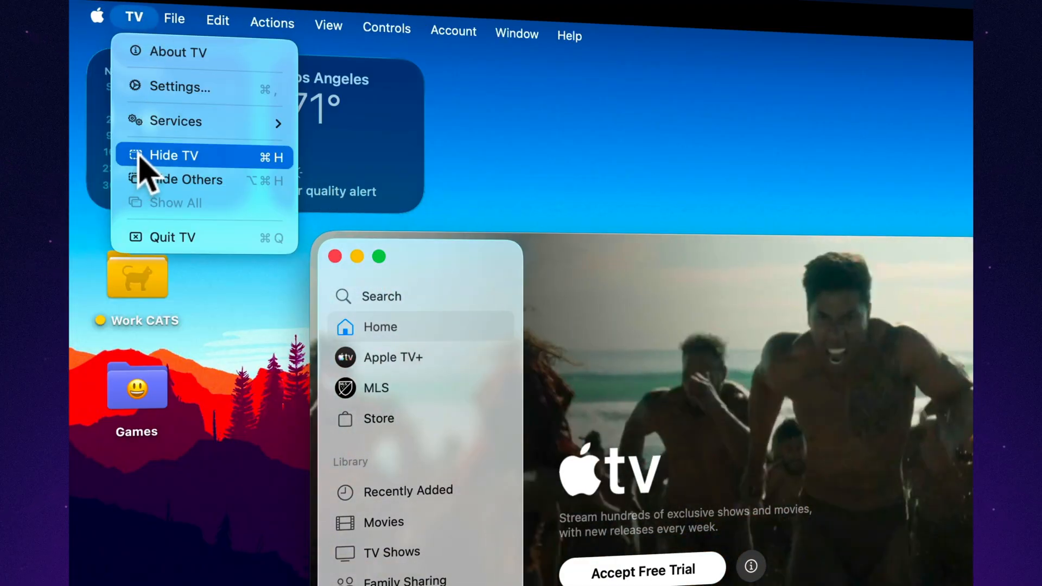
{"action": "mouse_move", "coordinate": [147, 266]}
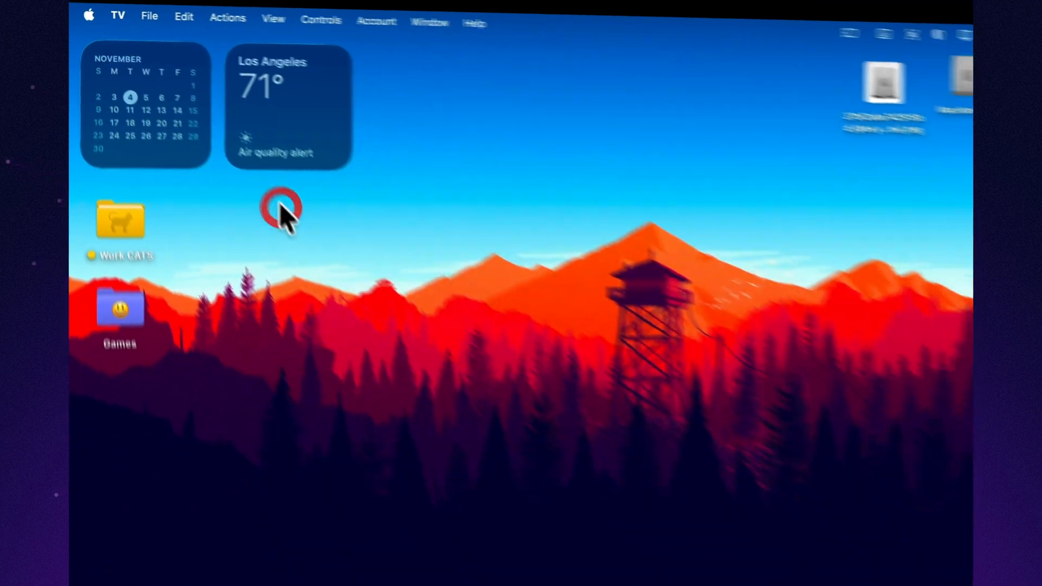
{"action": "left_click", "coordinate": [559, 544]}
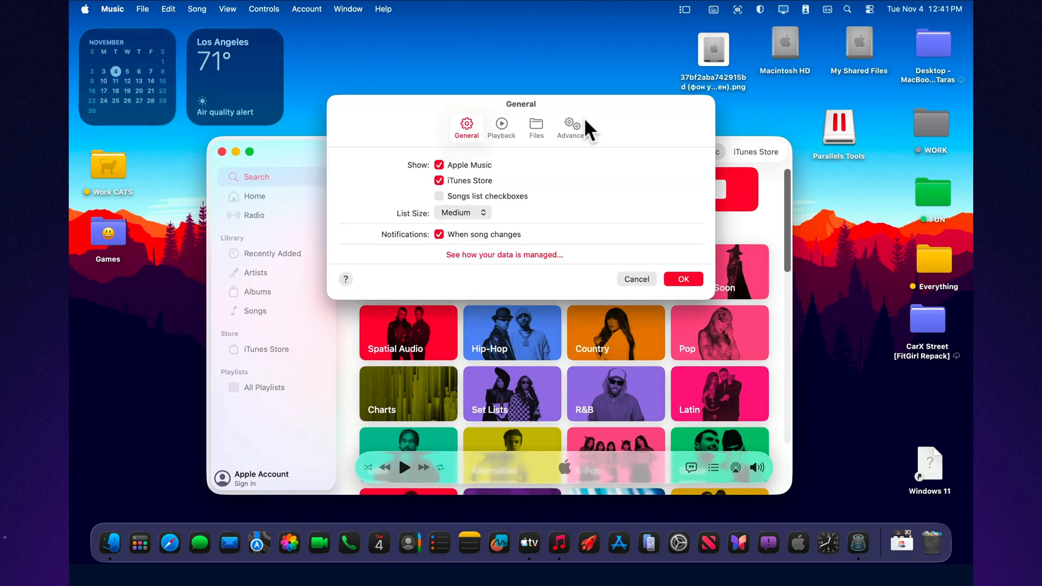
- Review the Playback transition style with AutoMix in Music settings and close them with OK
{"action": "left_click", "coordinate": [501, 126]}
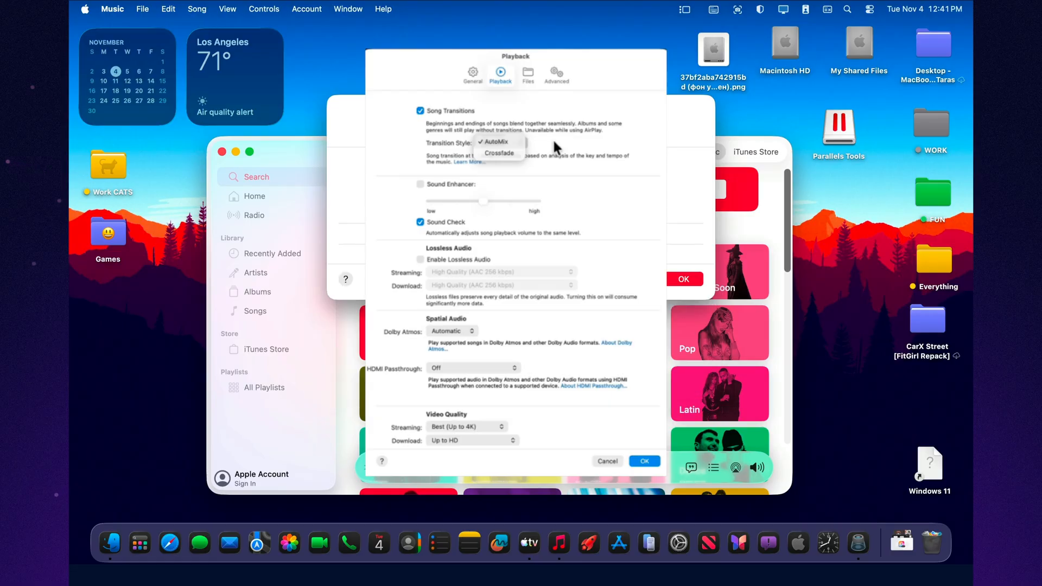
{"action": "mouse_move", "coordinate": [670, 289]}
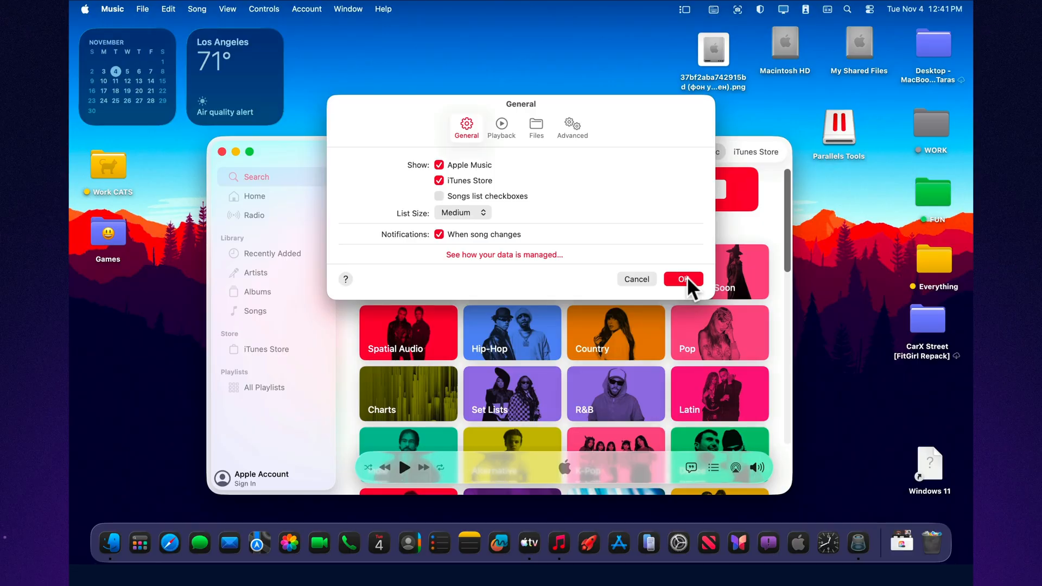
{"action": "left_click", "coordinate": [683, 279]}
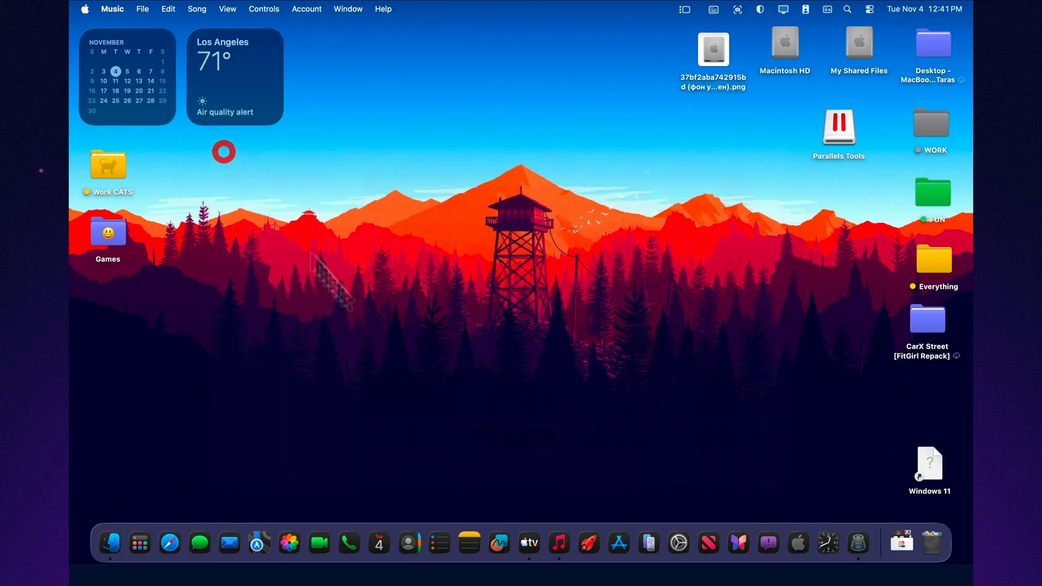
- Look over the Siri pane in System Settings and close the window
{"action": "left_click", "coordinate": [677, 543]}
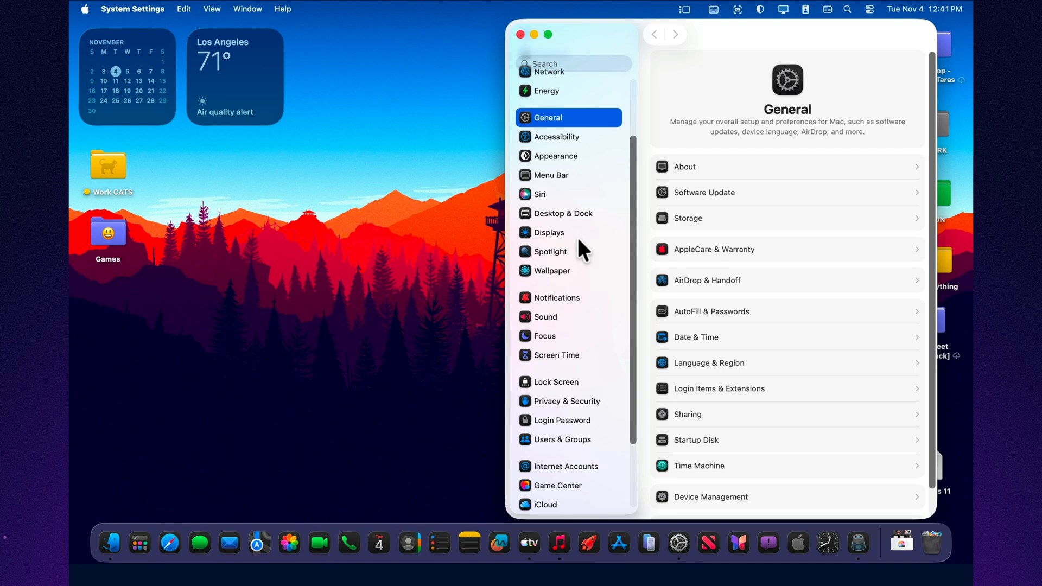
{"action": "scroll", "scroll_direction": "up", "scroll_amount": 3}
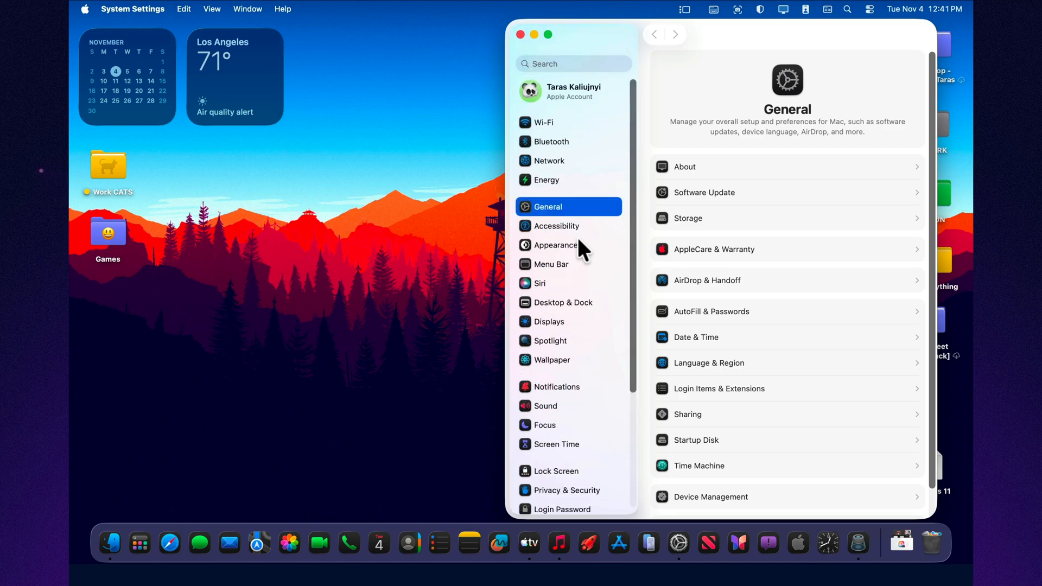
{"action": "mouse_move", "coordinate": [557, 124]}
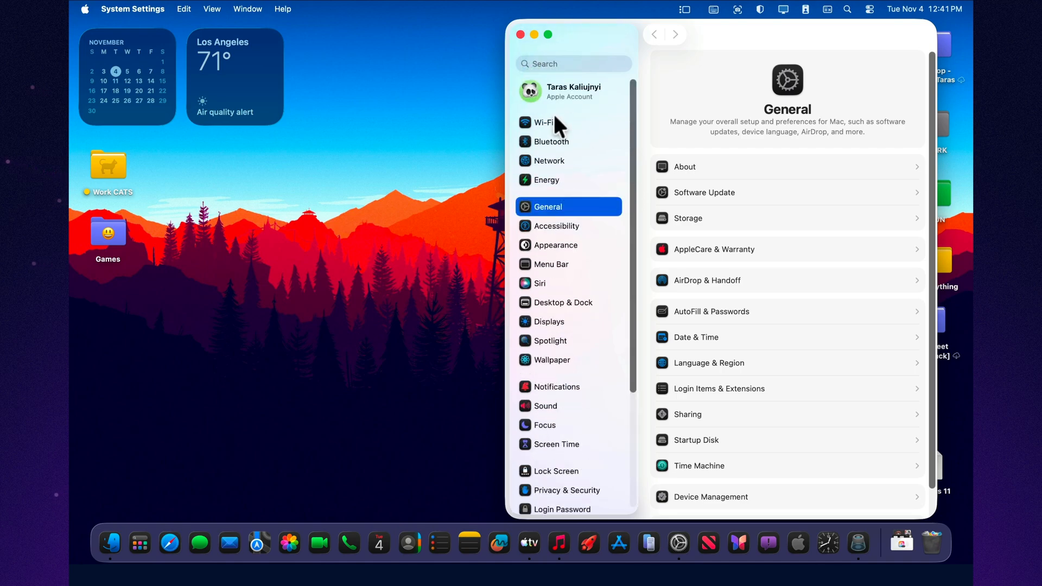
{"action": "mouse_move", "coordinate": [553, 171]}
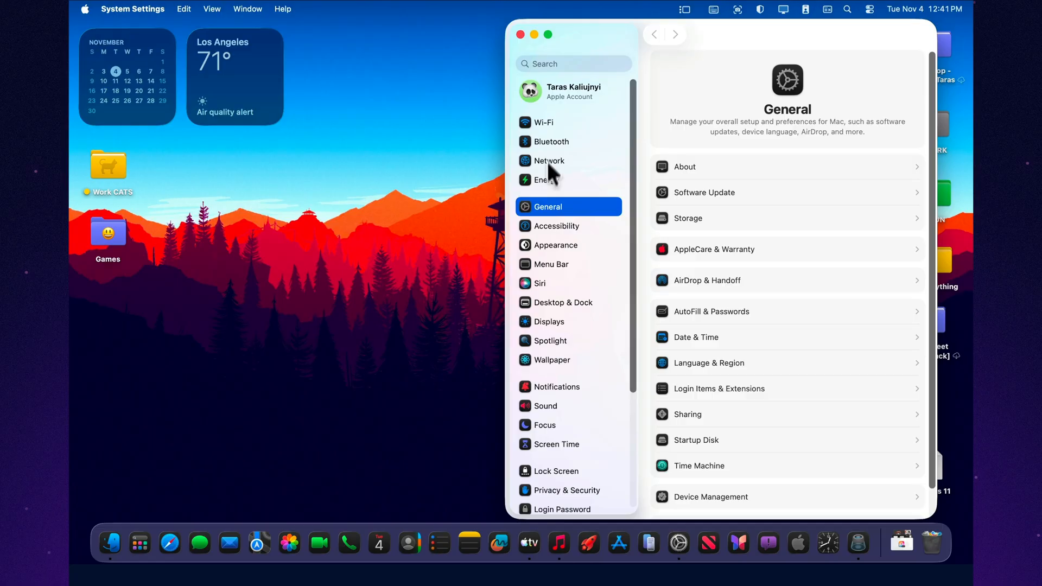
{"action": "left_click", "coordinate": [535, 284]}
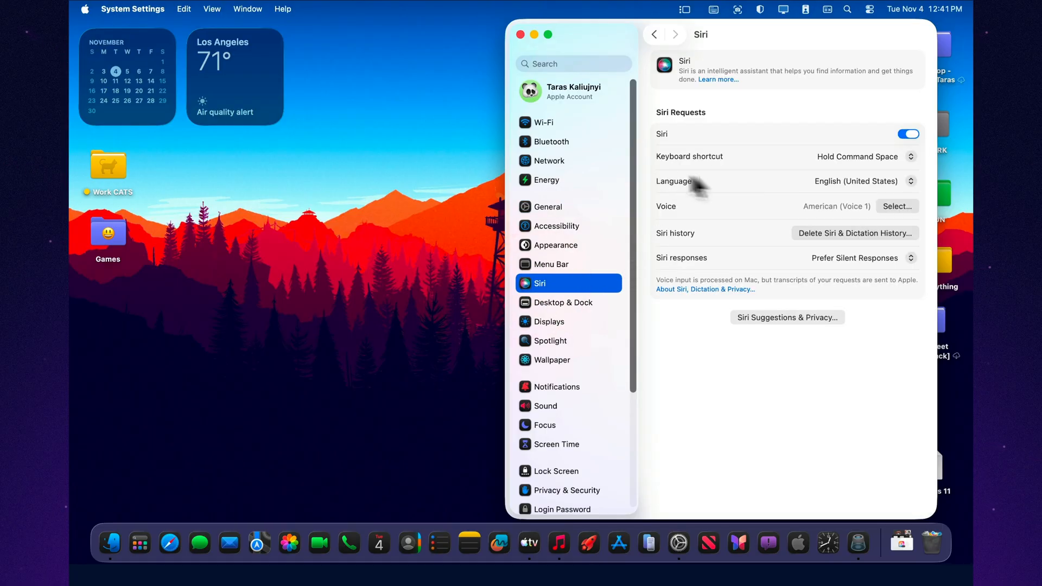
{"action": "mouse_move", "coordinate": [524, 45]}
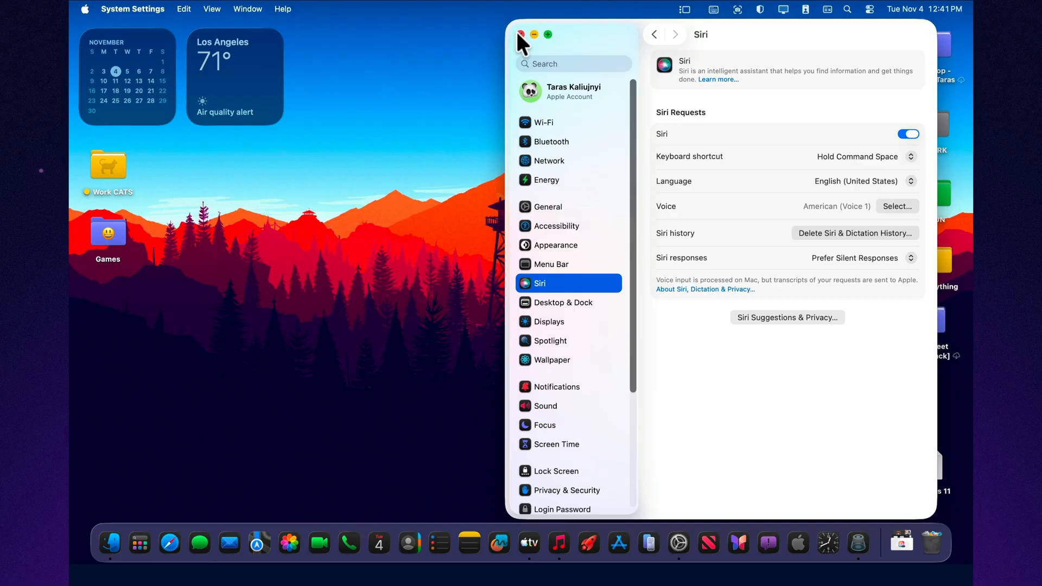
{"action": "mouse_move", "coordinate": [524, 42]}
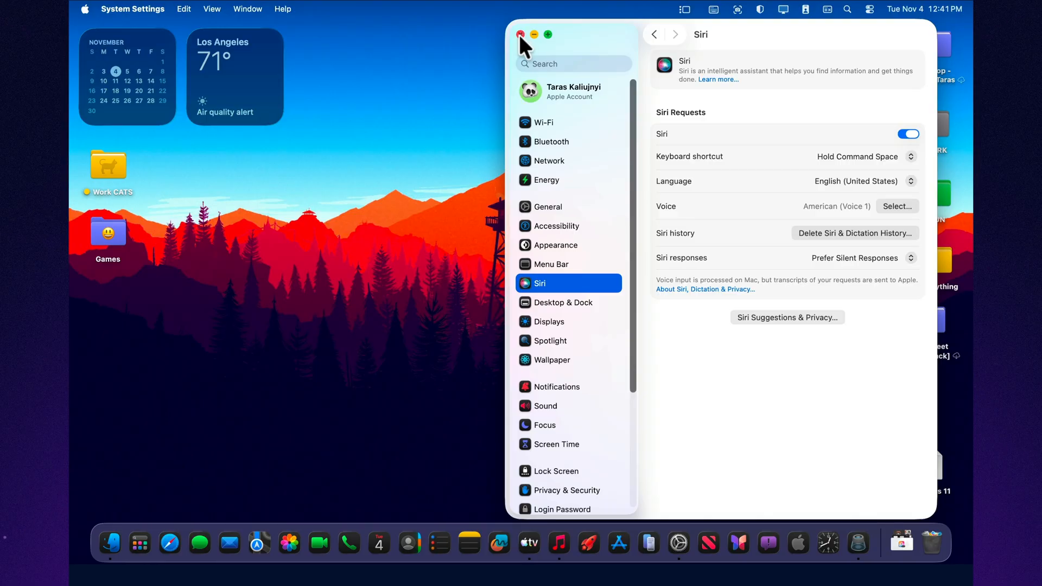
{"action": "left_click", "coordinate": [519, 34]}
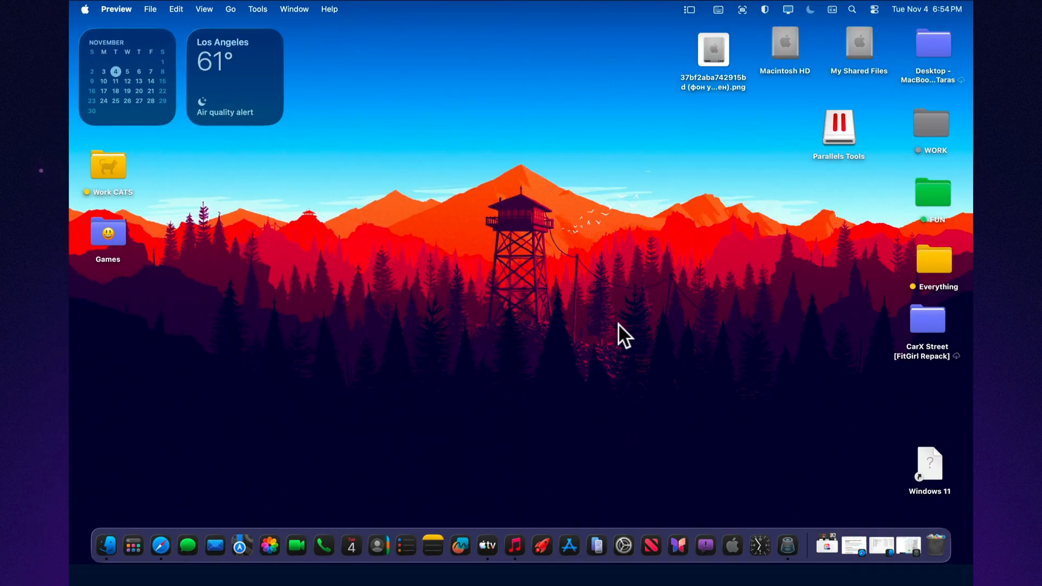
{"action": "mouse_move", "coordinate": [323, 545]}
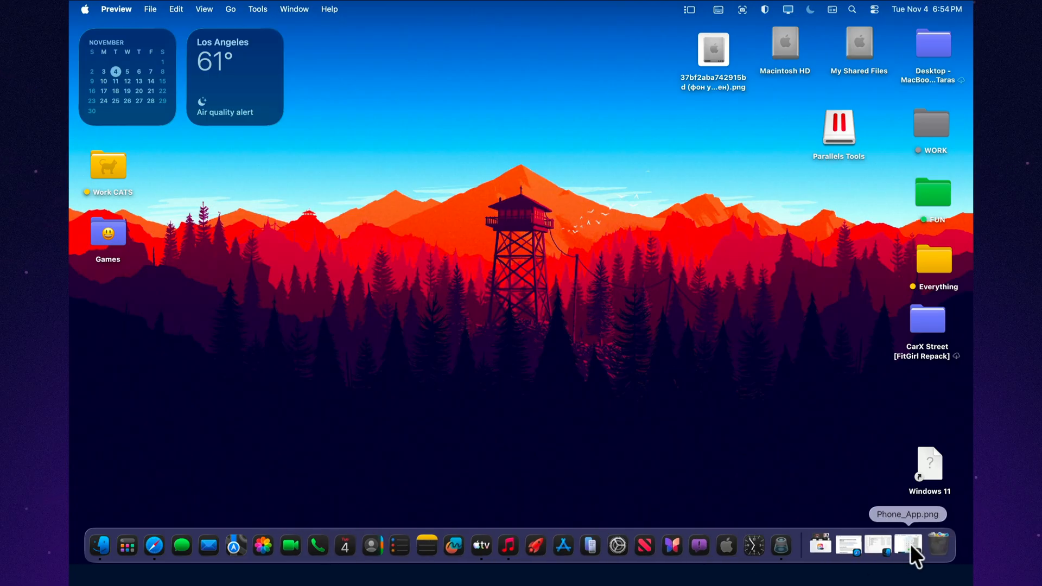
- Open Phone_App.png from the Dock's downloads stack
{"action": "left_click", "coordinate": [909, 545]}
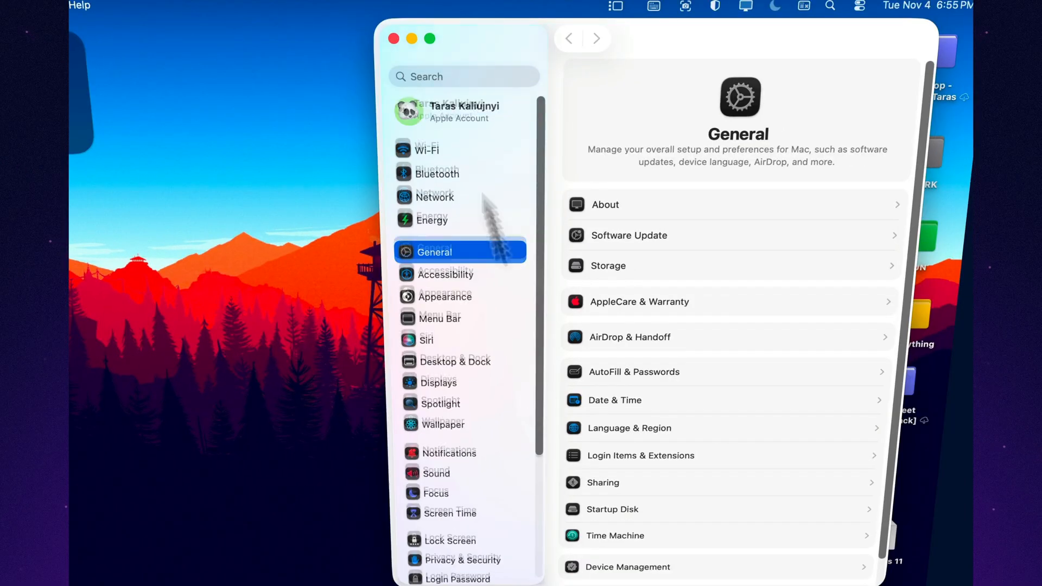
- Search 'scr' for Screen Time, switch Communication Safety on, and close the window
{"action": "type", "text": "scr"}
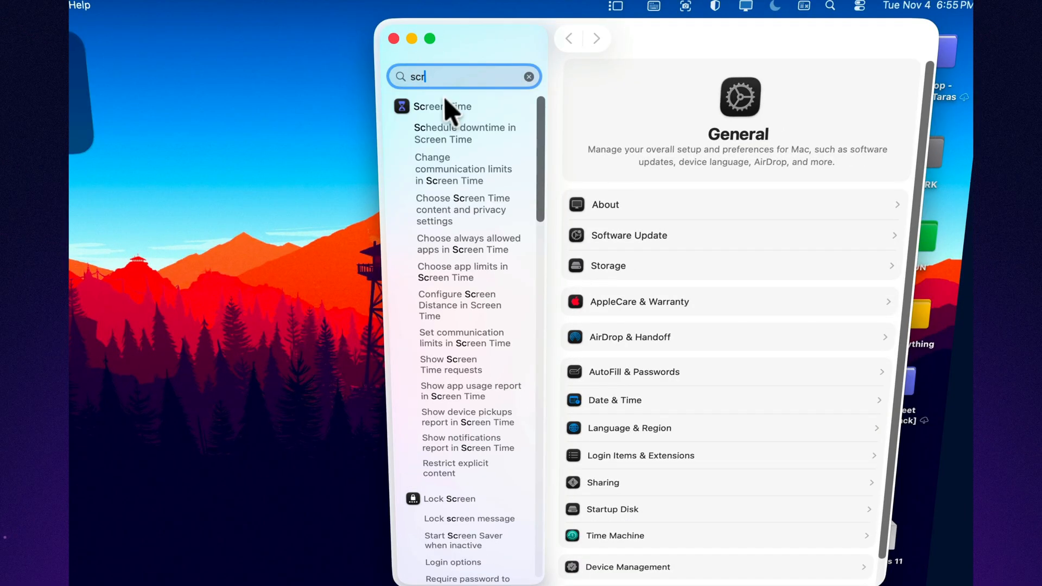
{"action": "left_click", "coordinate": [443, 106]}
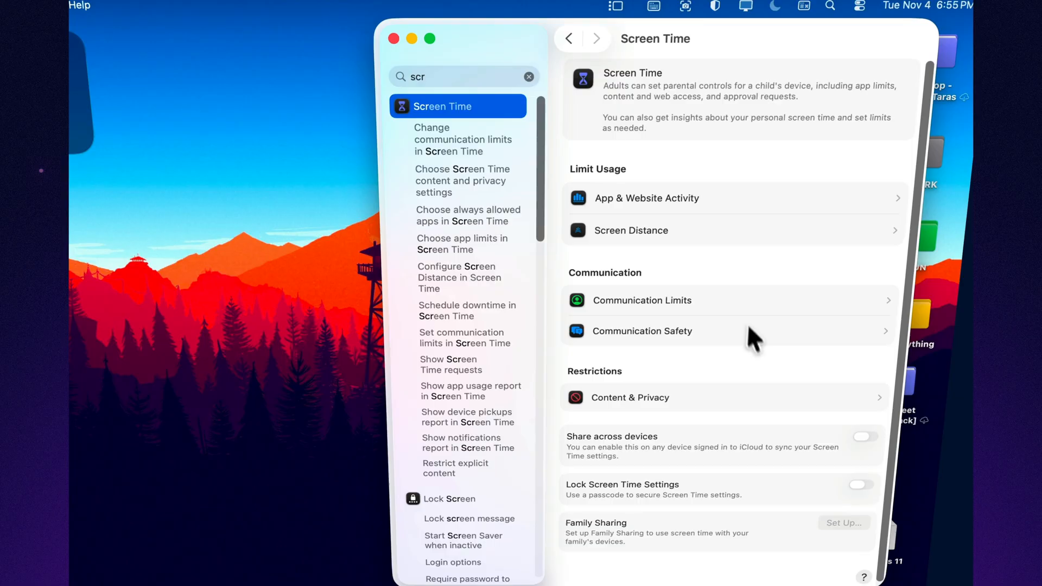
{"action": "left_click", "coordinate": [642, 331]}
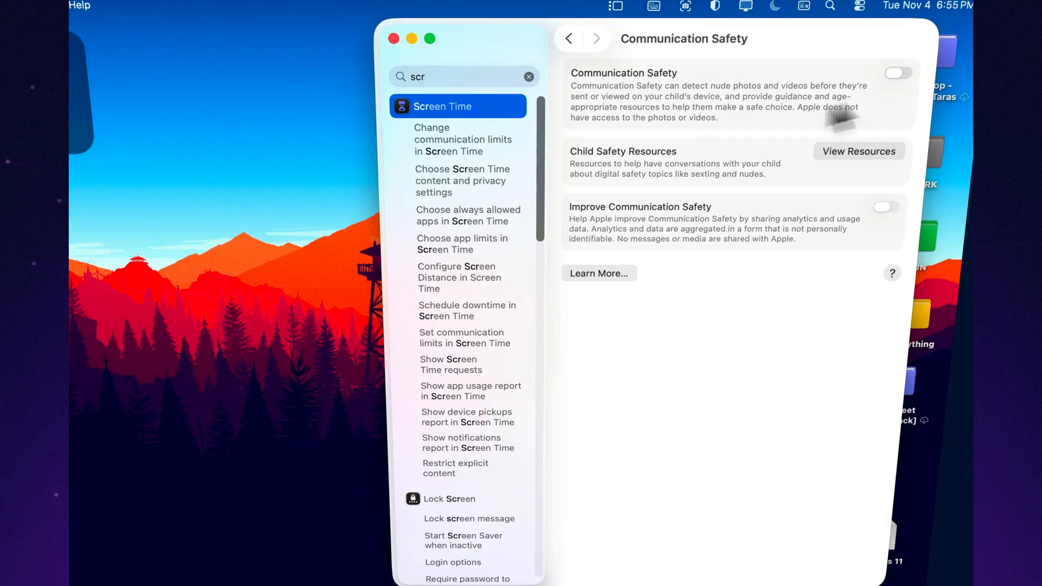
{"action": "mouse_move", "coordinate": [883, 223]}
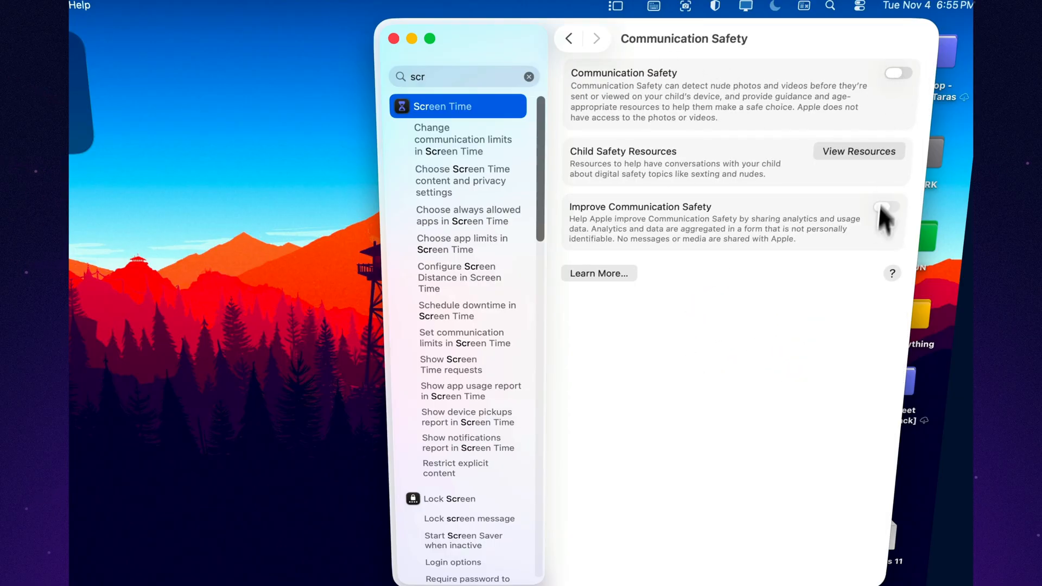
{"action": "left_click", "coordinate": [896, 73]}
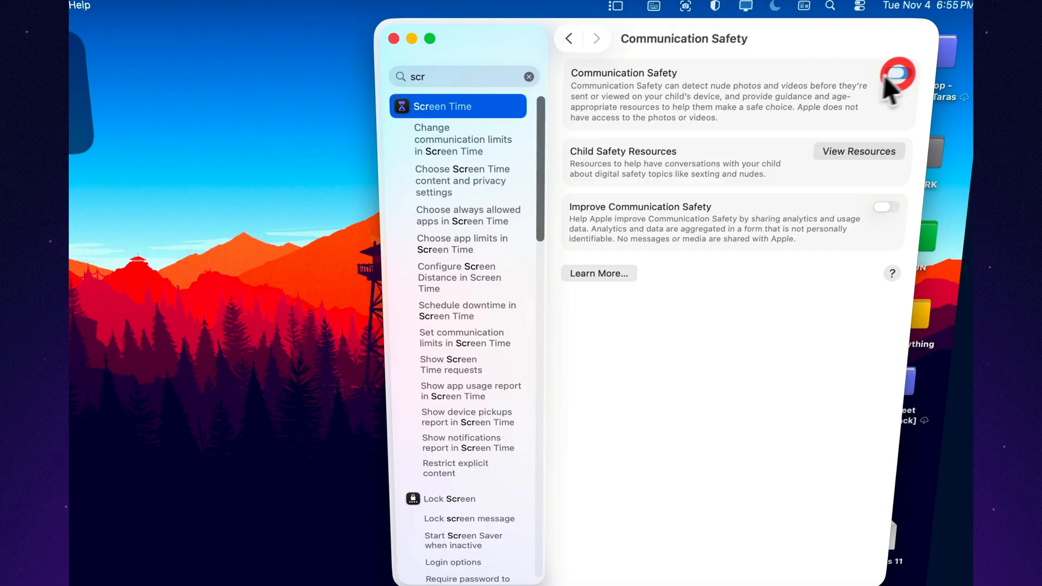
{"action": "left_click", "coordinate": [568, 38]}
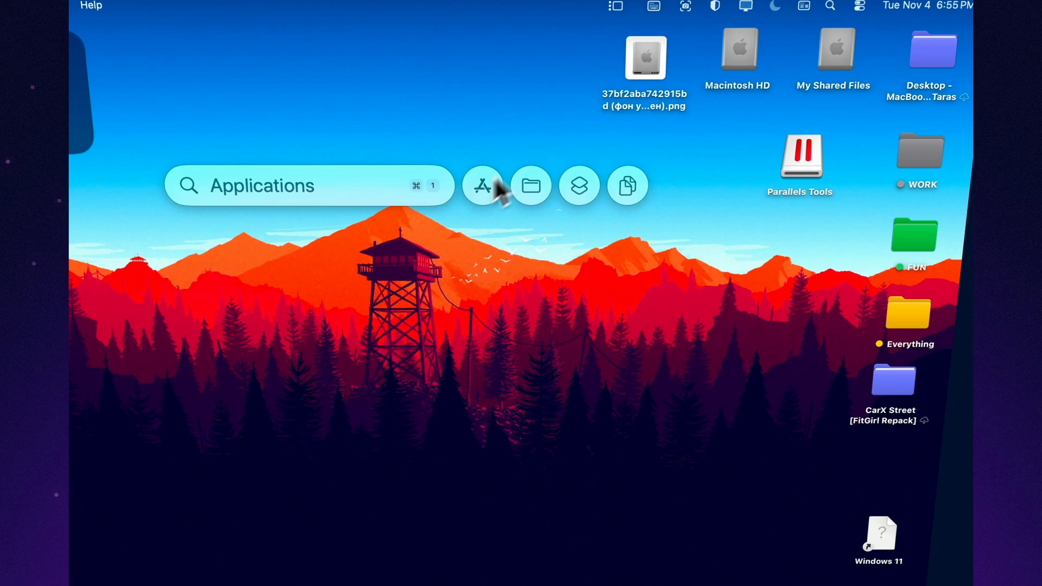
- Show the full Applications launcher with category filters from Spotlight
{"action": "left_click", "coordinate": [483, 186]}
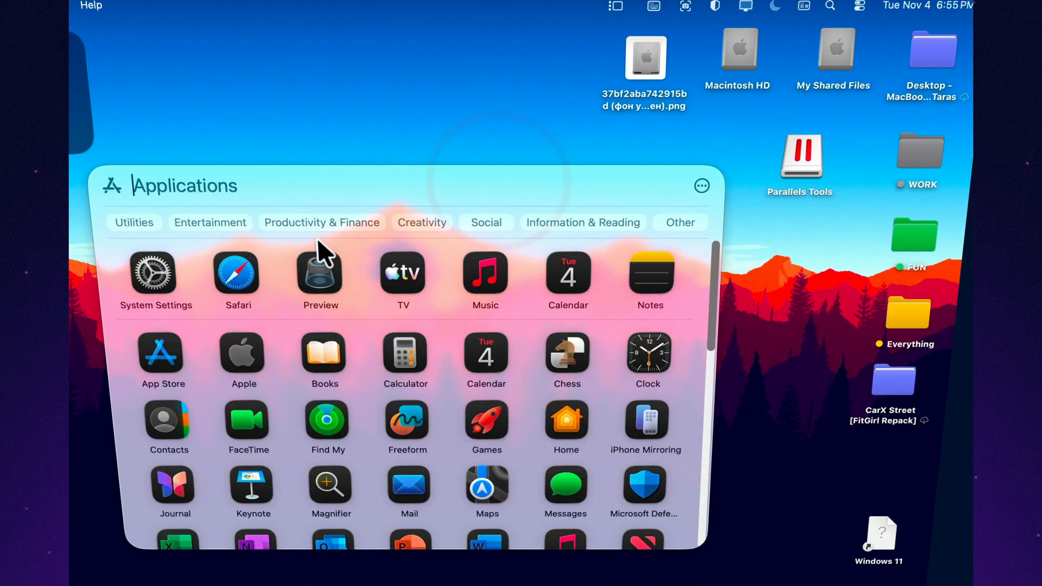
{"action": "mouse_move", "coordinate": [248, 428]}
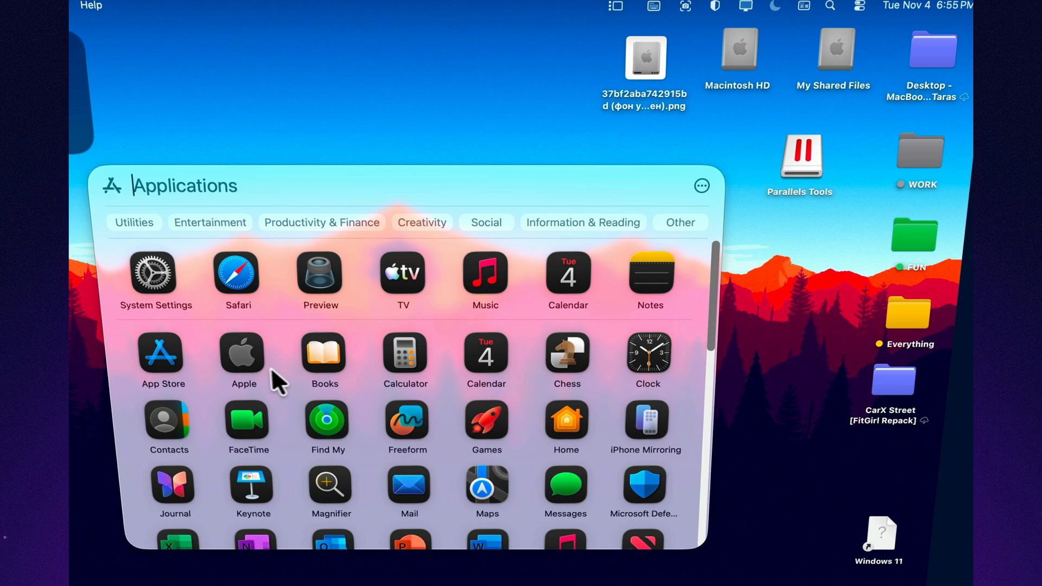
{"action": "mouse_move", "coordinate": [505, 382]}
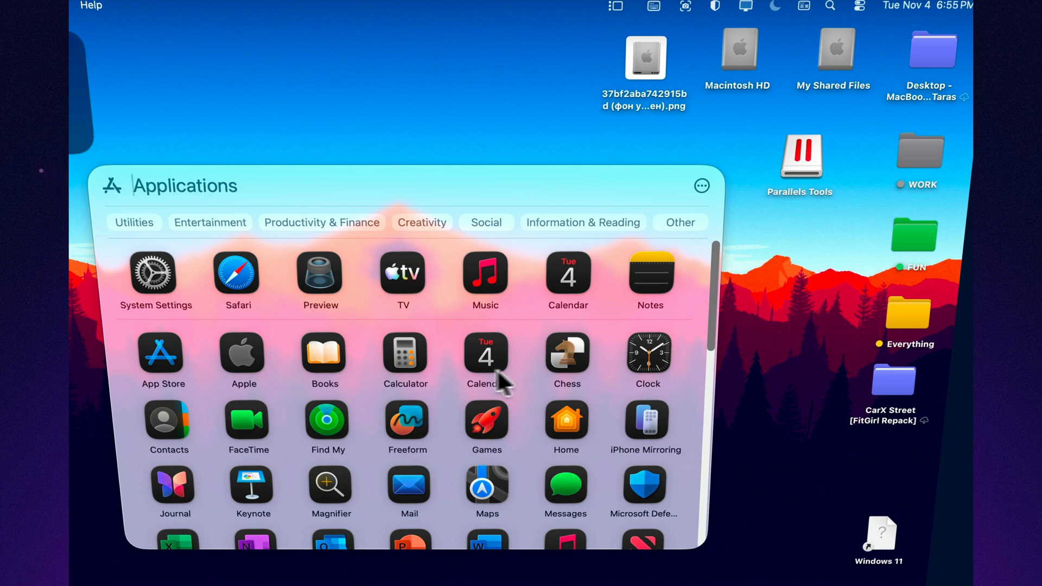
{"action": "mouse_move", "coordinate": [532, 338]}
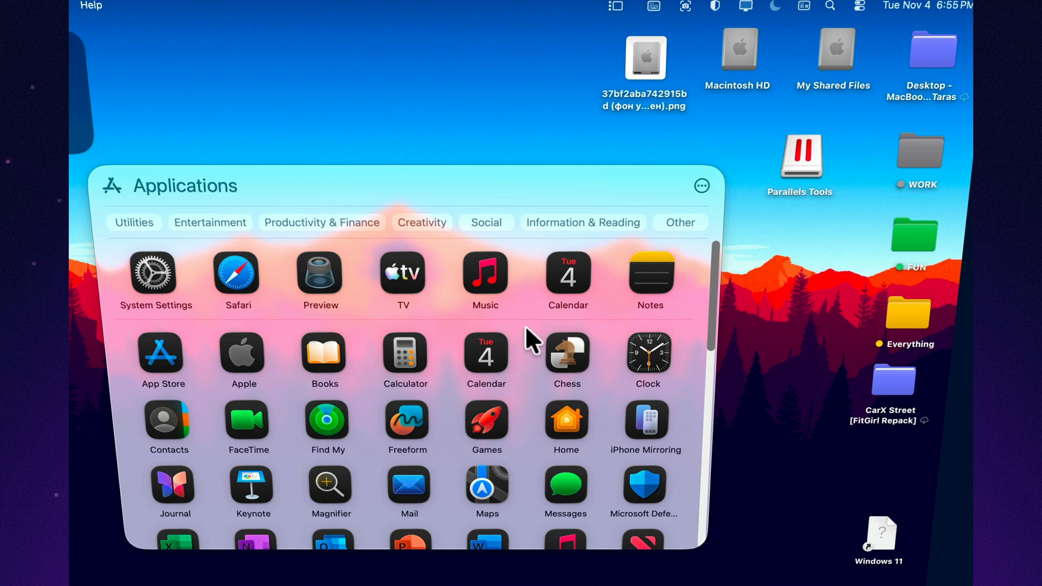
{"action": "mouse_move", "coordinate": [391, 483]}
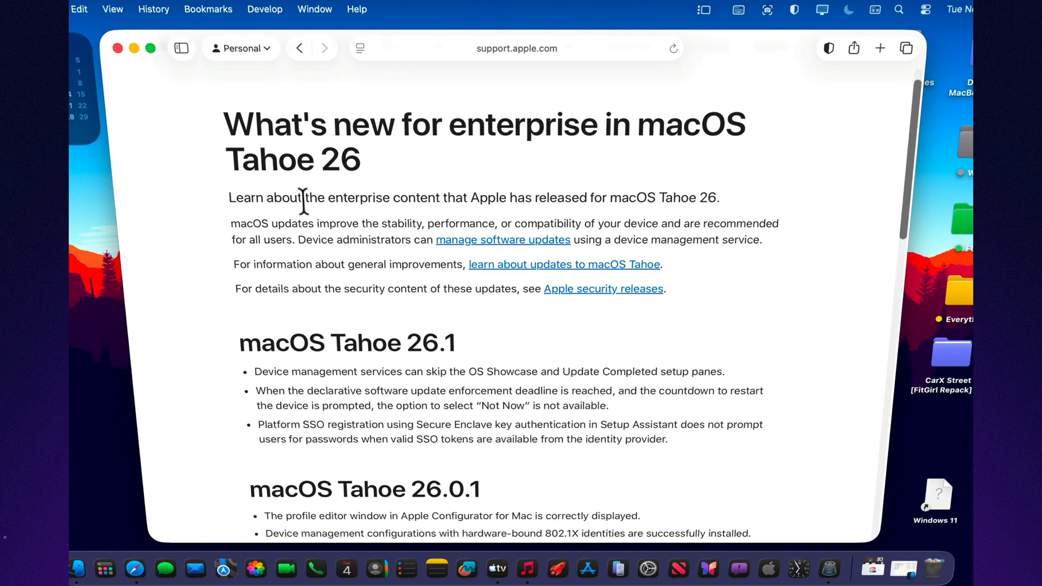
- Read down the enterprise changes in macOS Tahoe 26 article and return to its top
{"action": "scroll", "scroll_direction": "down", "scroll_amount": 3}
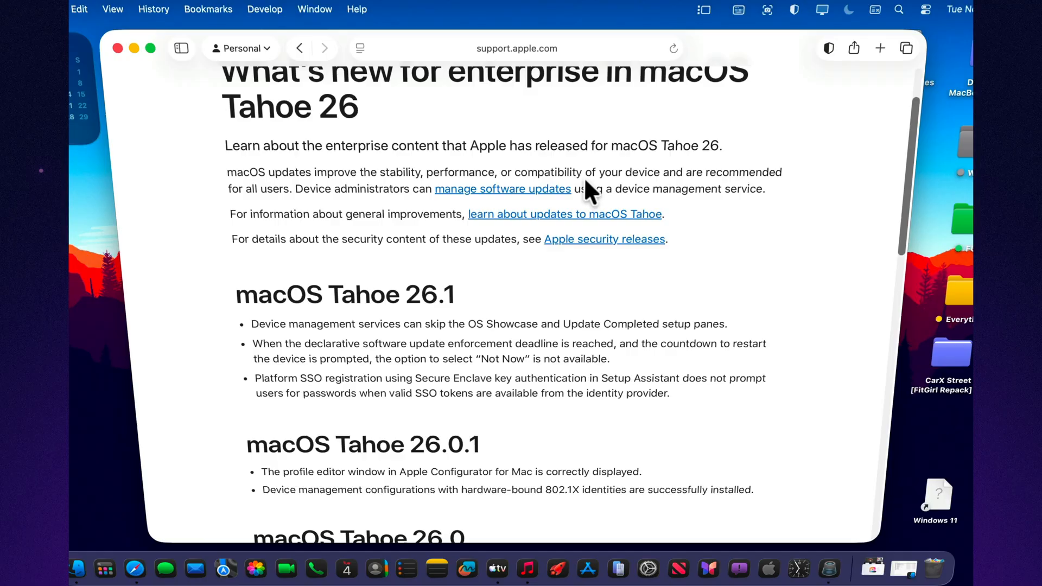
{"action": "mouse_move", "coordinate": [813, 225]}
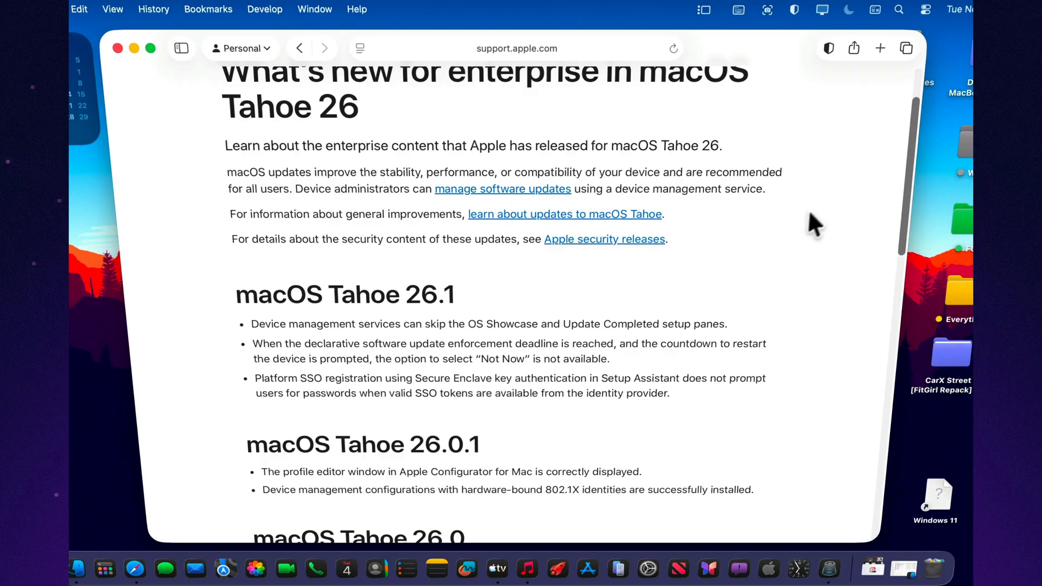
{"action": "scroll", "scroll_direction": "down", "scroll_amount": 3}
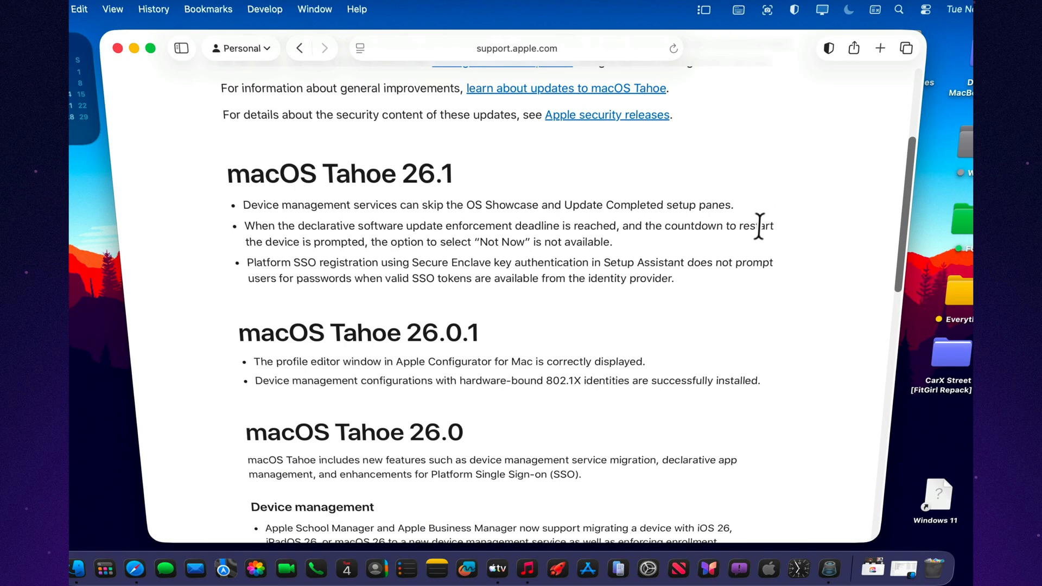
{"action": "scroll", "scroll_direction": "down", "scroll_amount": 3}
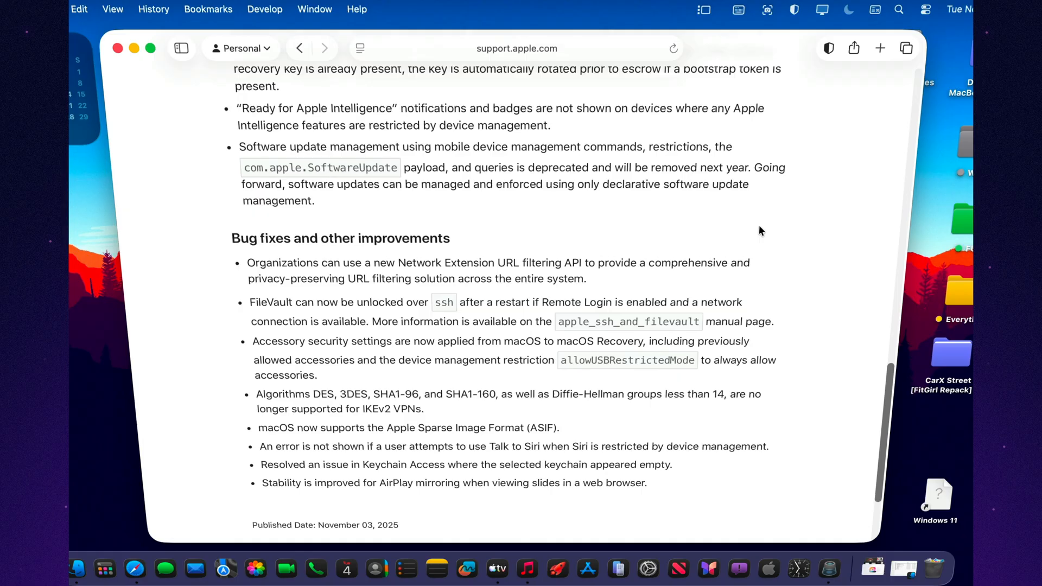
{"action": "scroll", "scroll_direction": "down", "scroll_amount": 3}
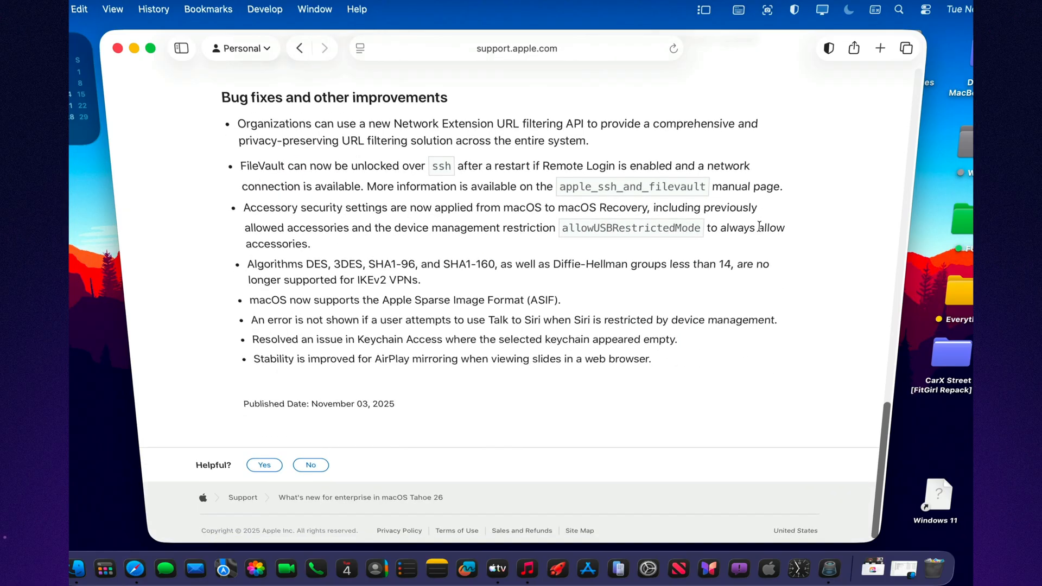
{"action": "scroll", "scroll_direction": "up", "scroll_amount": 3}
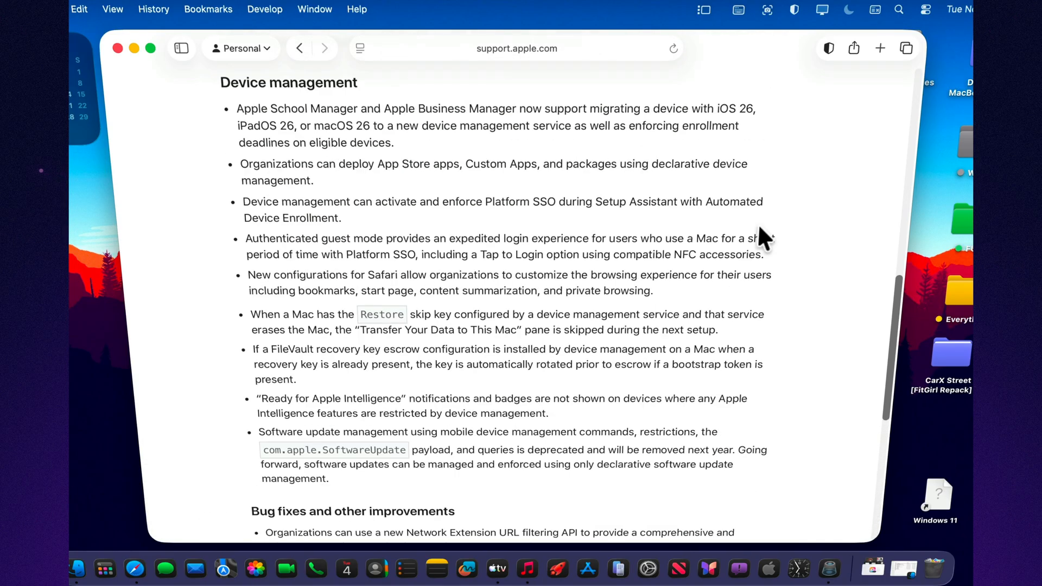
{"action": "scroll", "scroll_direction": "up", "scroll_amount": 3}
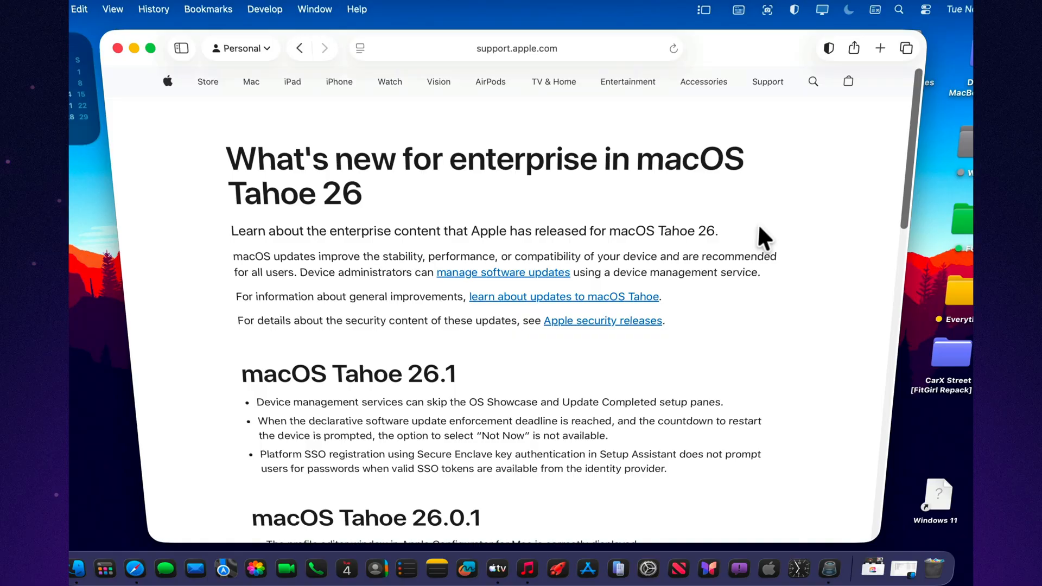
{"action": "mouse_move", "coordinate": [280, 193]}
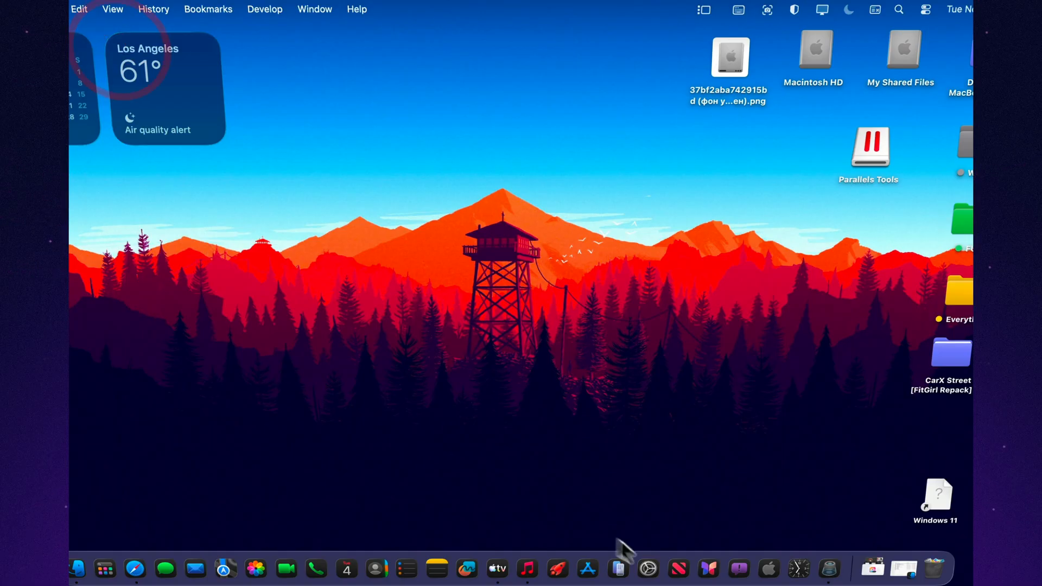
- Leave Safari for System Settings, which opens on General
{"action": "left_click", "coordinate": [647, 569]}
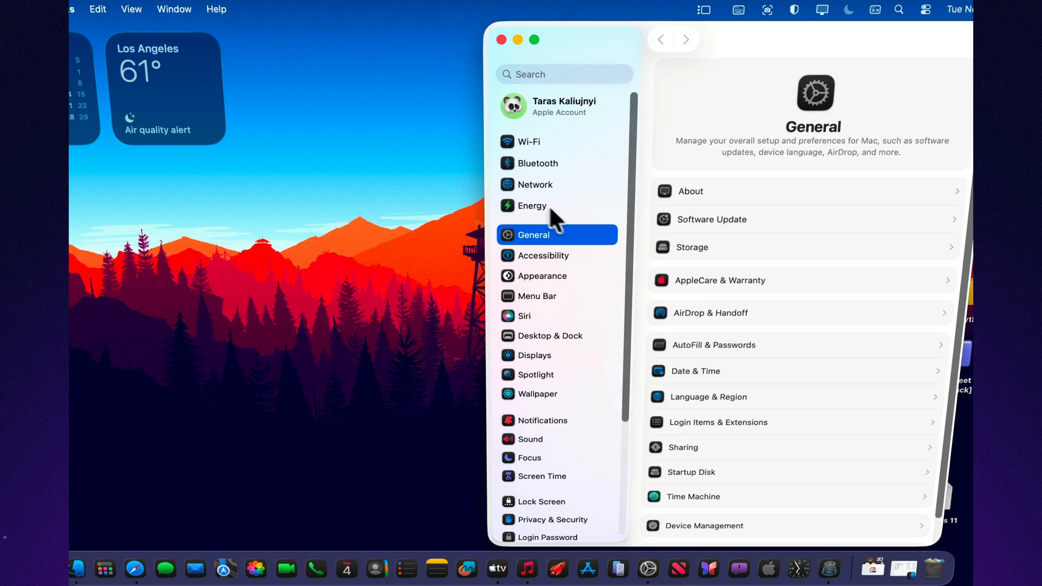
{"action": "mouse_move", "coordinate": [553, 109]}
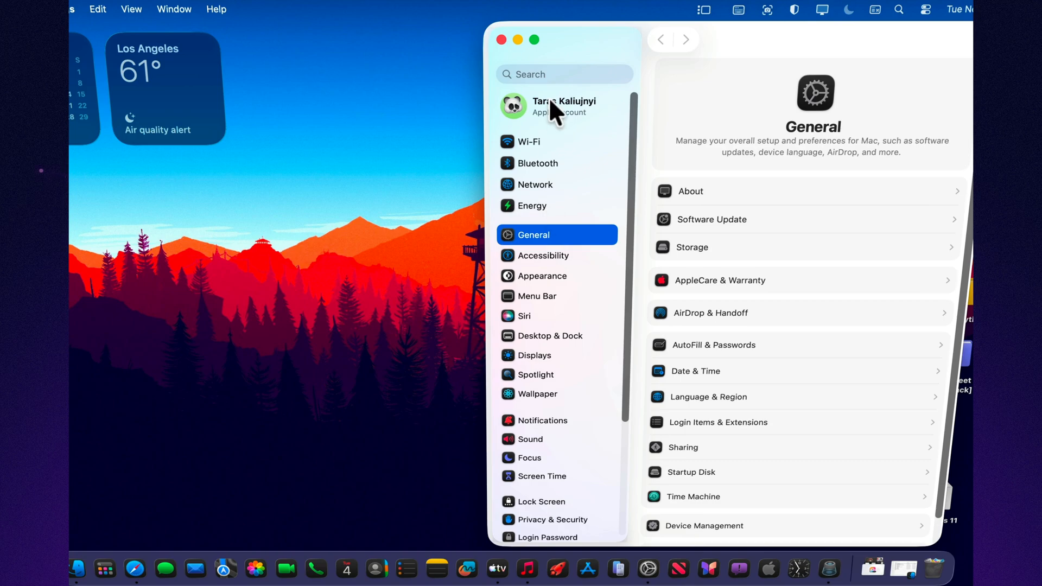
- Search the settings for 'secur' and look over the Privacy & Security results
{"action": "left_click", "coordinate": [564, 74]}
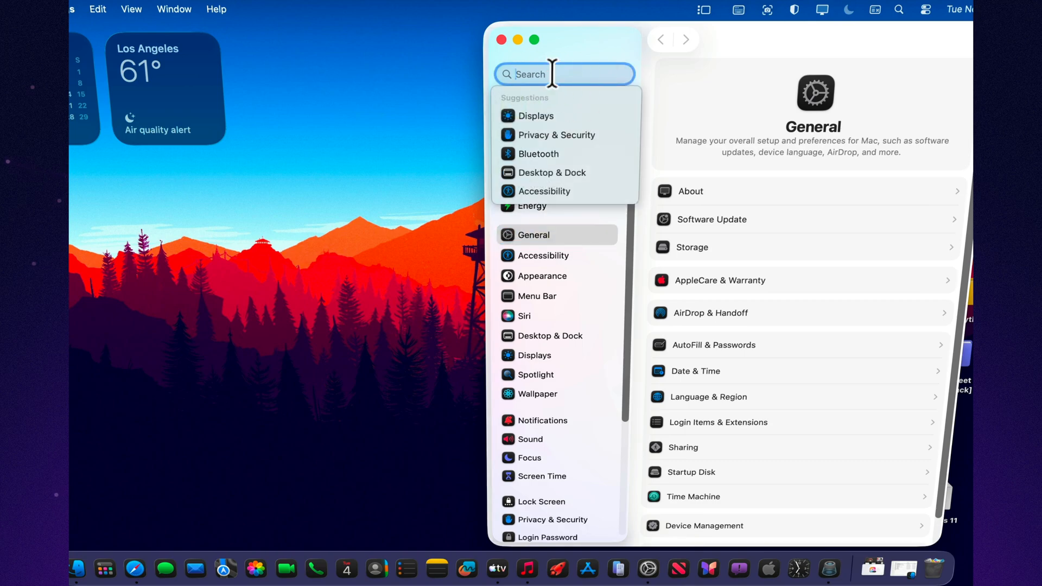
{"action": "type", "text": "secur"}
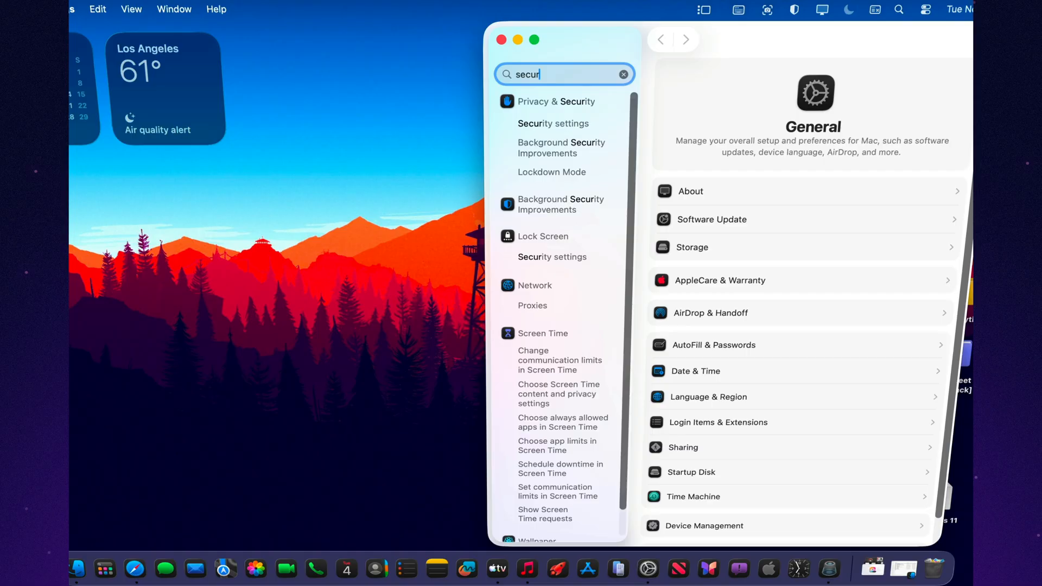
{"action": "left_click", "coordinate": [552, 123]}
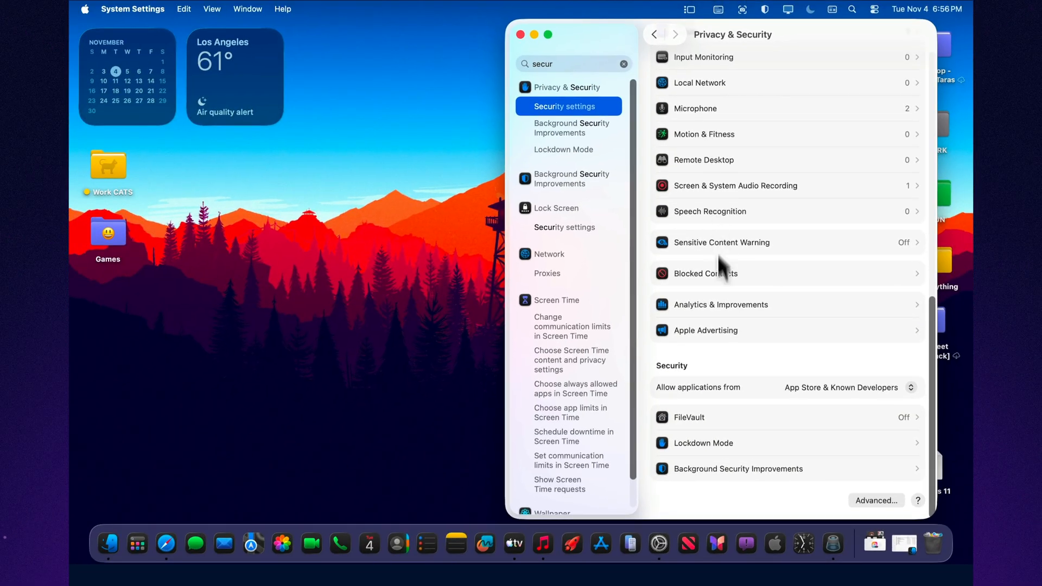
{"action": "scroll", "scroll_direction": "up", "scroll_amount": 3}
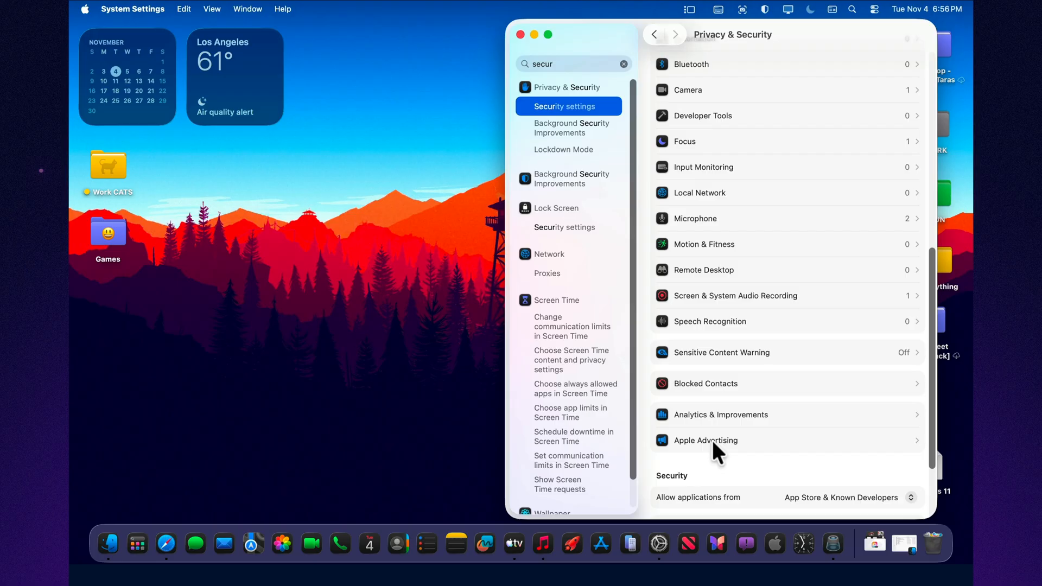
{"action": "scroll", "scroll_direction": "up", "scroll_amount": 3}
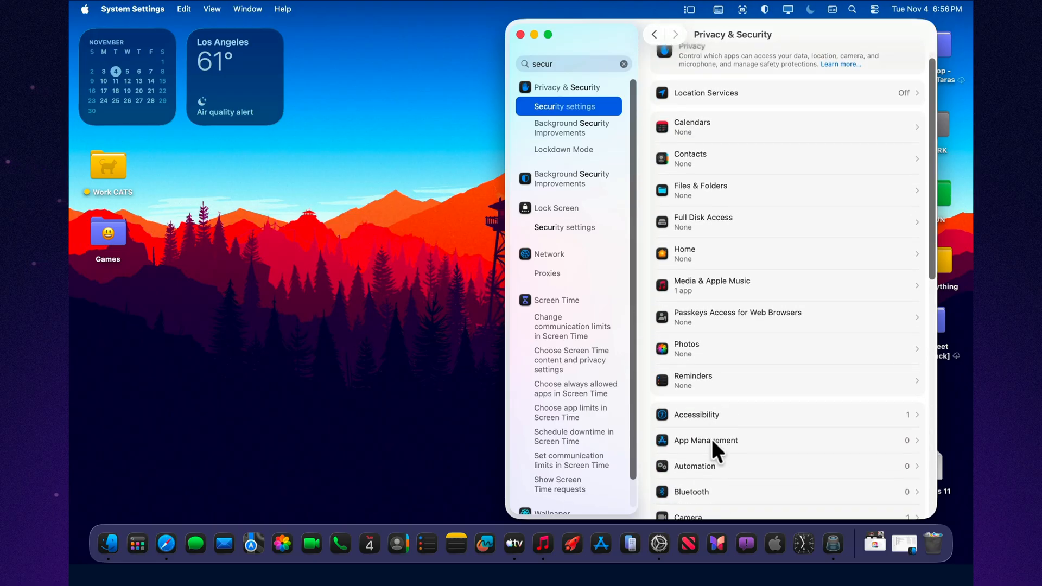
{"action": "scroll", "scroll_direction": "down", "scroll_amount": 3}
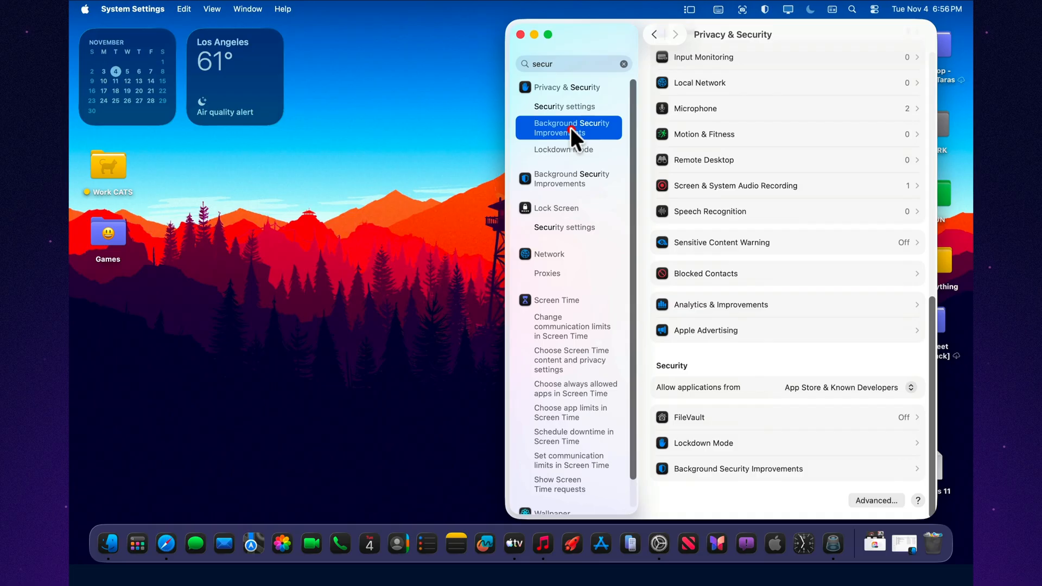
- Visit Lockdown Mode, then land on Background Security Improvements with automatic install on
{"action": "left_click", "coordinate": [568, 129]}
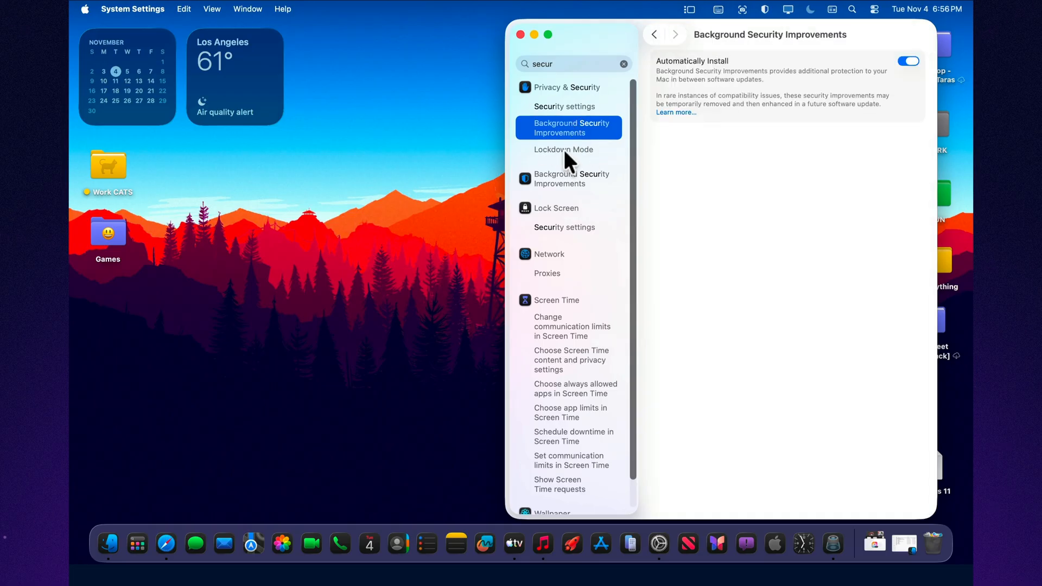
{"action": "left_click", "coordinate": [563, 148]}
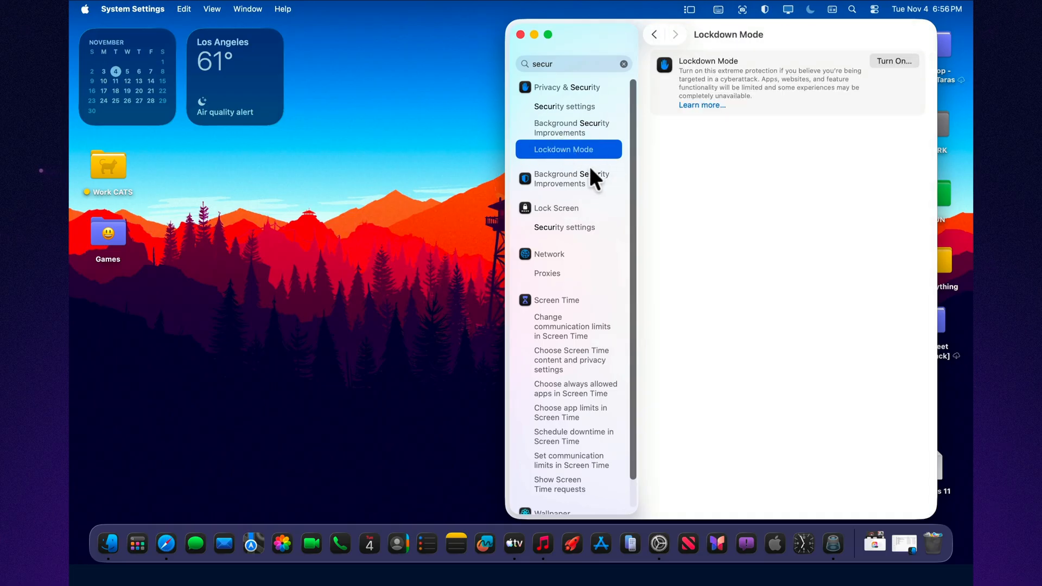
{"action": "left_click", "coordinate": [567, 178]}
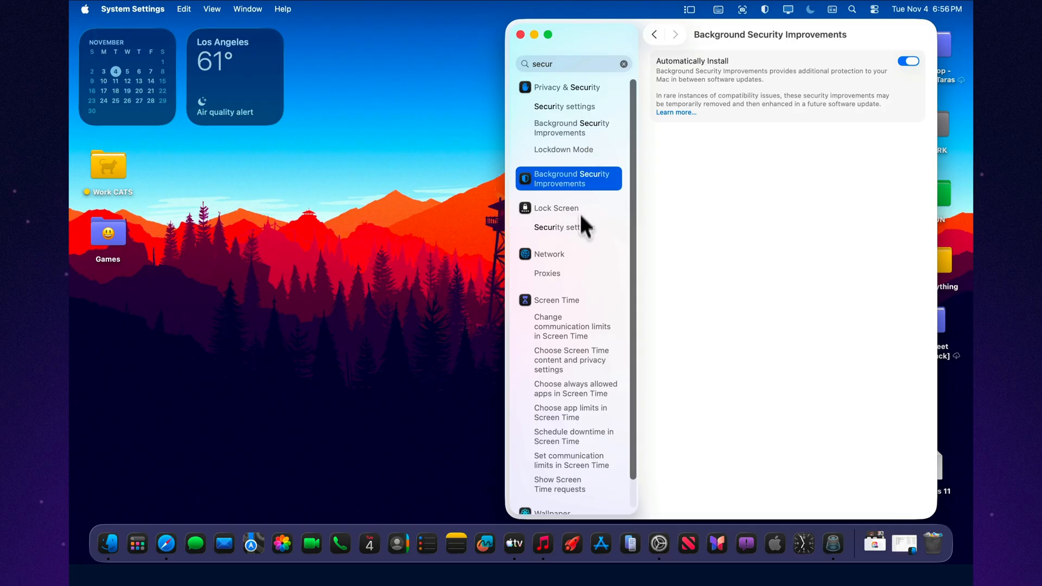
{"action": "mouse_move", "coordinate": [575, 326]}
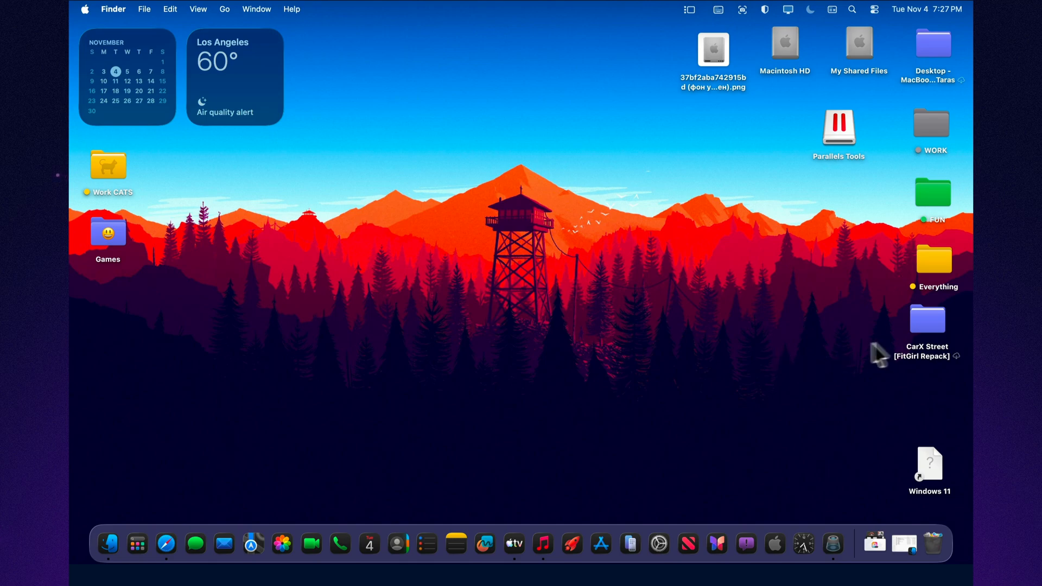
{"action": "left_click", "coordinate": [712, 50]}
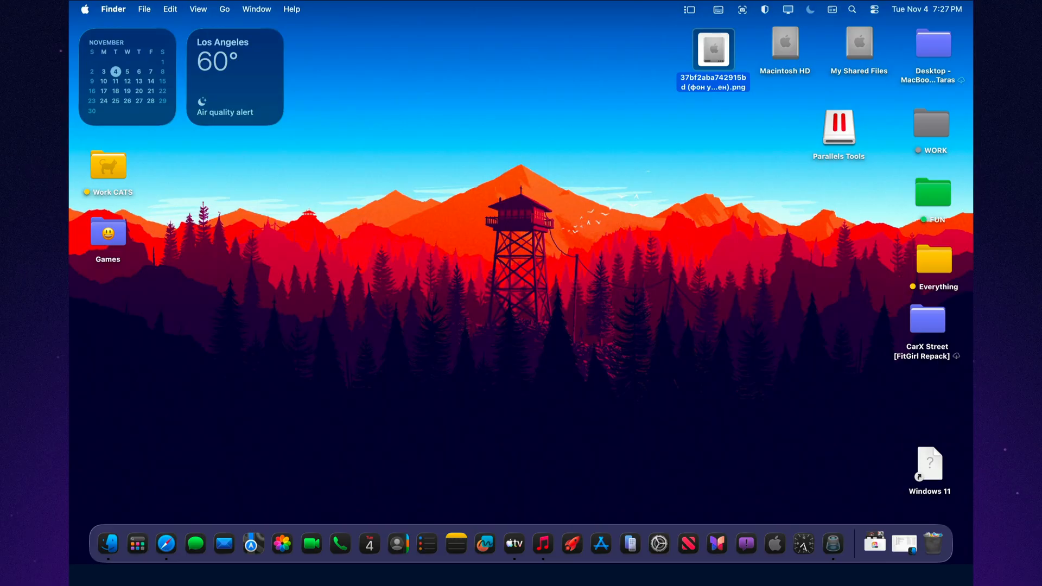
{"action": "left_click", "coordinate": [691, 322]}
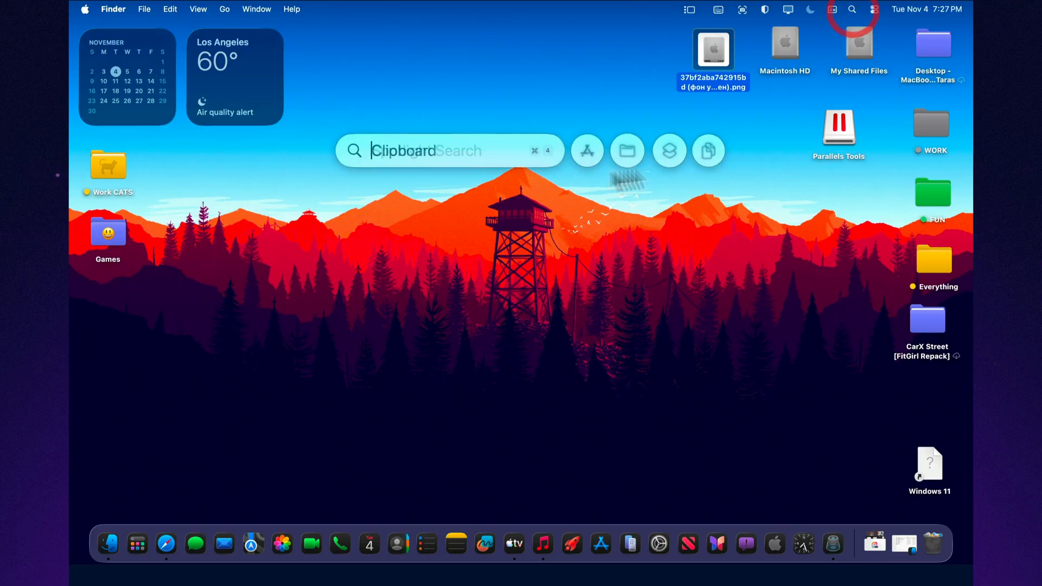
{"action": "left_click", "coordinate": [625, 150]}
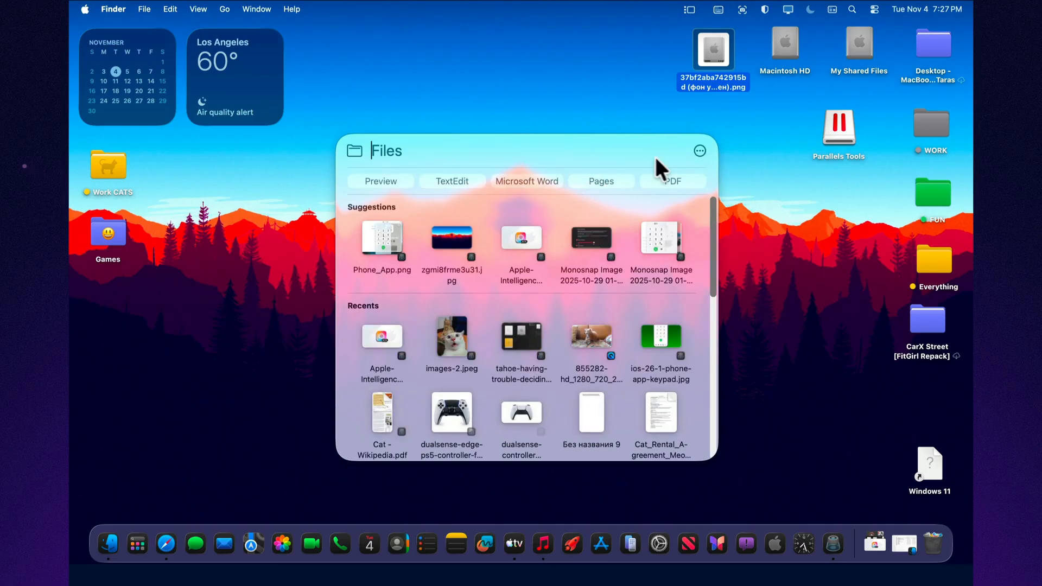
{"action": "left_click", "coordinate": [658, 544]}
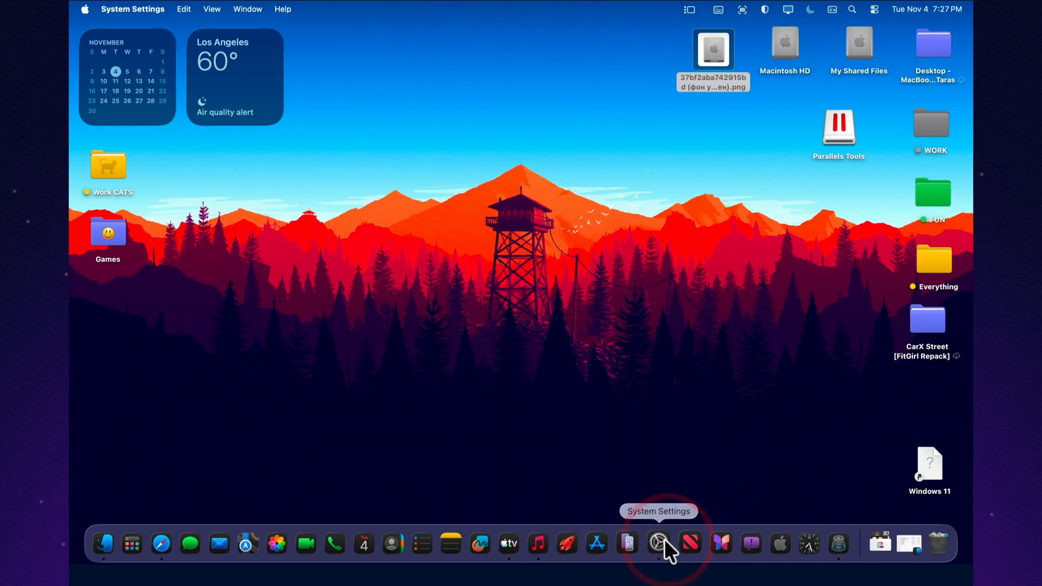
{"action": "left_click", "coordinate": [657, 544]}
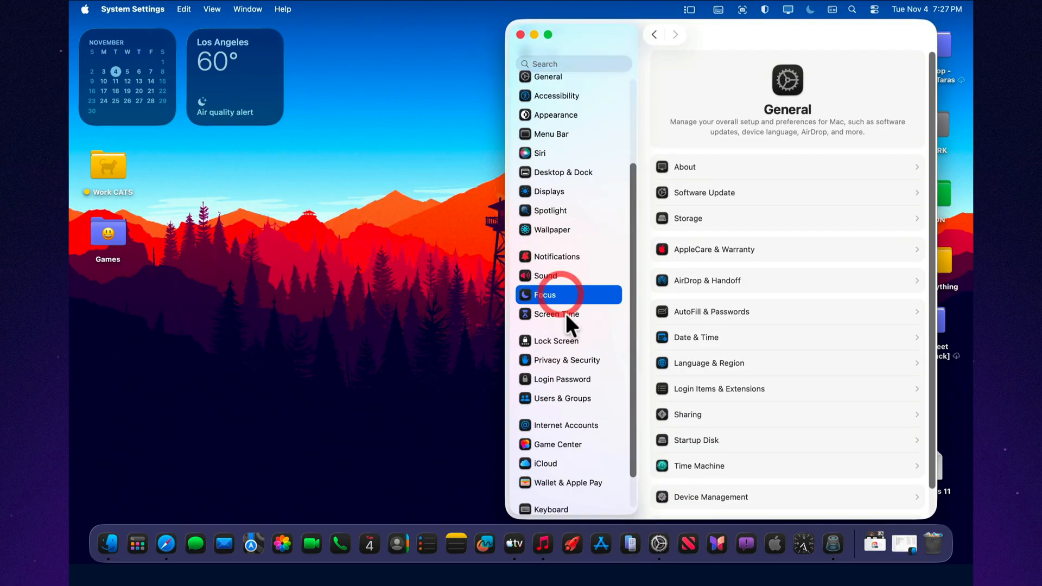
{"action": "left_click", "coordinate": [545, 294]}
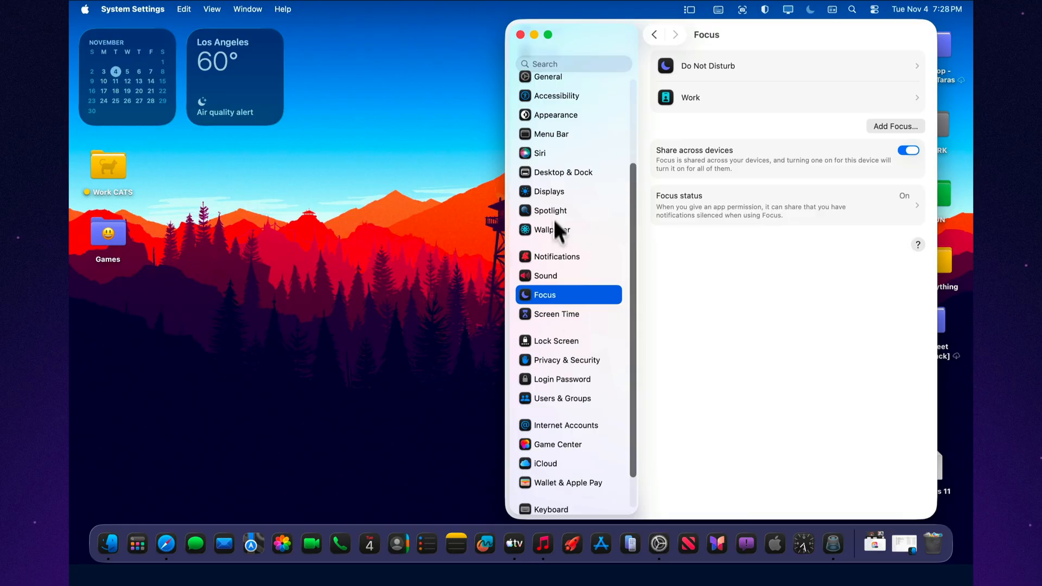
{"action": "left_click", "coordinate": [551, 229]}
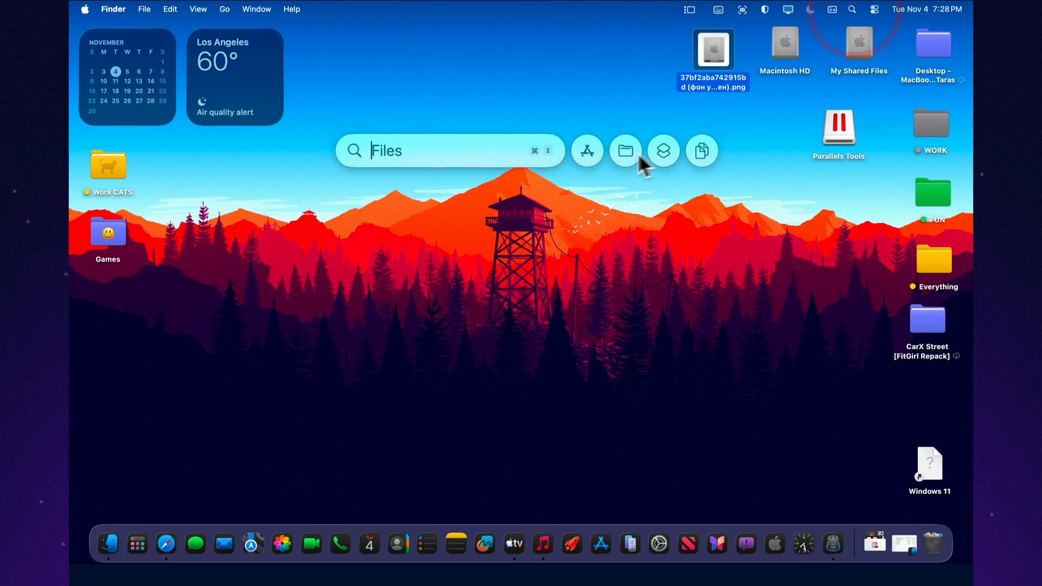
{"action": "left_click", "coordinate": [662, 150]}
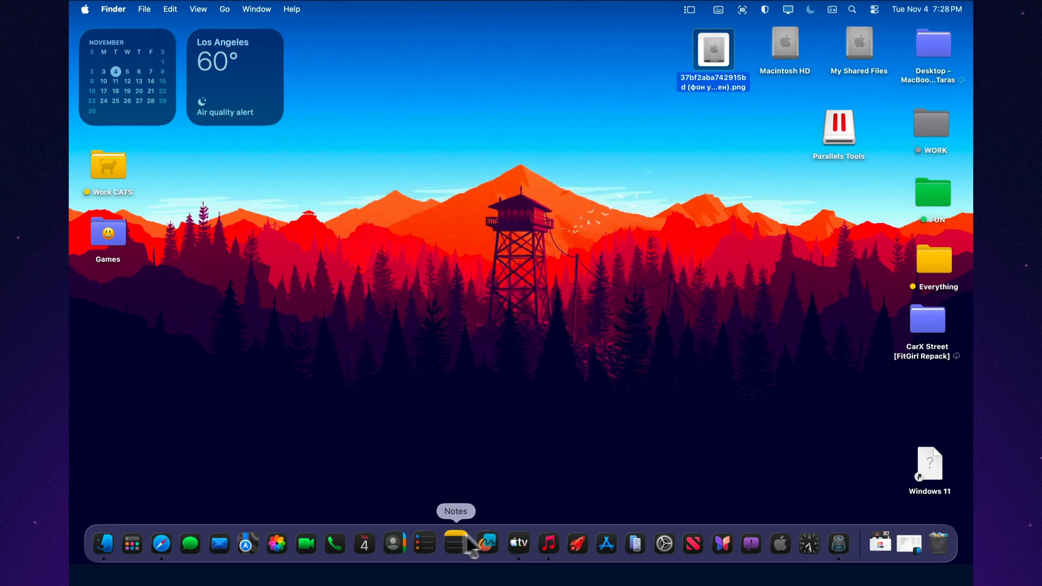
{"action": "left_click", "coordinate": [662, 543]}
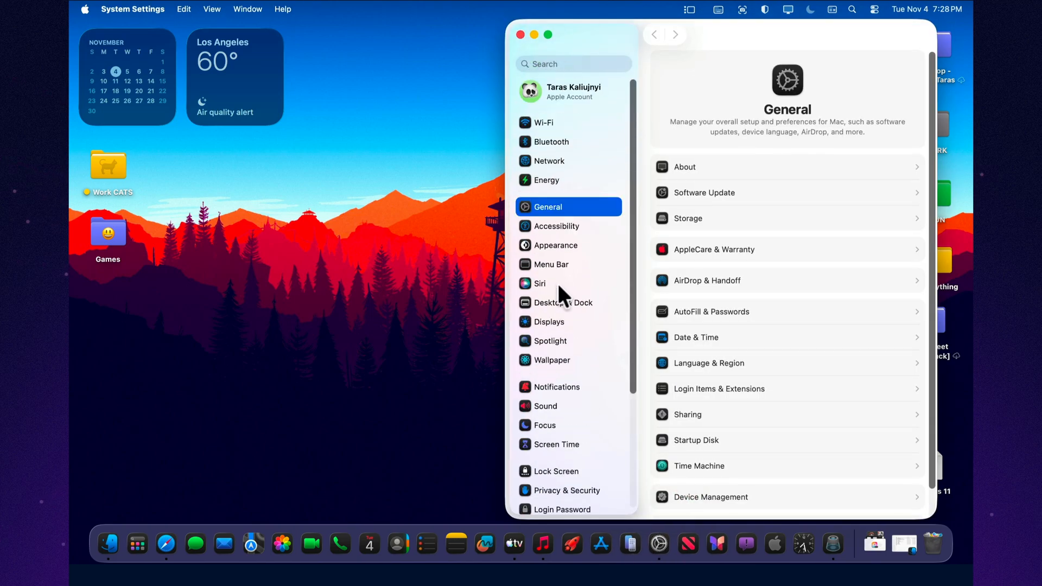
{"action": "mouse_move", "coordinate": [526, 43]}
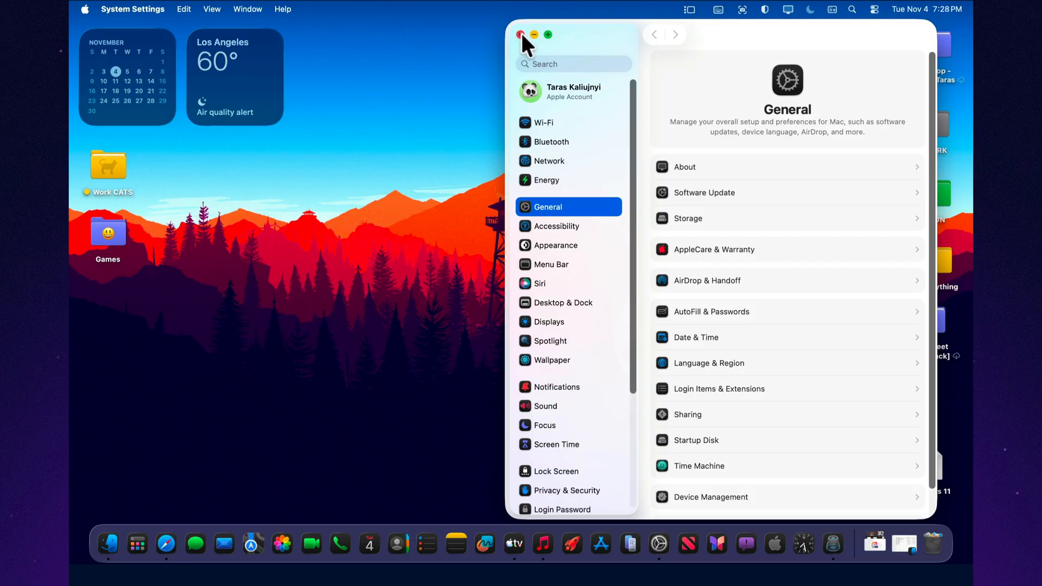
{"action": "left_click", "coordinate": [522, 34]}
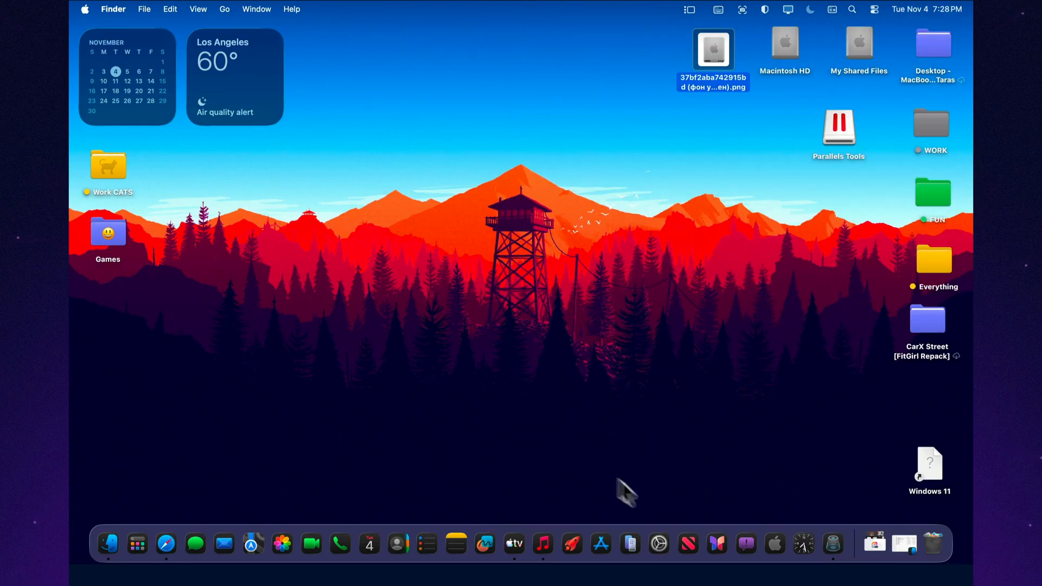
{"action": "left_click", "coordinate": [659, 544]}
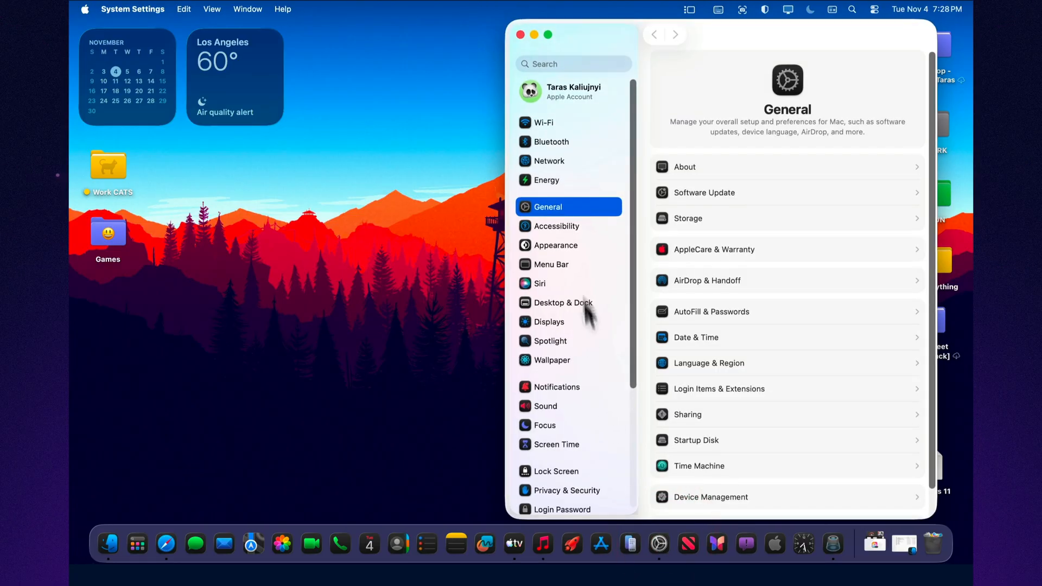
{"action": "left_click", "coordinate": [547, 179]}
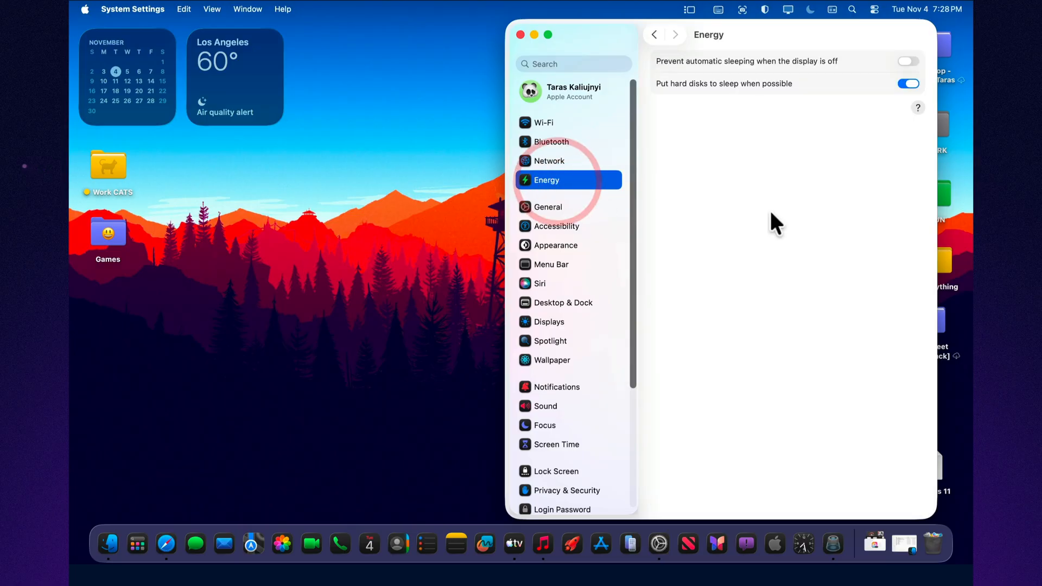
{"action": "left_click", "coordinate": [520, 35]}
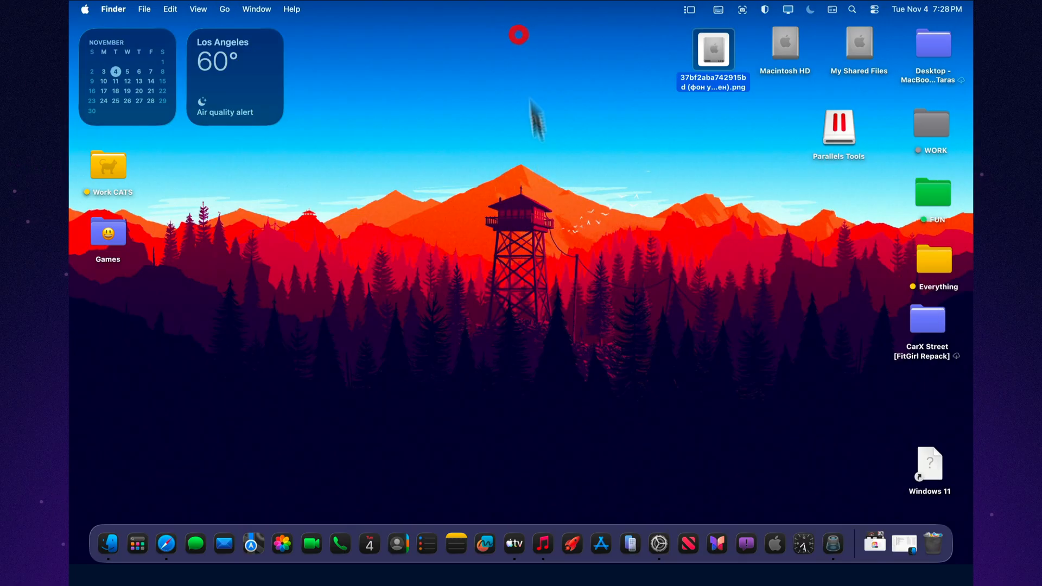
{"action": "mouse_move", "coordinate": [369, 544]}
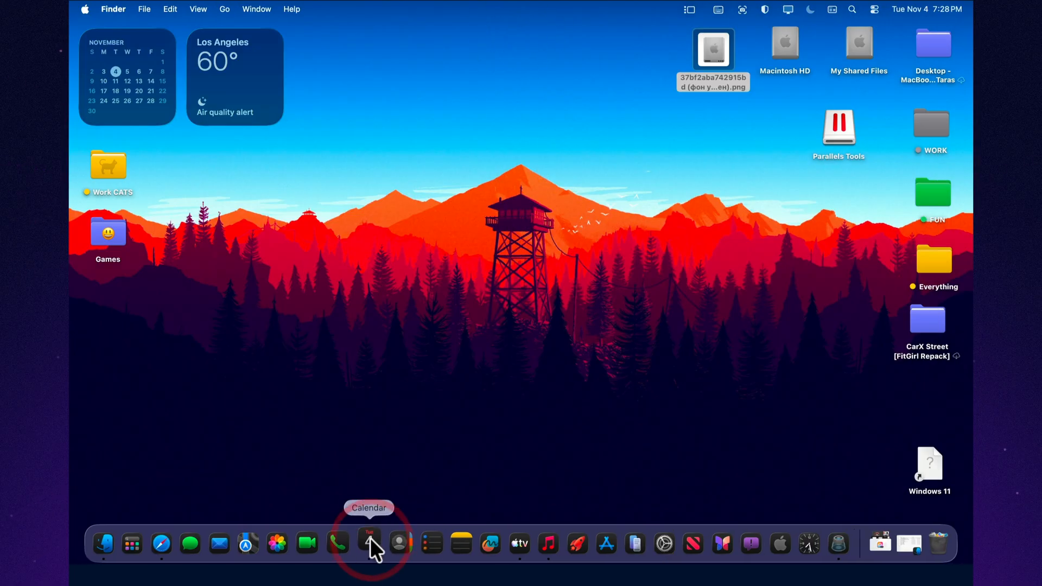
{"action": "left_click", "coordinate": [369, 543]}
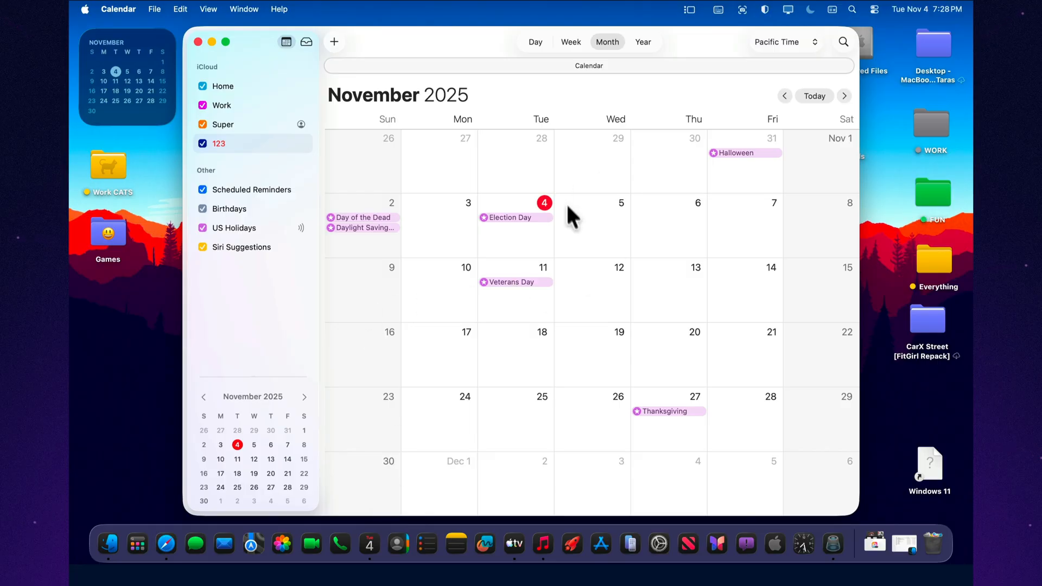
{"action": "mouse_move", "coordinate": [716, 229]}
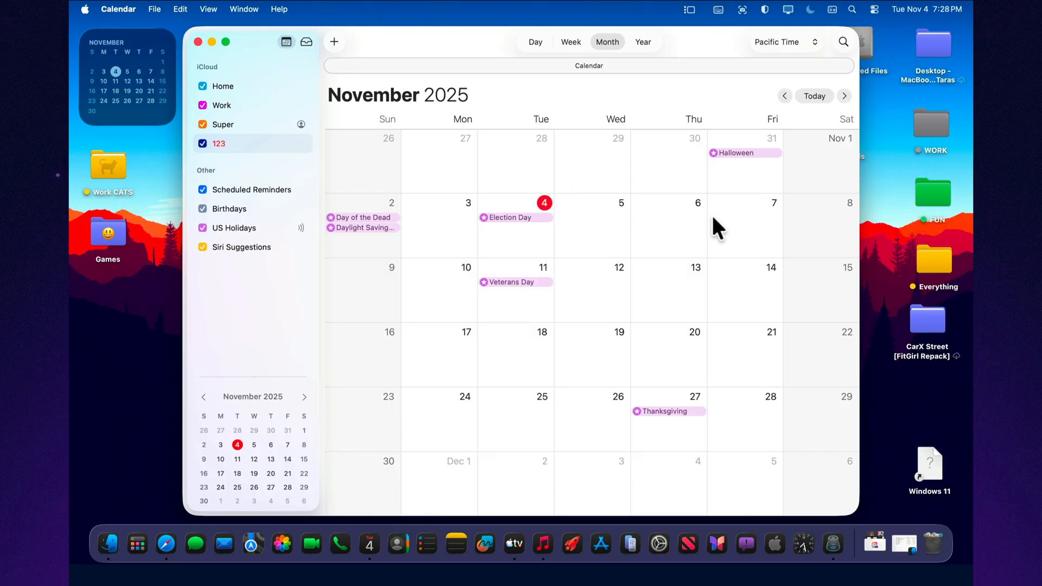
{"action": "mouse_move", "coordinate": [608, 239]}
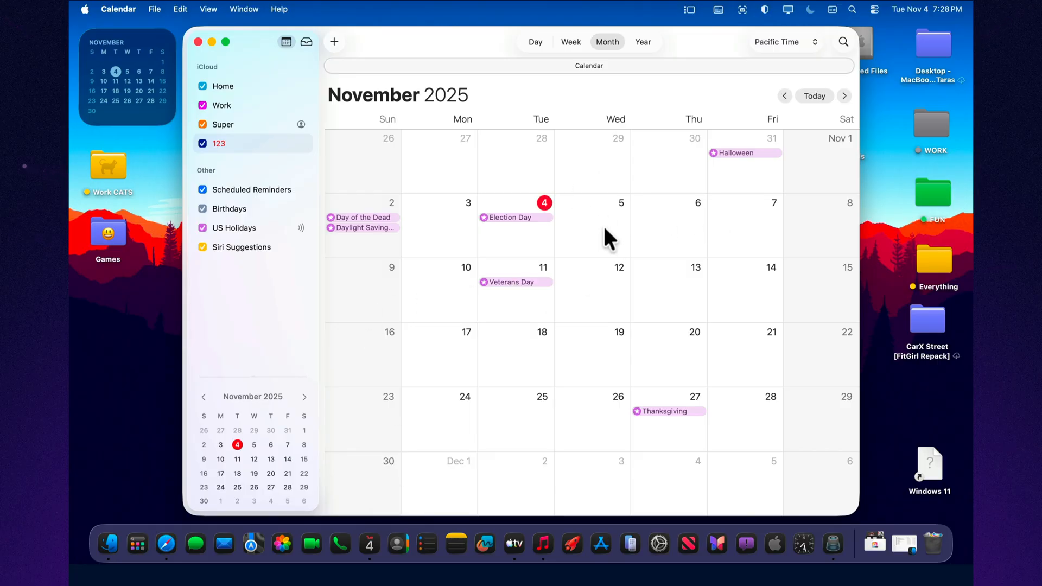
{"action": "mouse_move", "coordinate": [691, 332]}
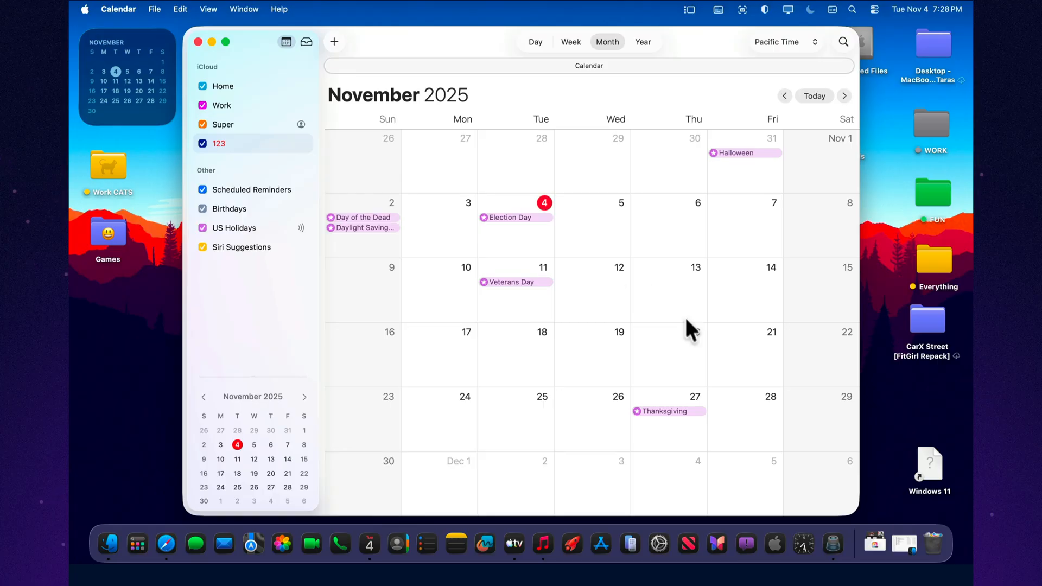
{"action": "mouse_move", "coordinate": [463, 432]}
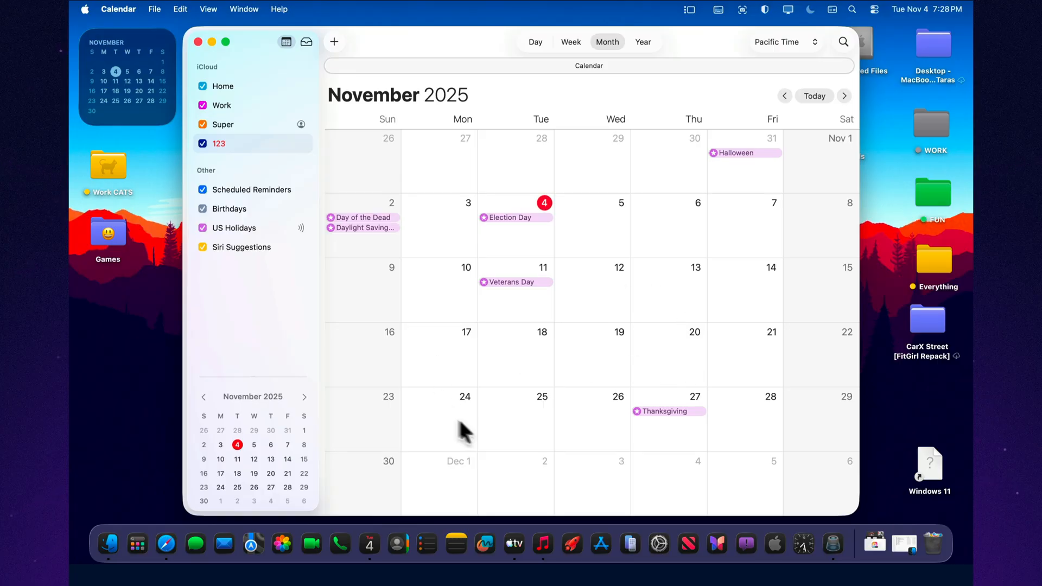
{"action": "mouse_move", "coordinate": [480, 145]}
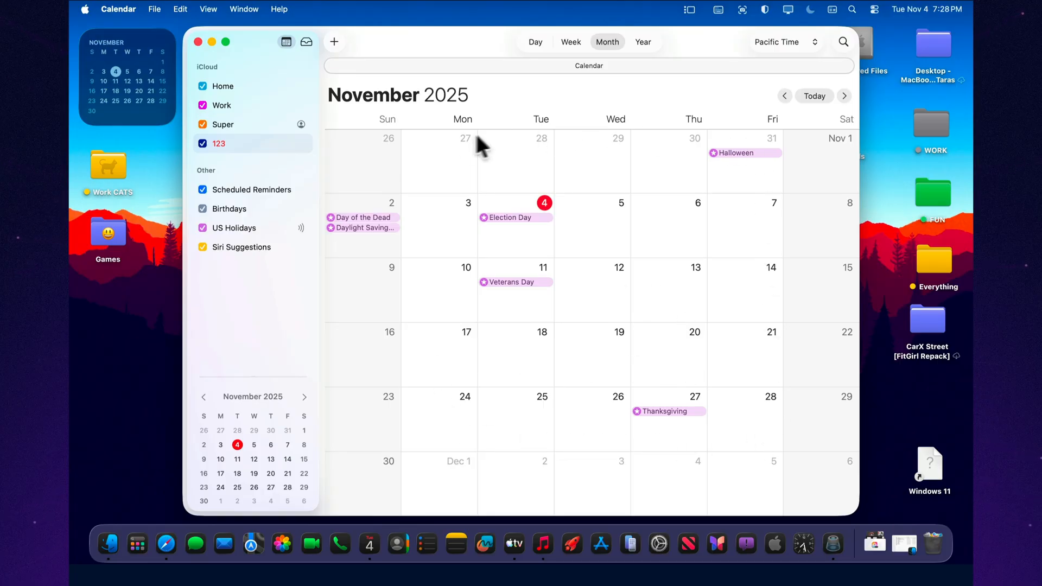
{"action": "mouse_move", "coordinate": [602, 251]}
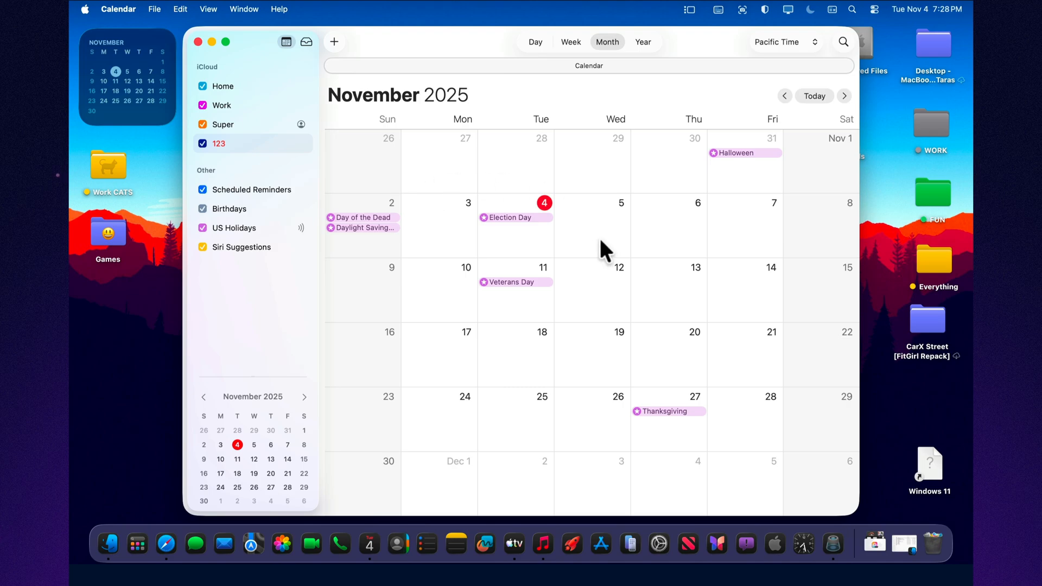
{"action": "mouse_move", "coordinate": [603, 313]}
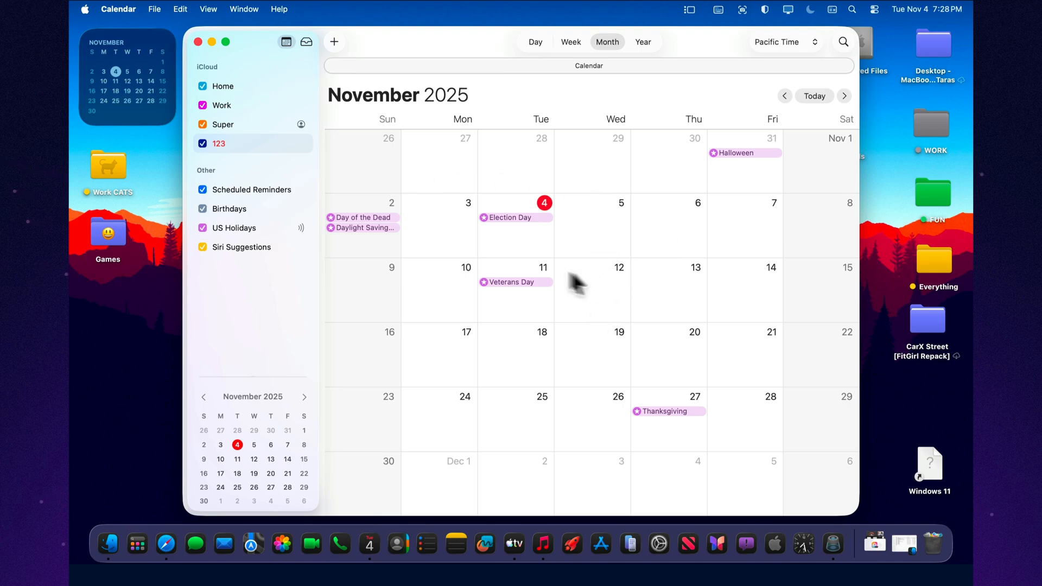
{"action": "left_click", "coordinate": [198, 41]}
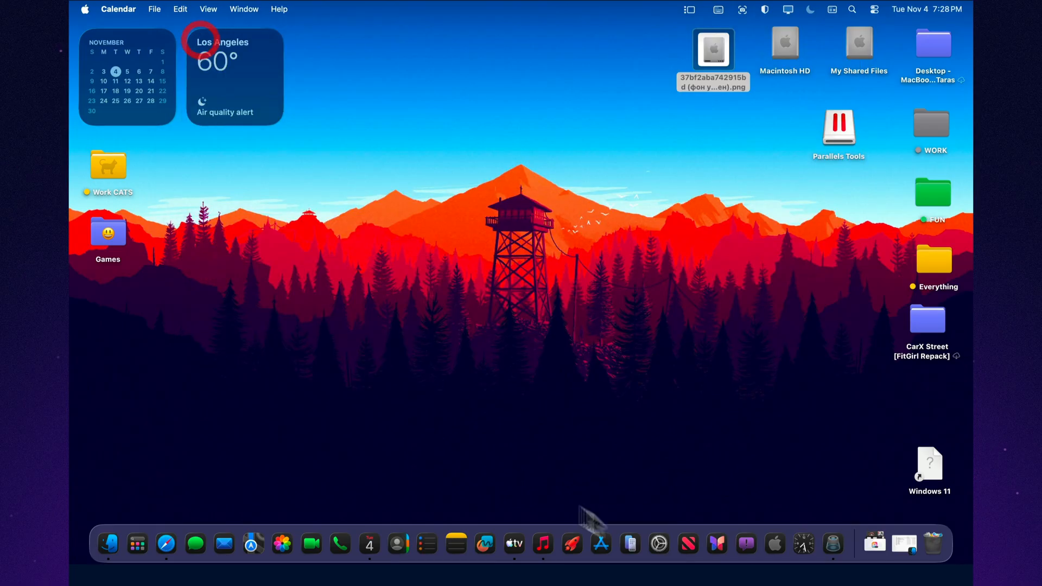
- Reach General > Storage showing Macintosh HD usage per category, still calculating
{"action": "left_click", "coordinate": [658, 544]}
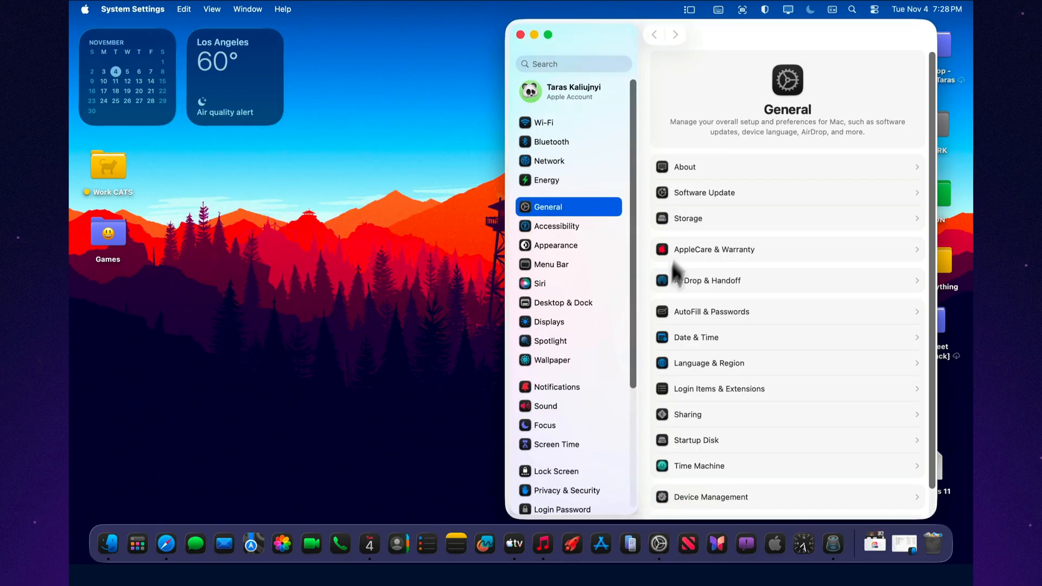
{"action": "left_click", "coordinate": [687, 218]}
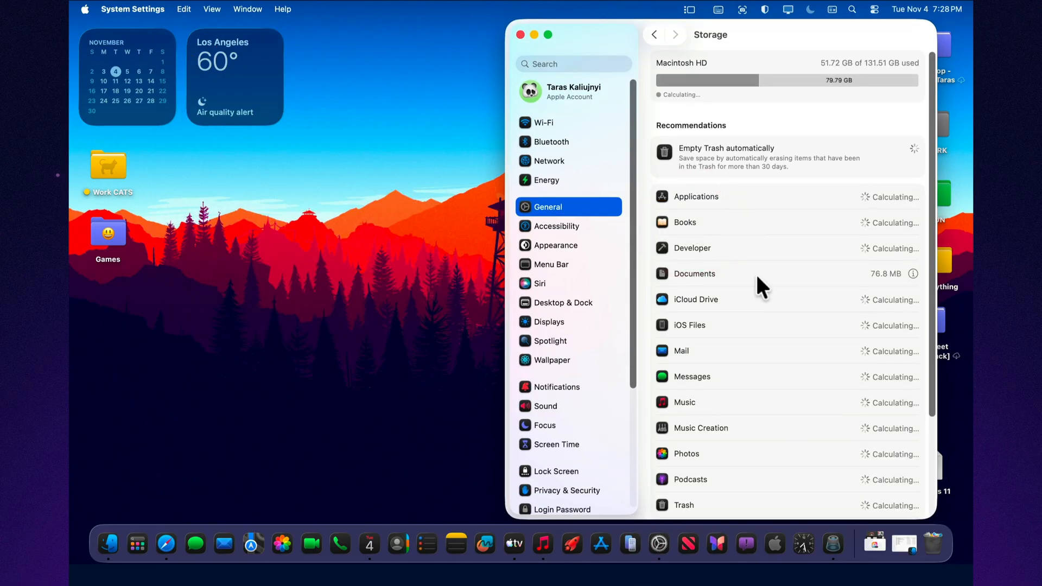
{"action": "scroll", "scroll_direction": "down", "scroll_amount": 3}
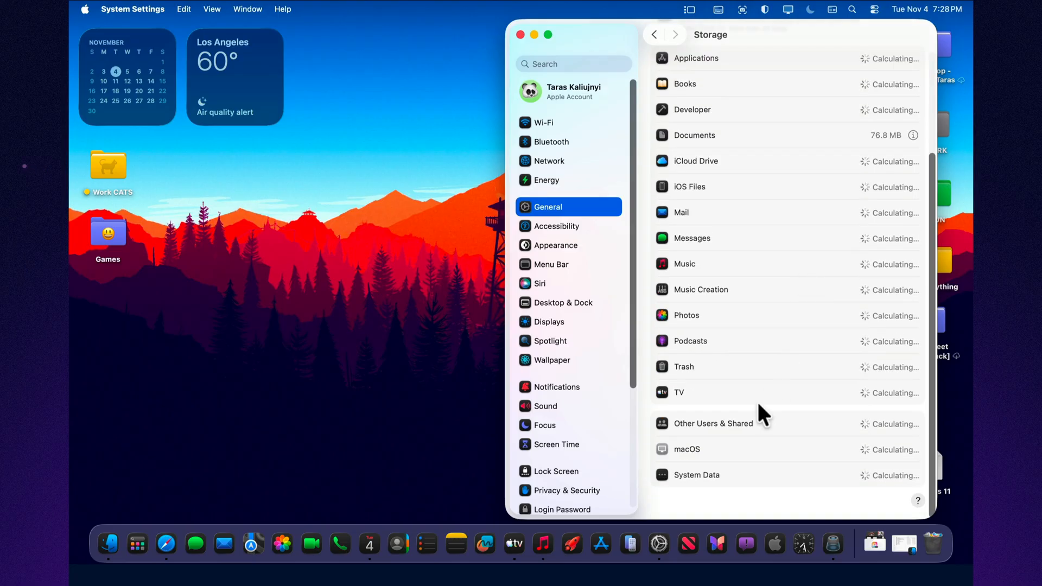